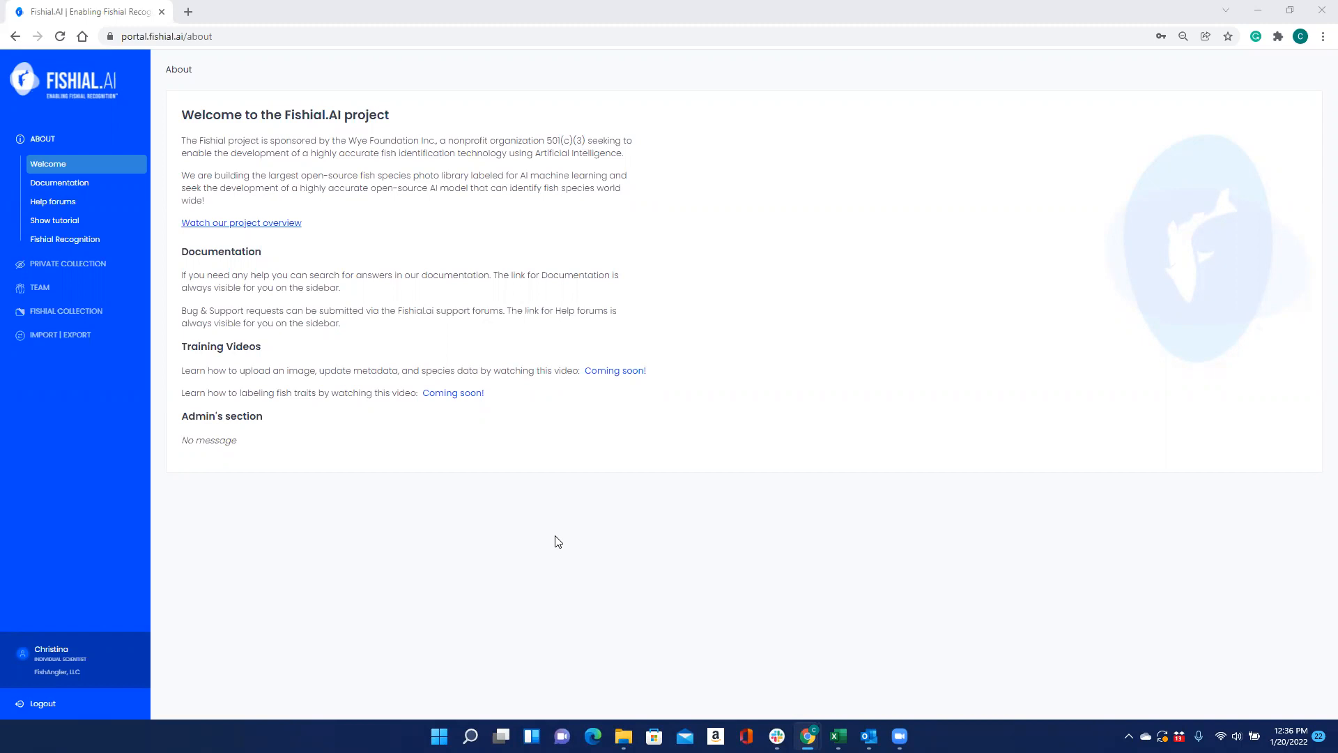
mouse_move(66, 311)
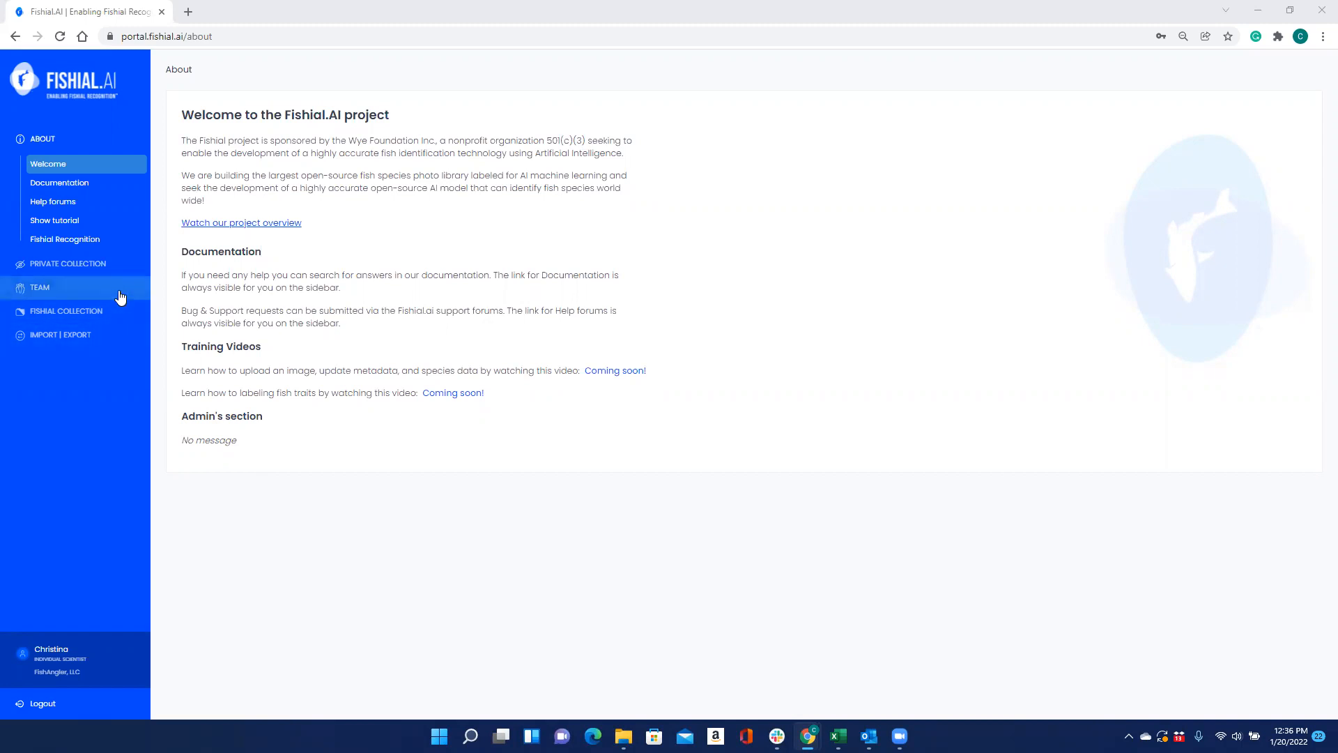
mouse_move(118, 121)
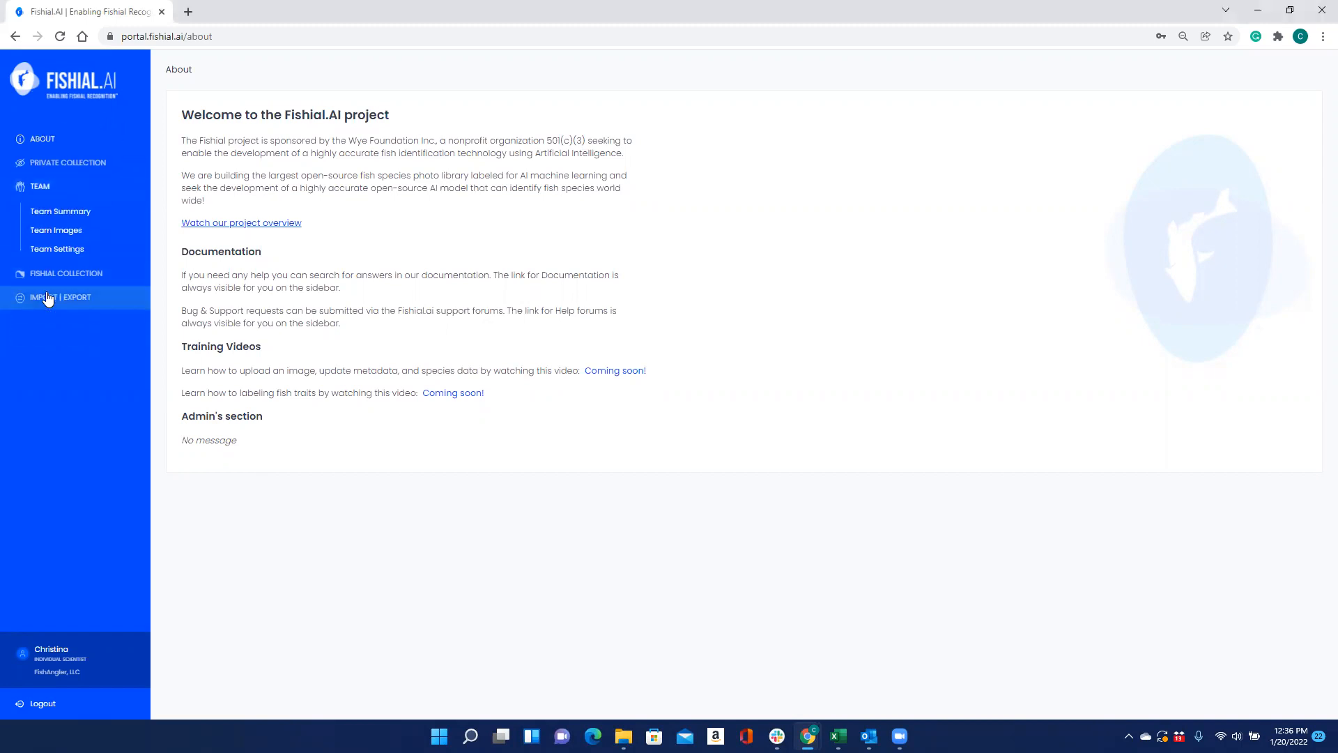
Go to Team Images under TEAM to list the team's fish photos and statuses.
left_click(56, 231)
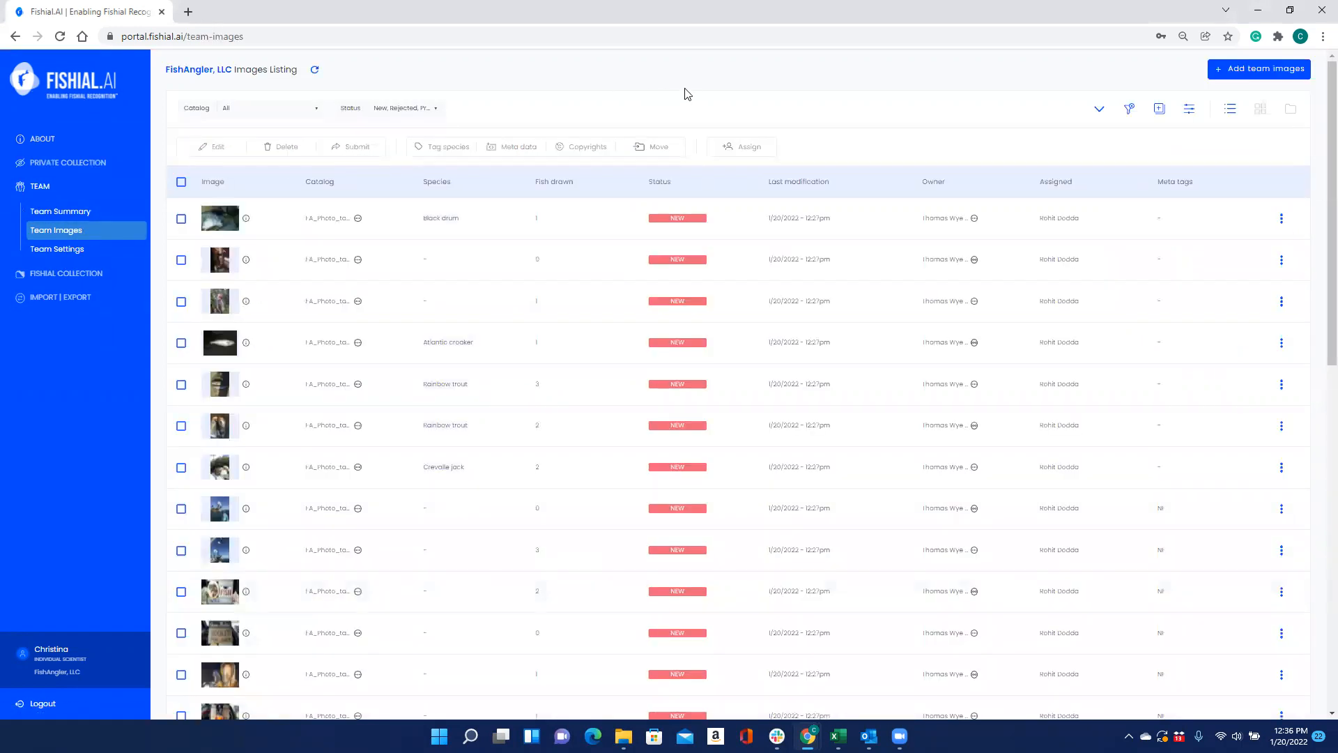
mouse_move(1099, 109)
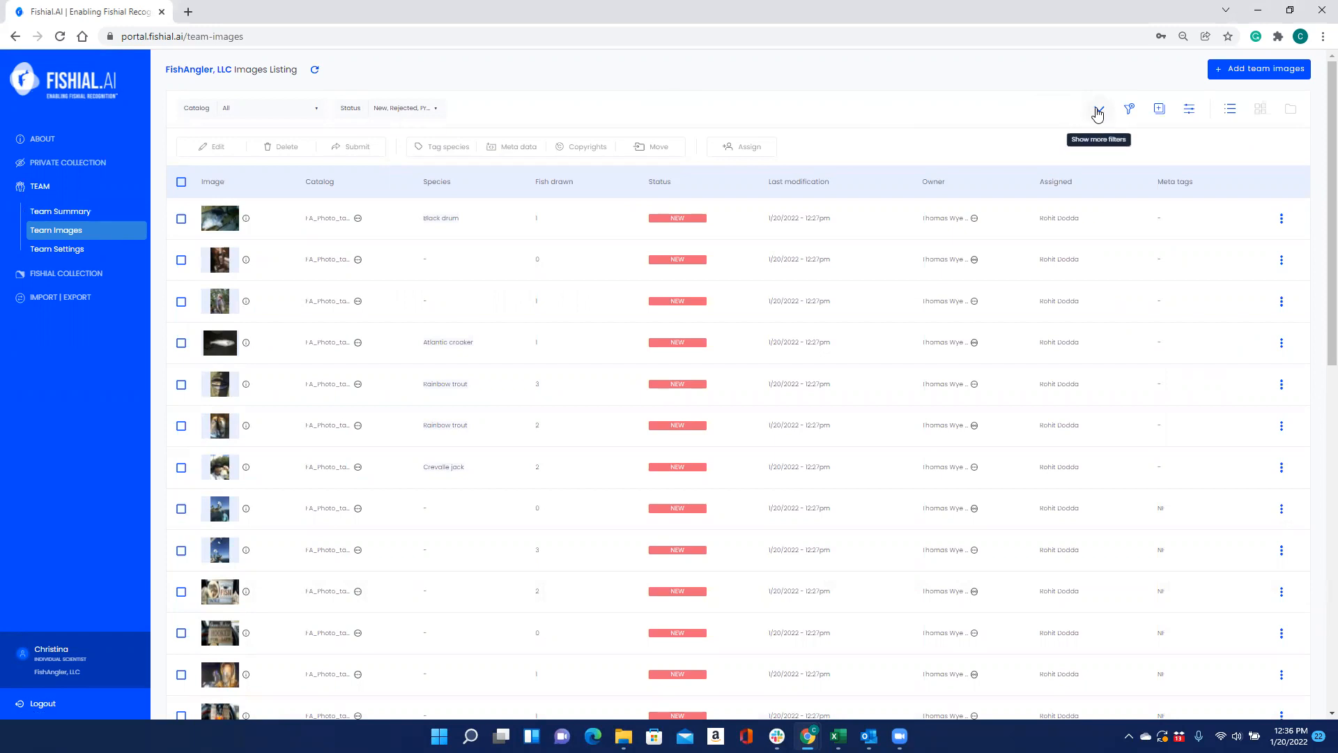
mouse_move(1101, 111)
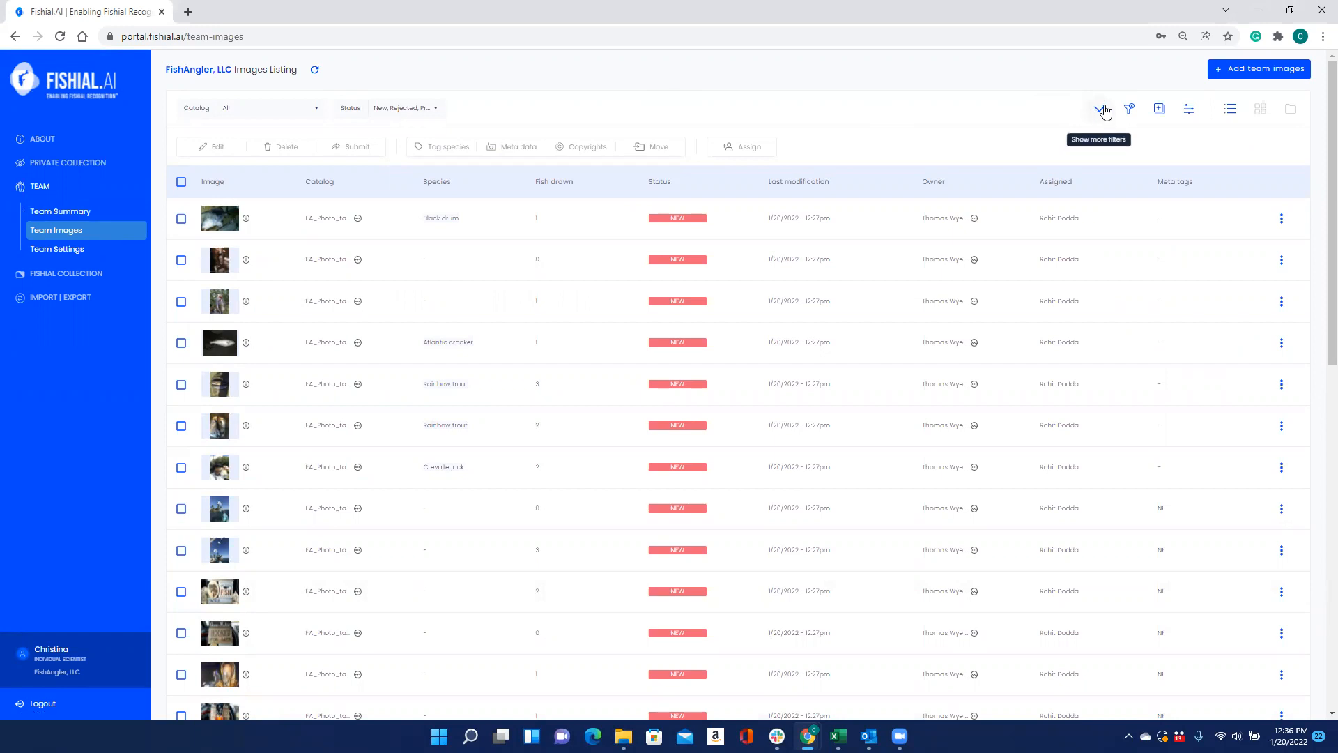
Expand the filter panel with the 'Show more filters' chevron.
left_click(1102, 109)
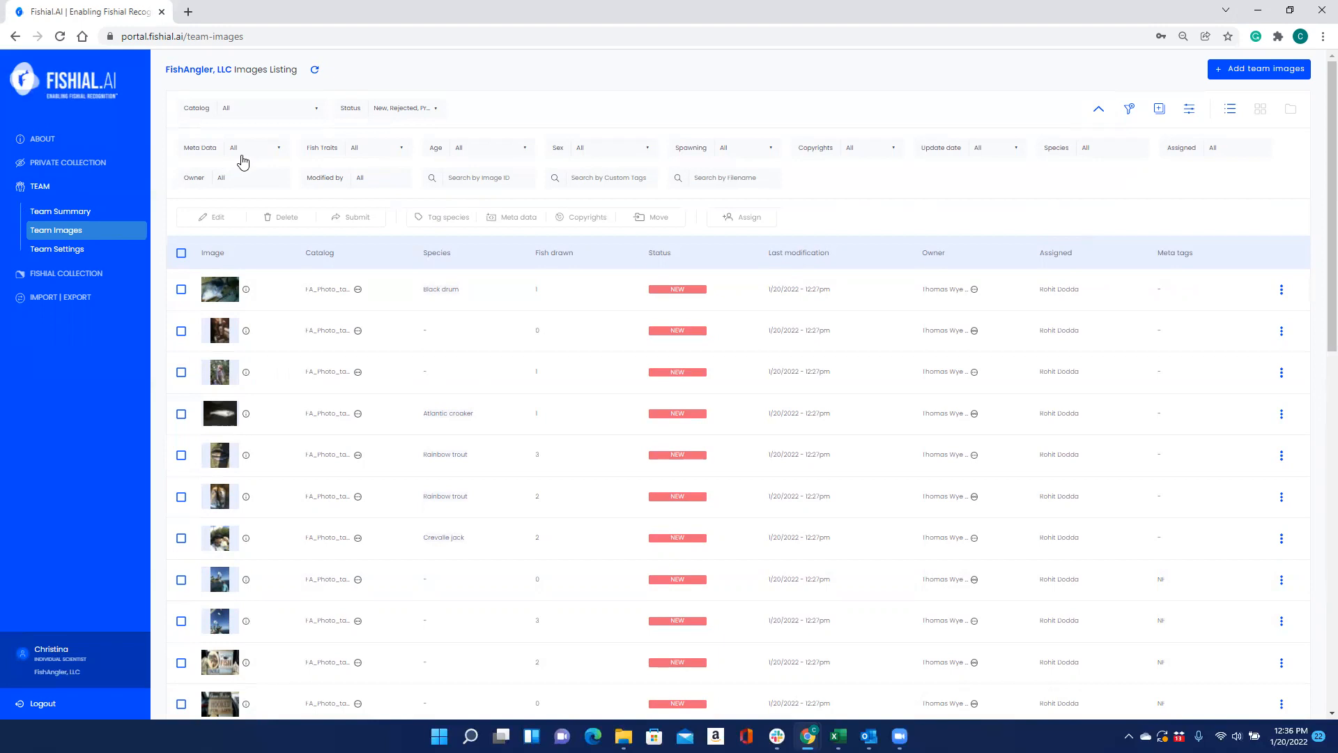
mouse_move(893, 141)
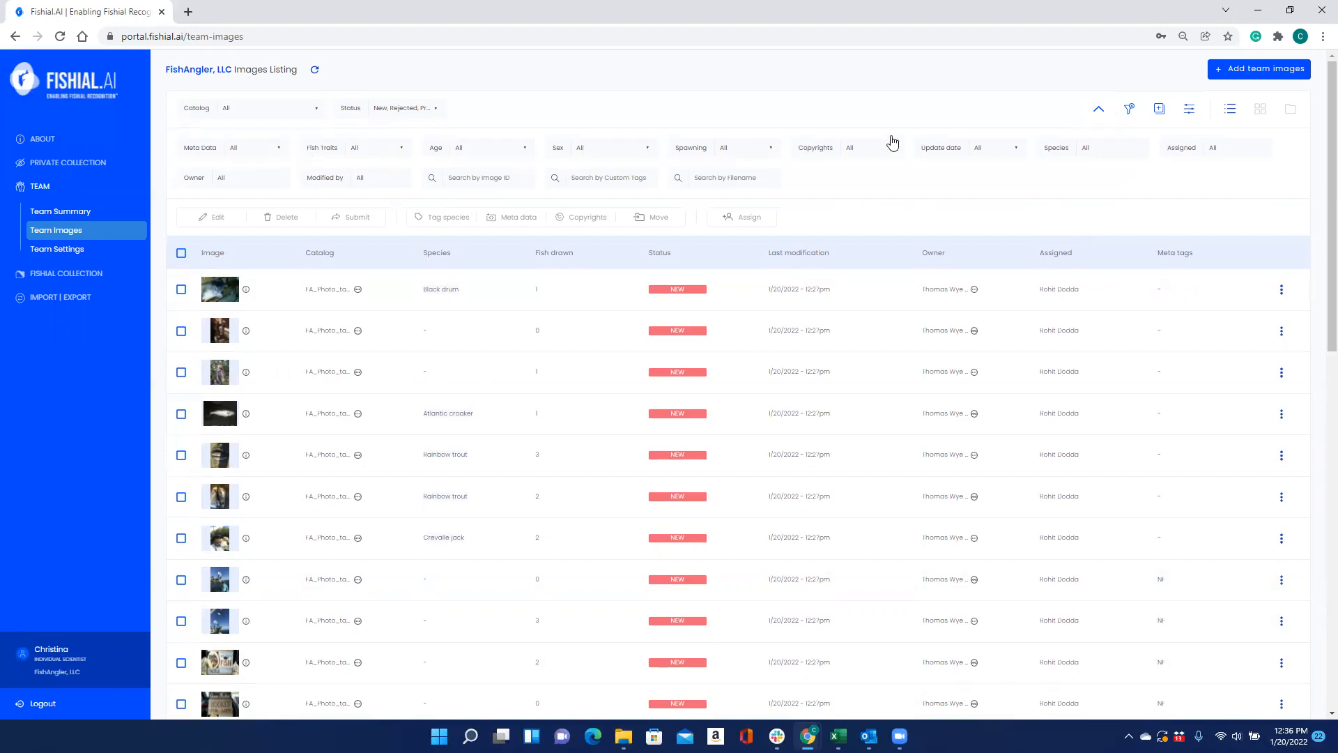
mouse_move(799, 182)
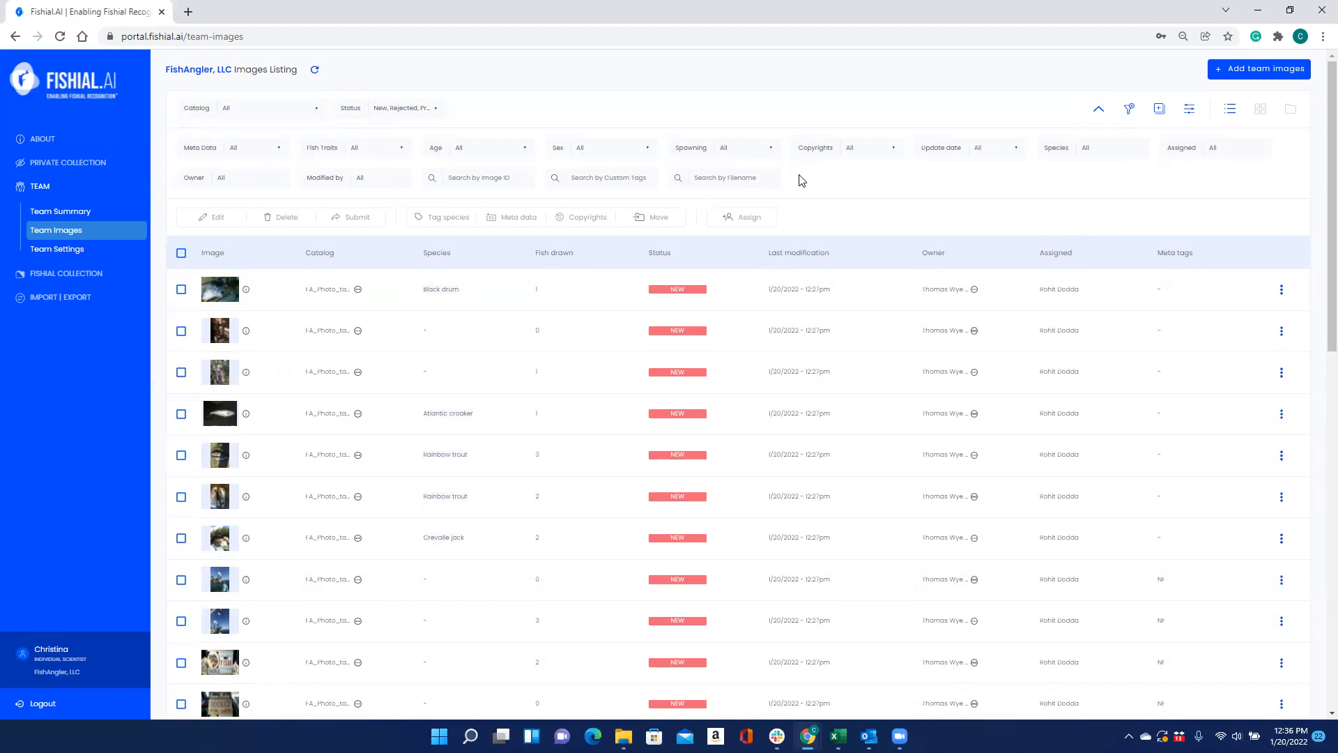
mouse_move(203, 152)
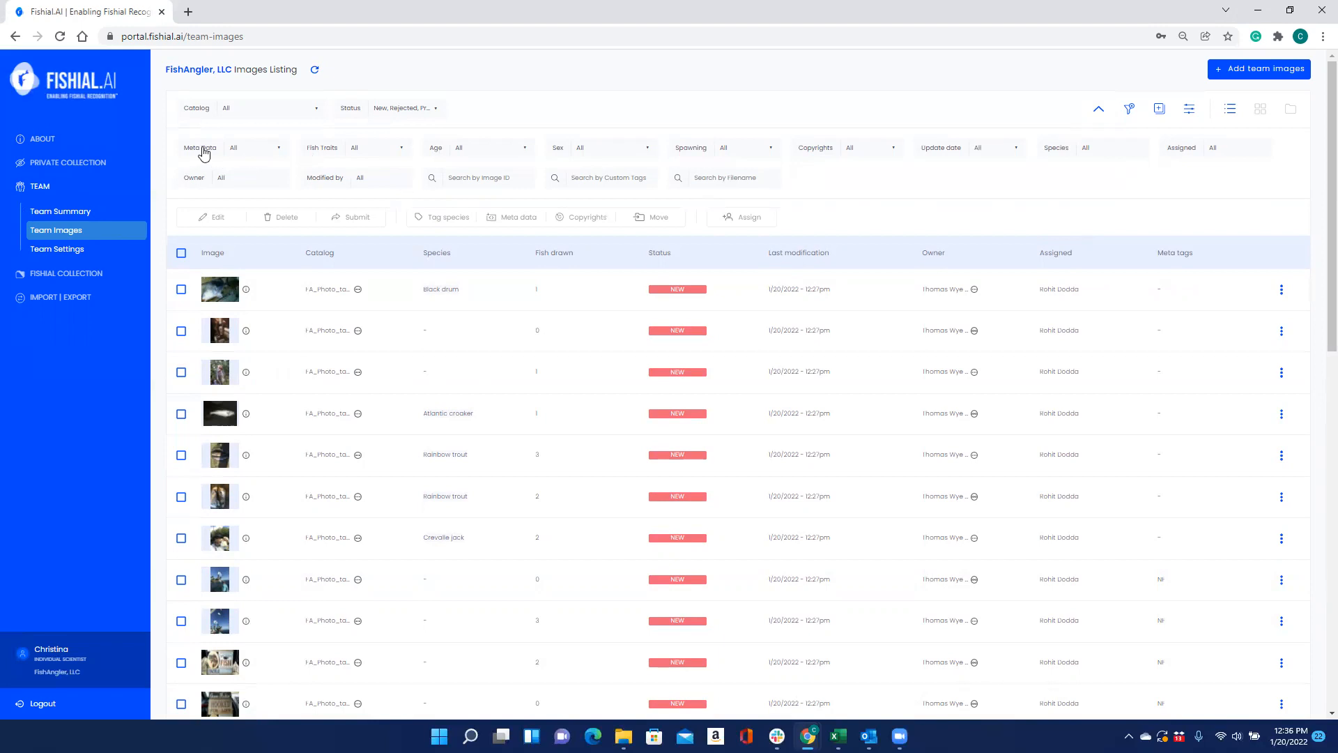
mouse_move(271, 156)
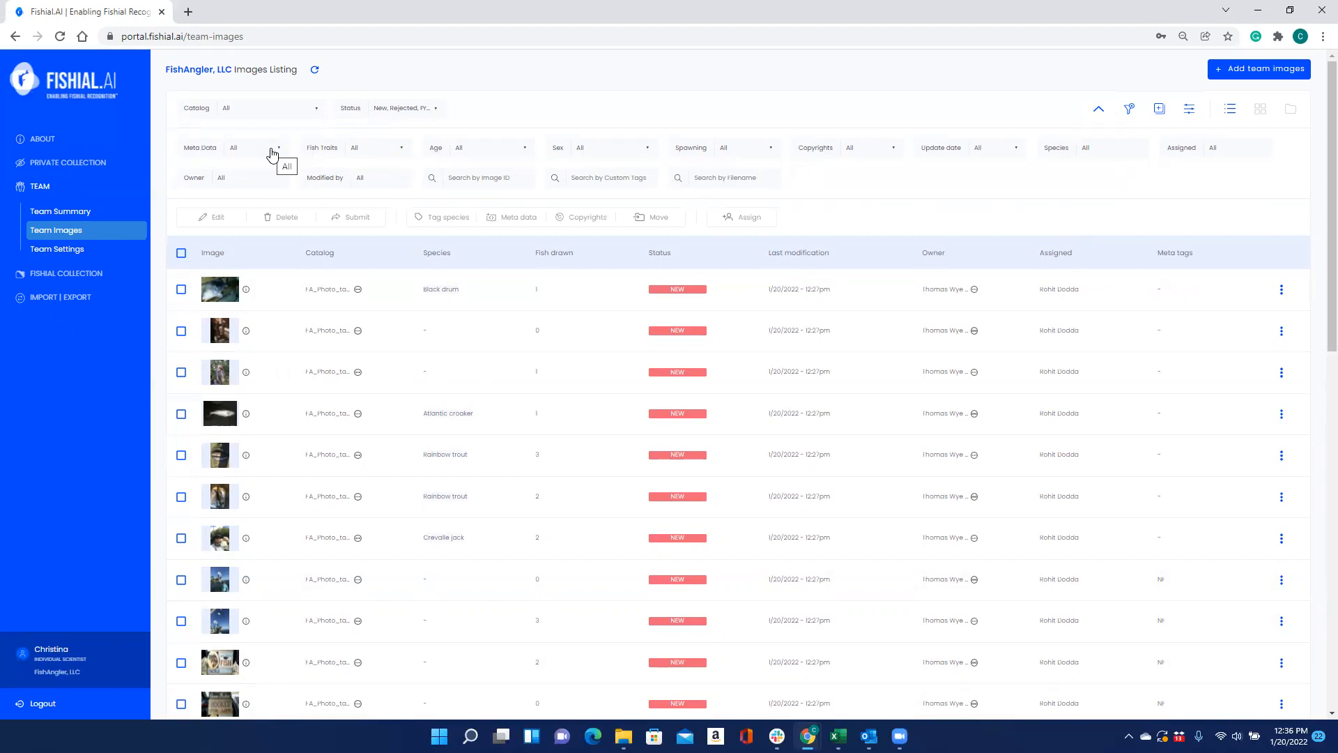
left_click(269, 147)
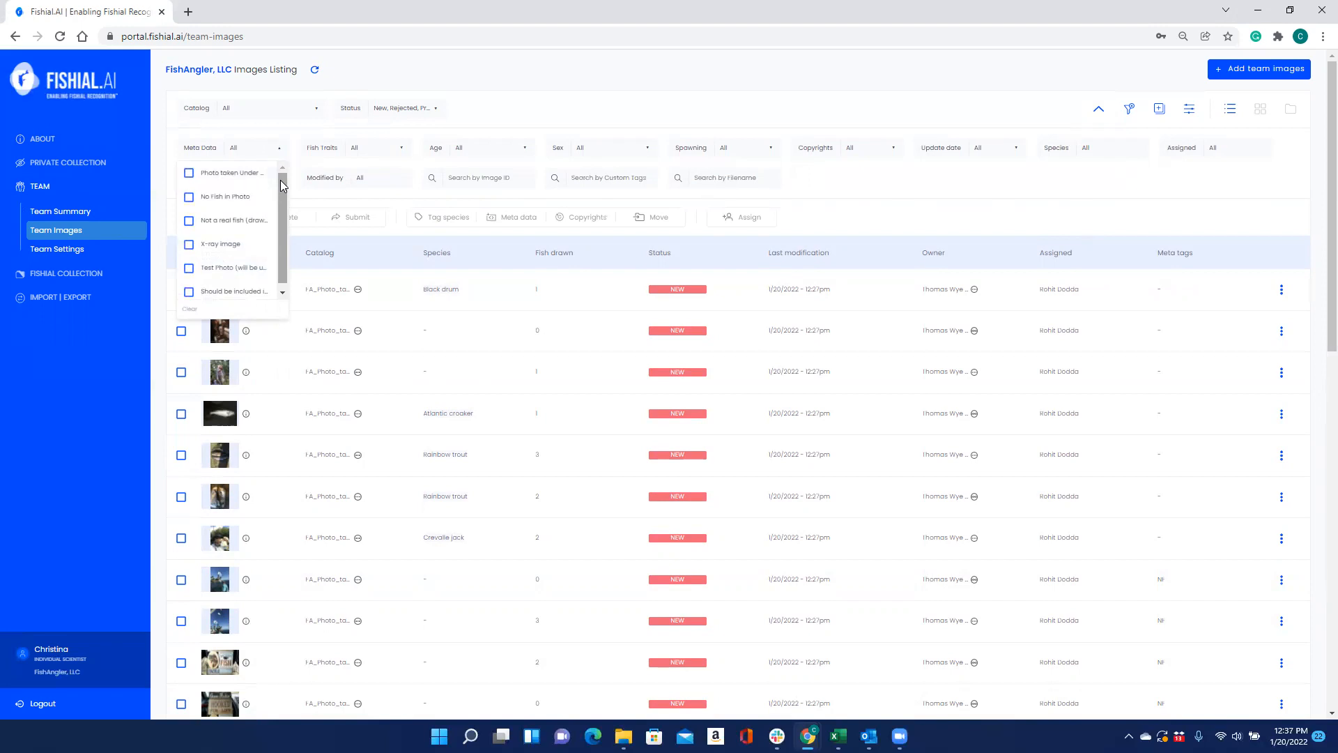
mouse_move(231, 171)
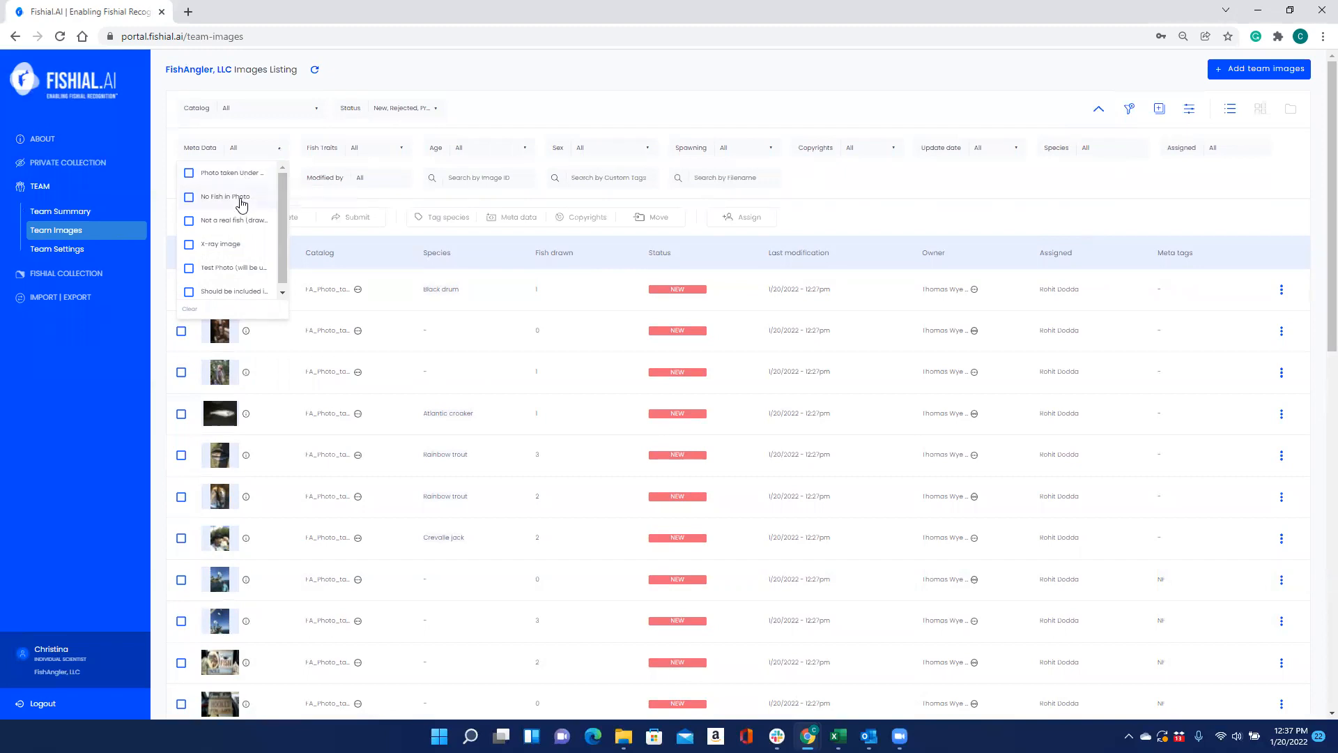
mouse_move(246, 228)
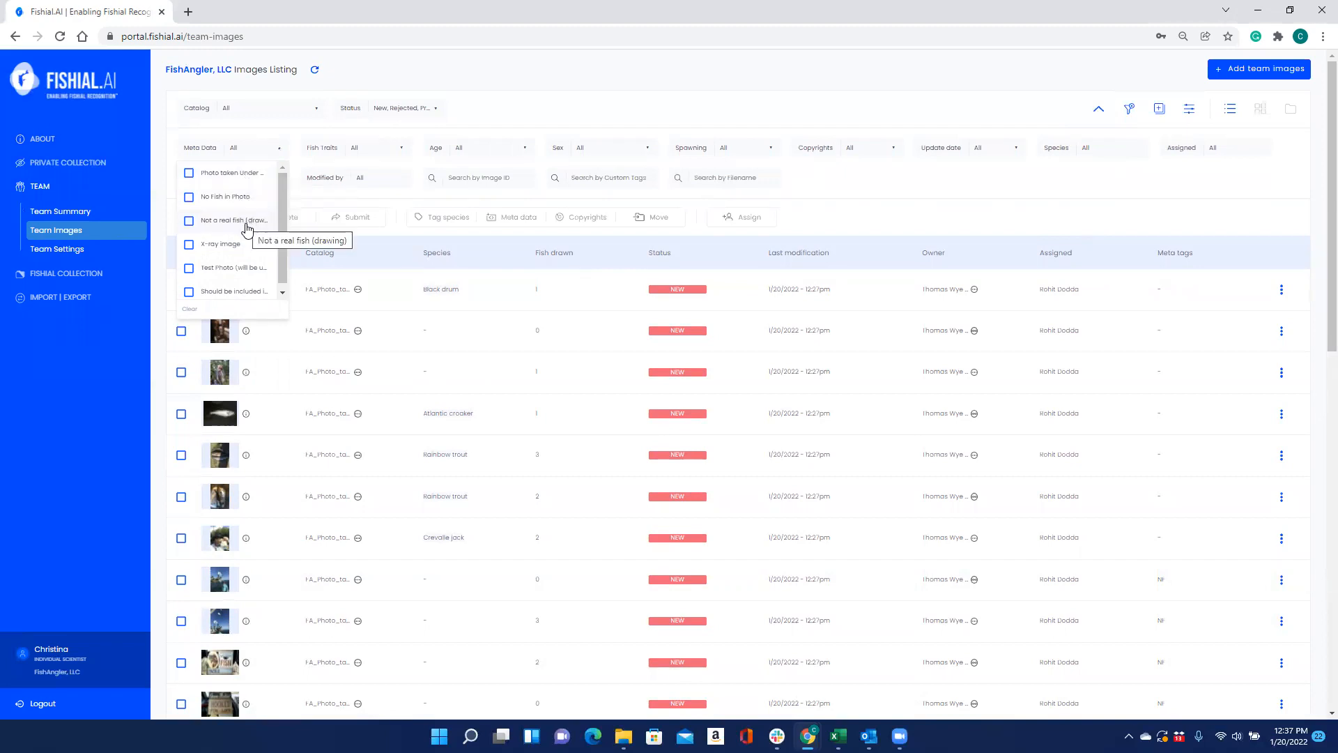
mouse_move(242, 245)
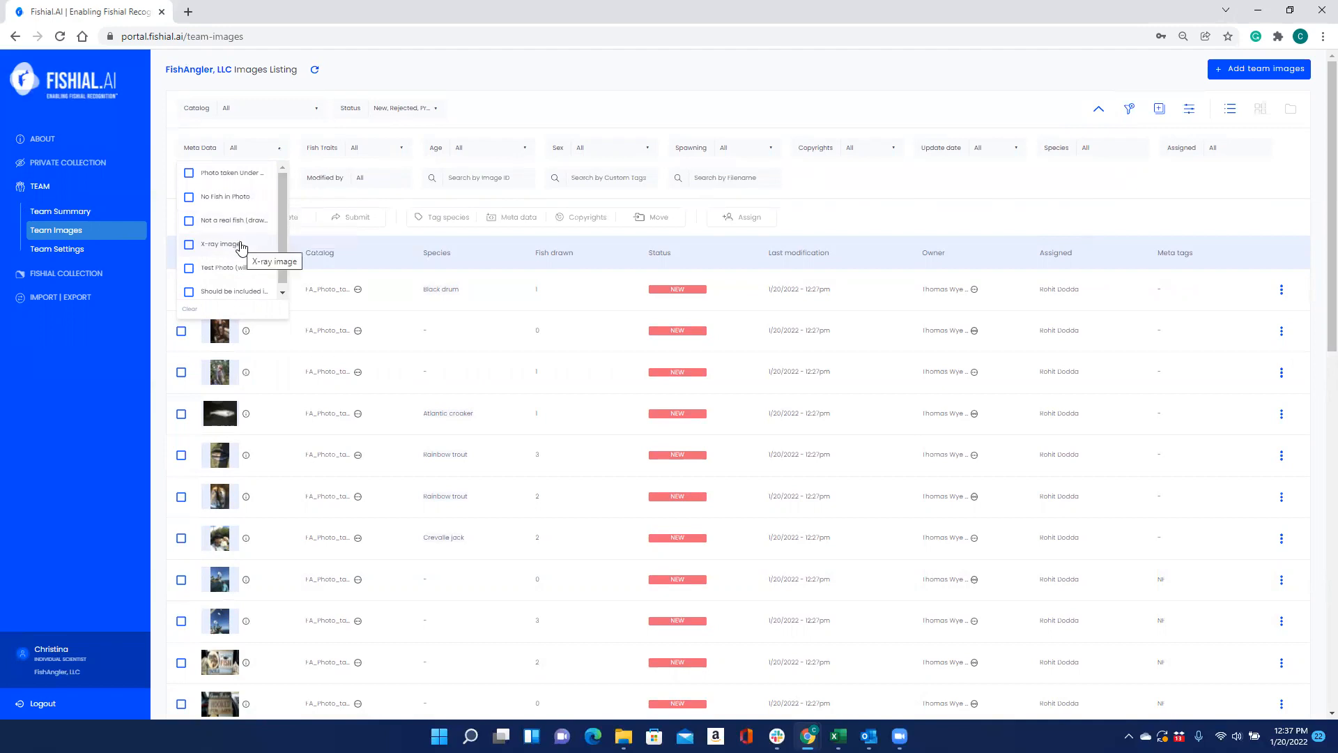
mouse_move(250, 291)
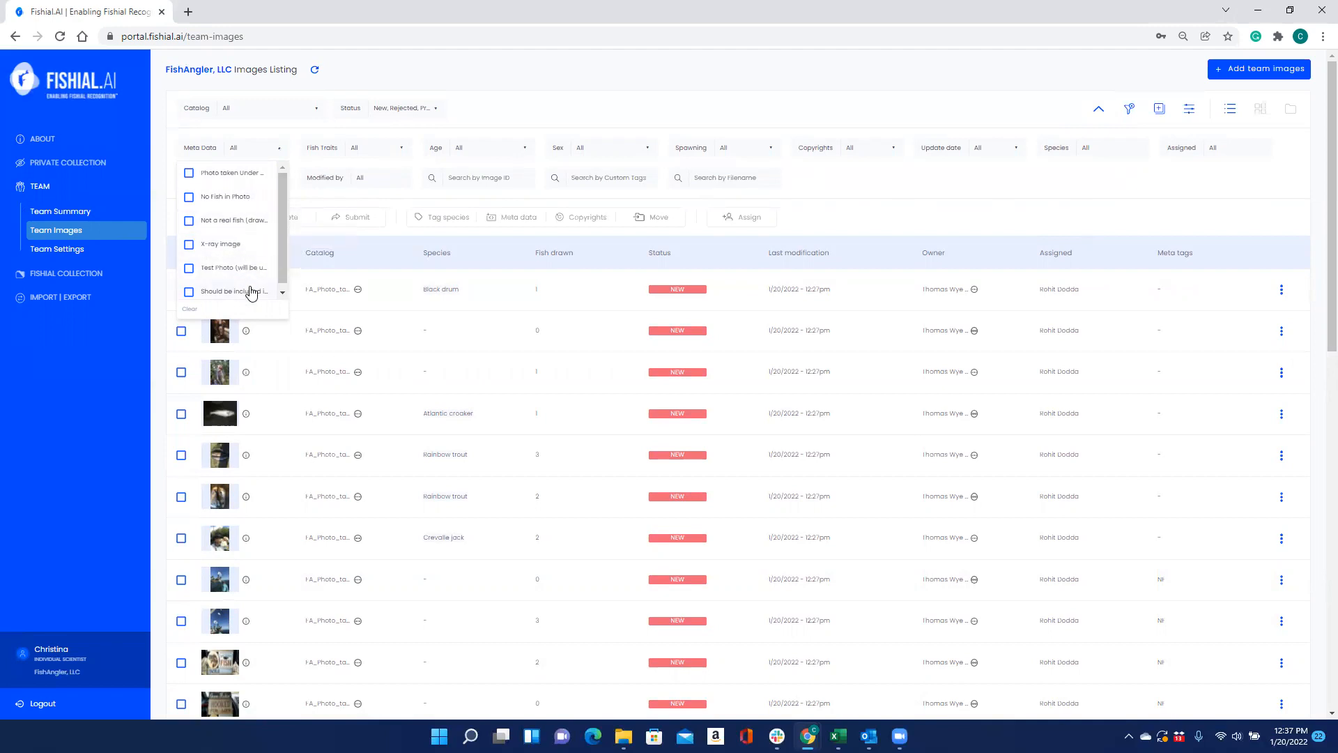
scroll("up", 3)
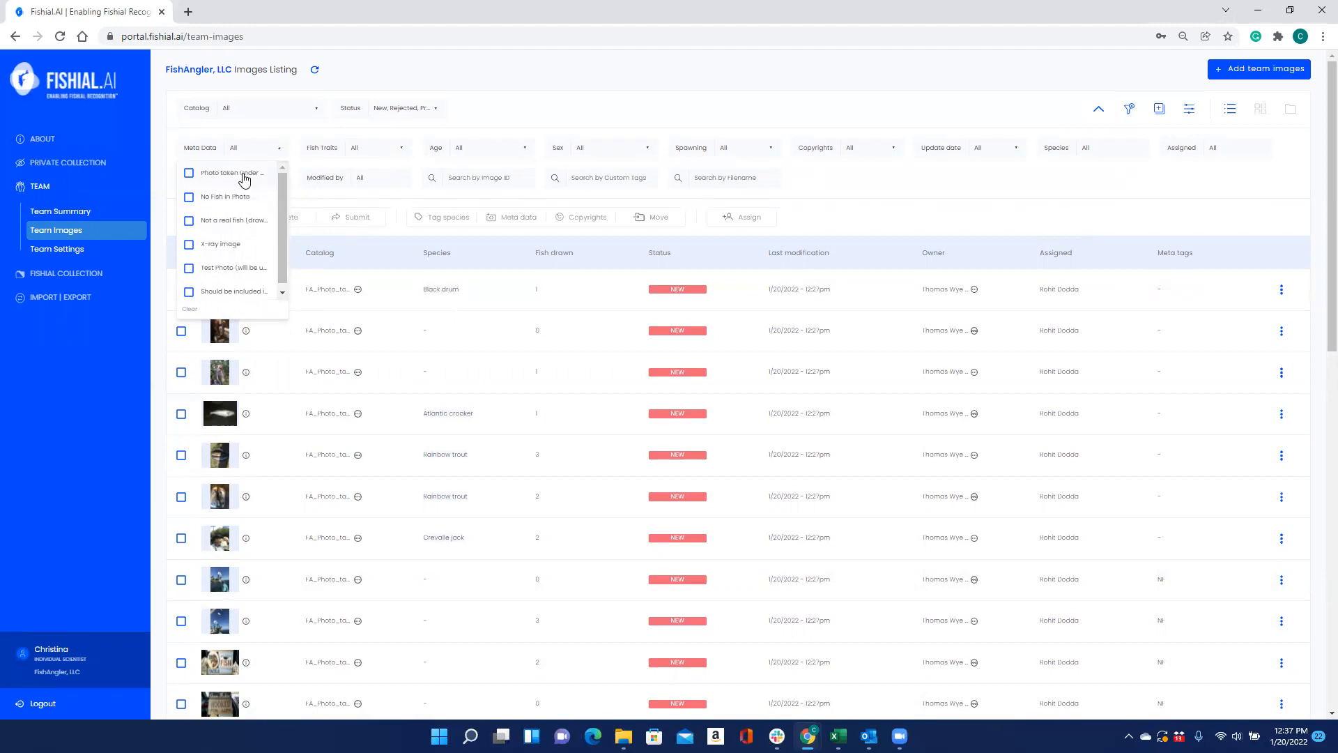
left_click(189, 172)
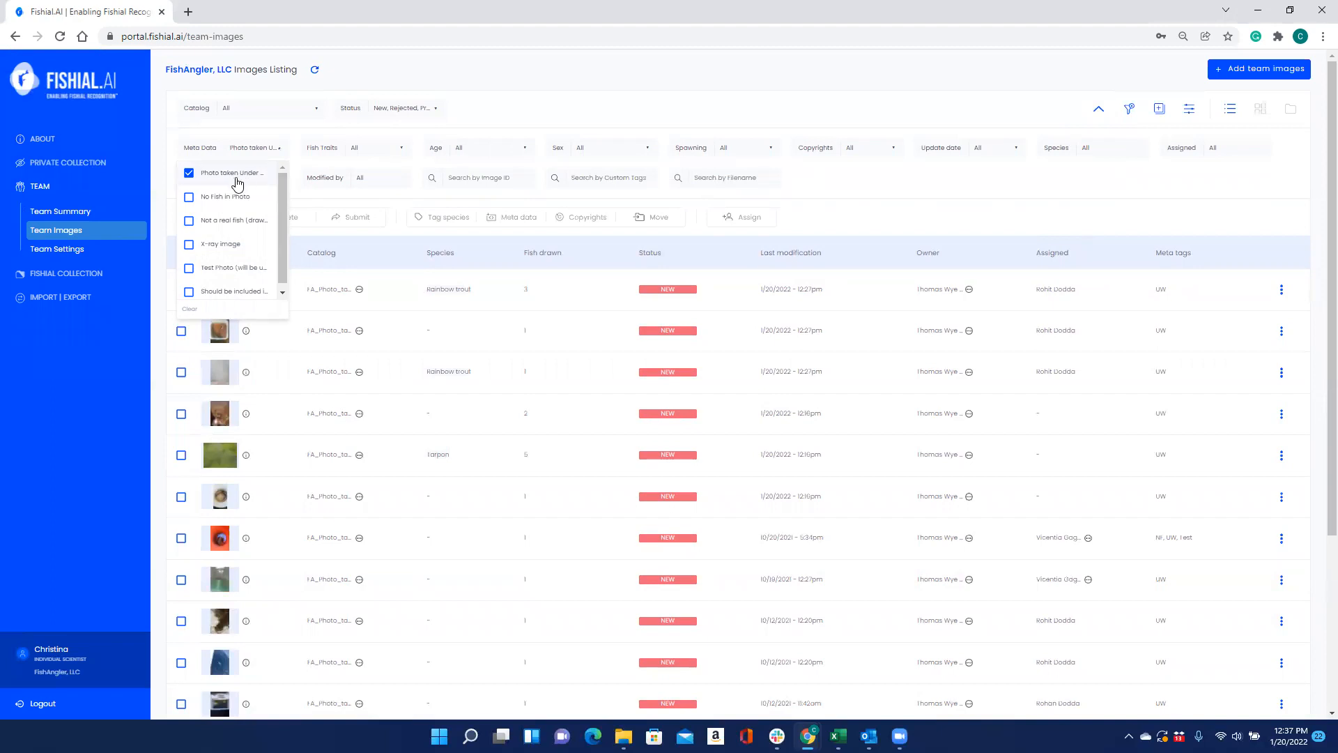
left_click(189, 172)
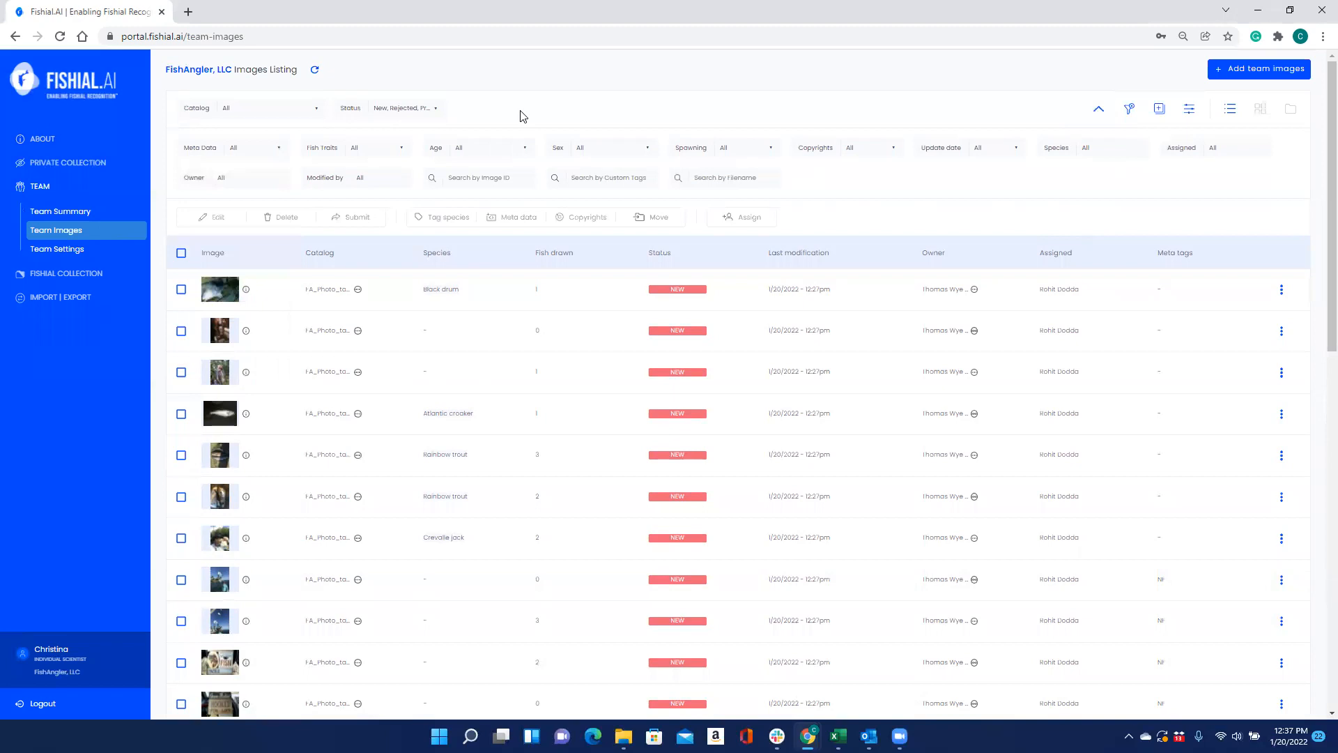
mouse_move(381, 156)
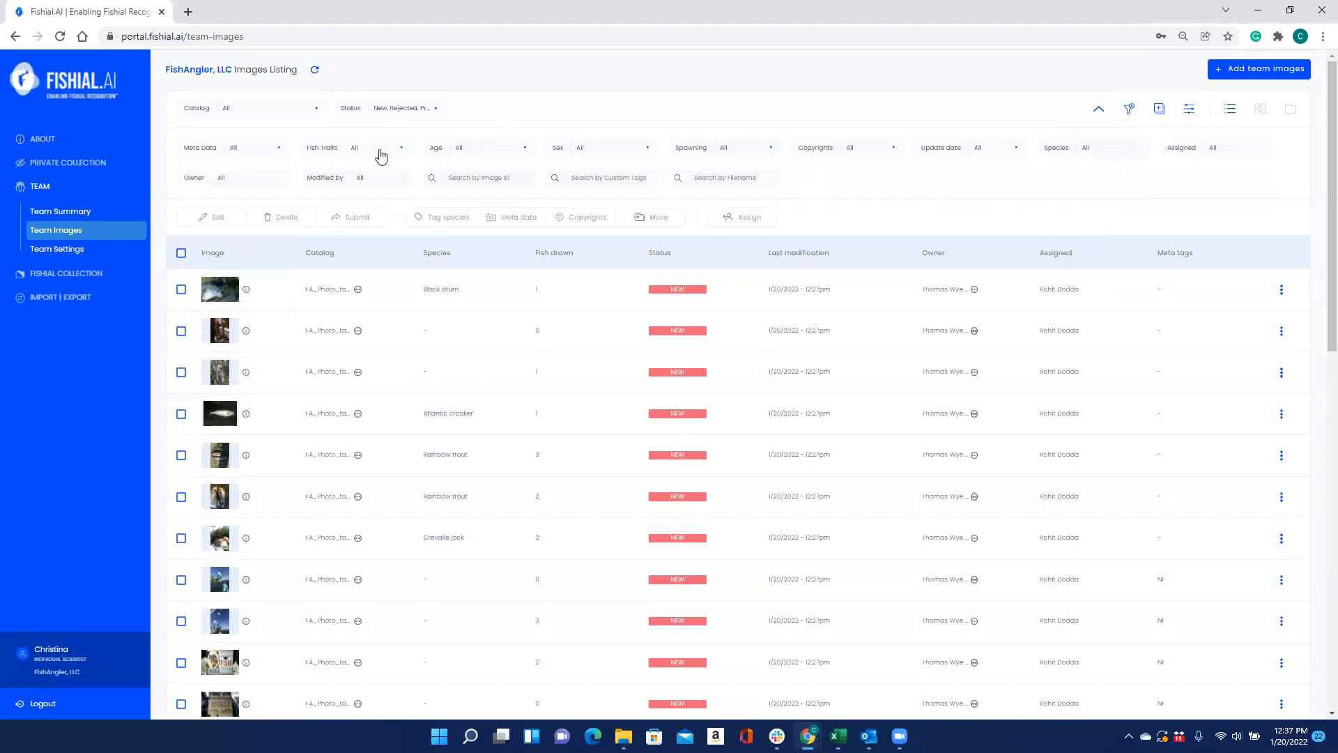
left_click(380, 147)
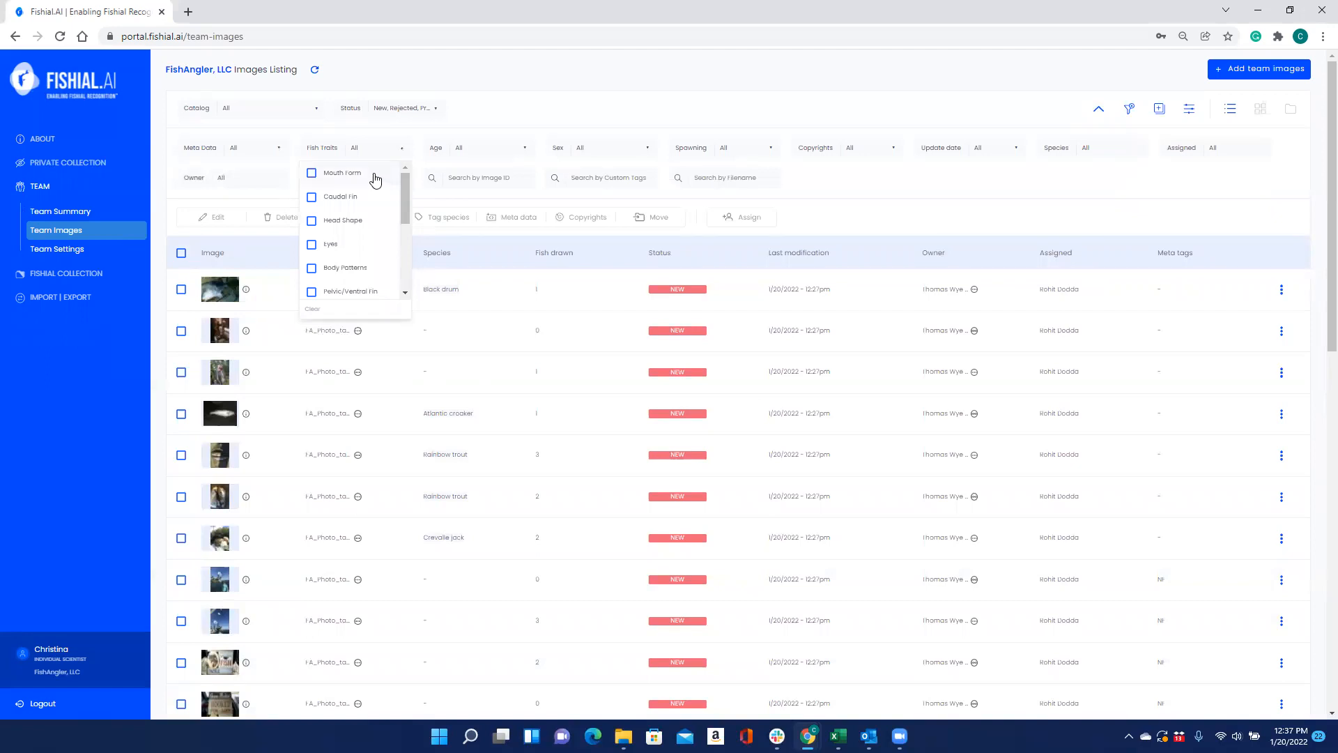
mouse_move(367, 198)
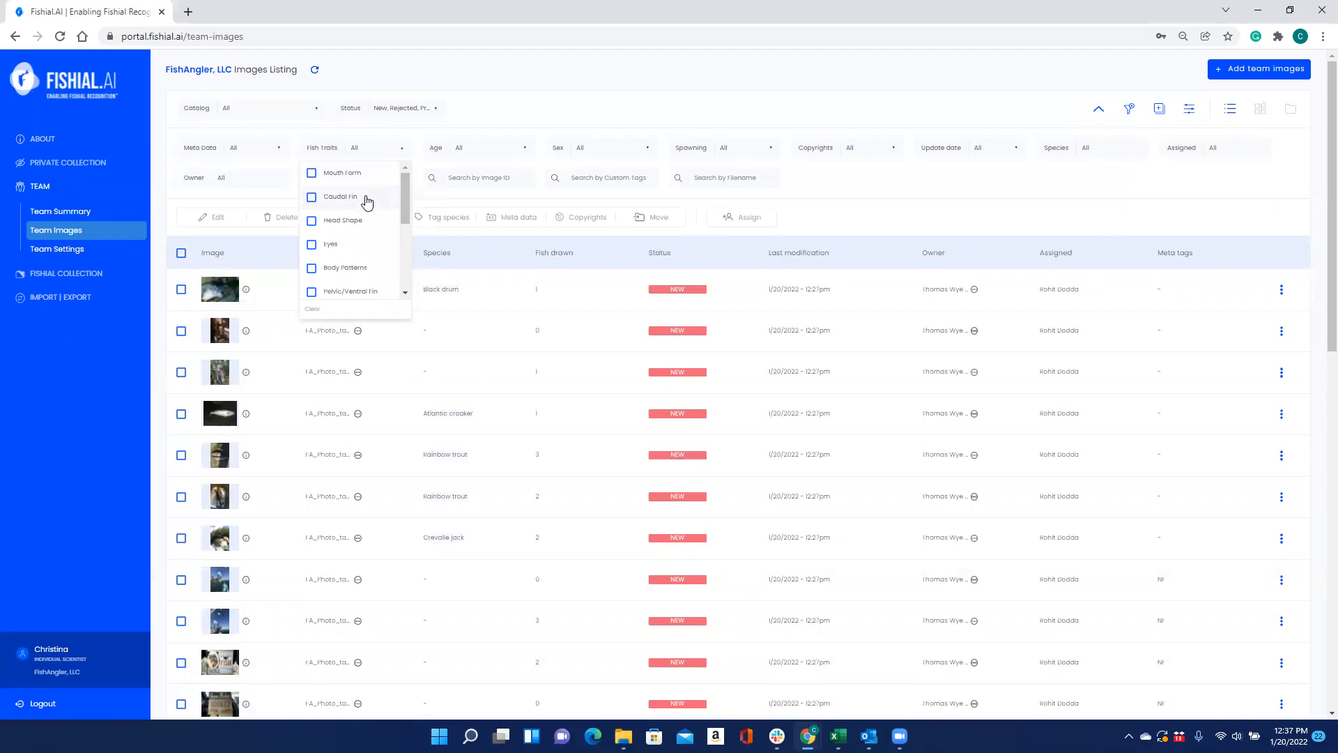
mouse_move(374, 265)
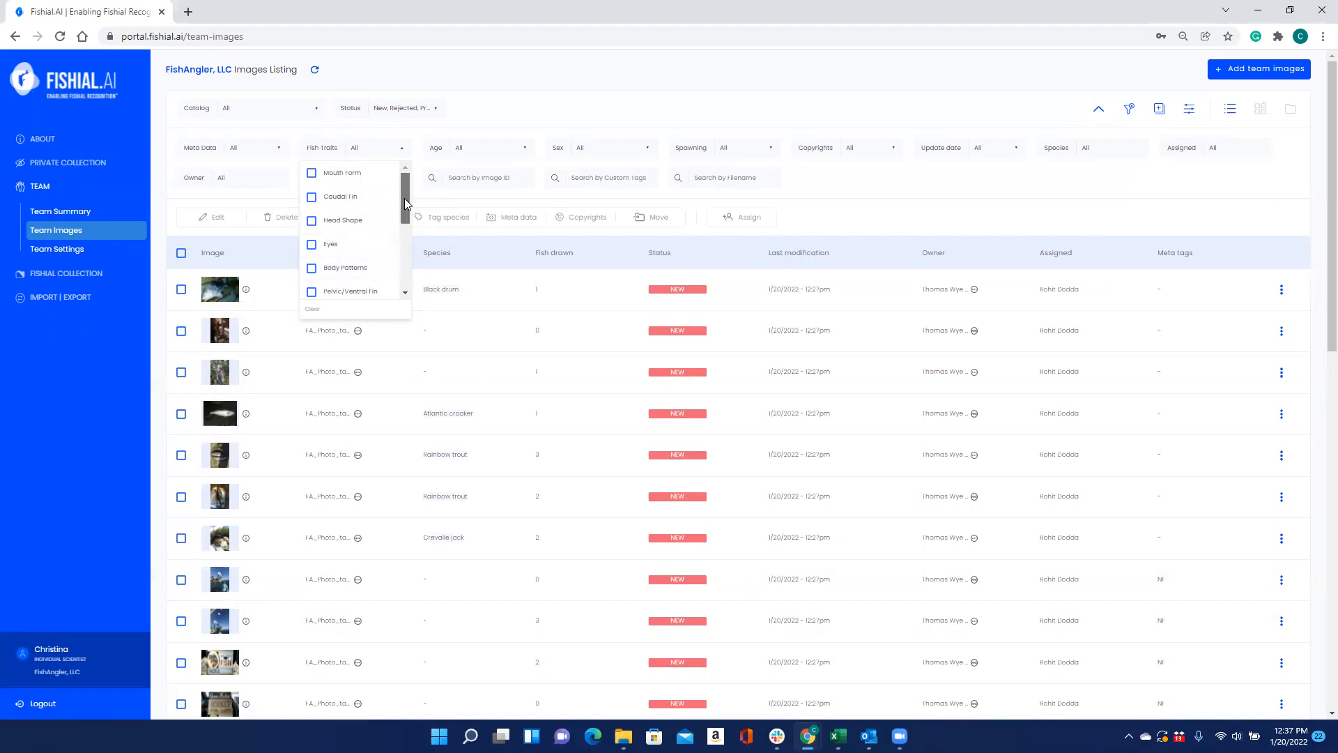
scroll("down", 3)
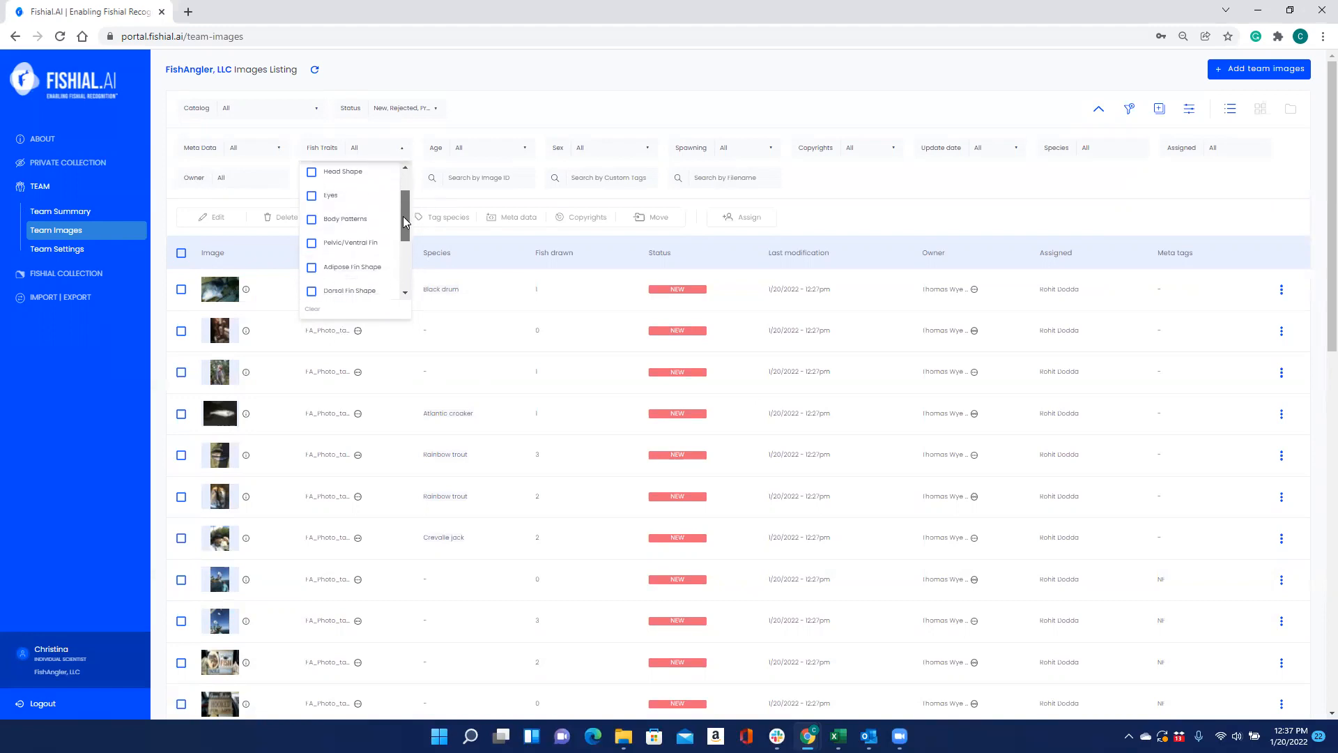
scroll("down", 3)
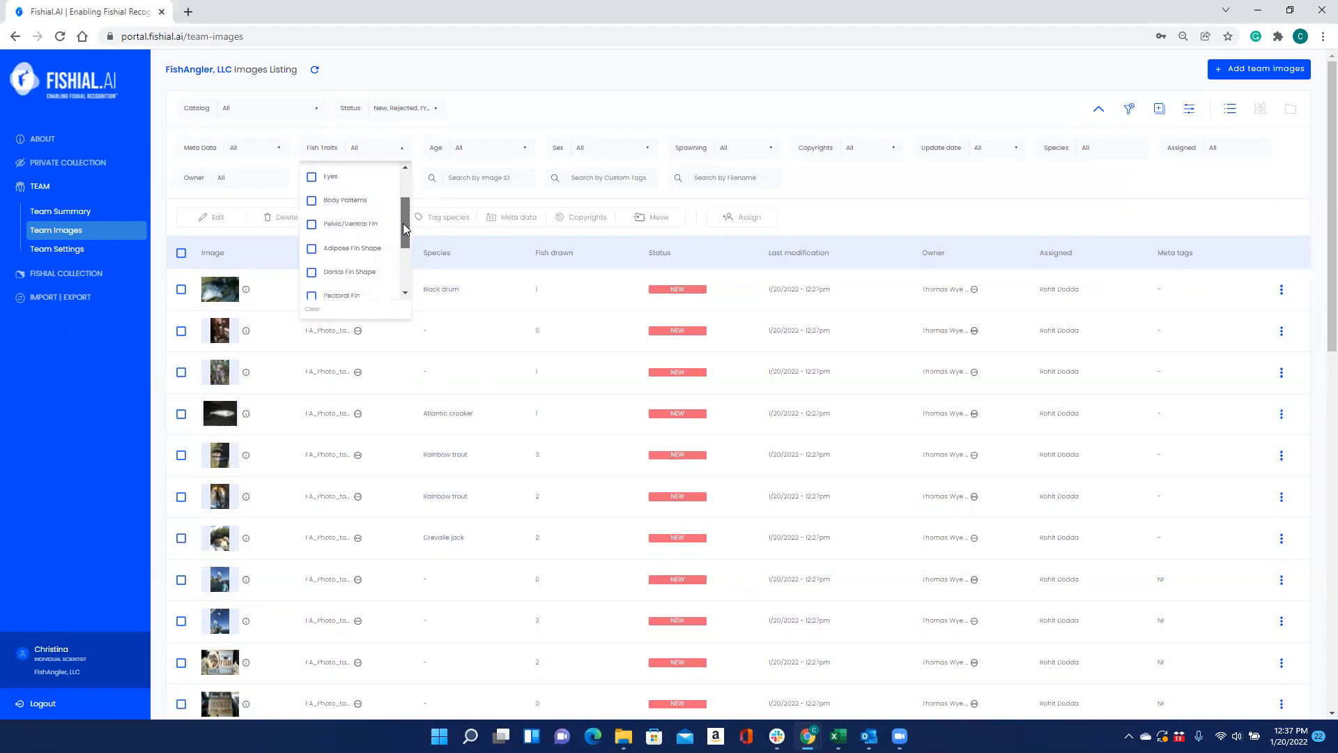
scroll("down", 3)
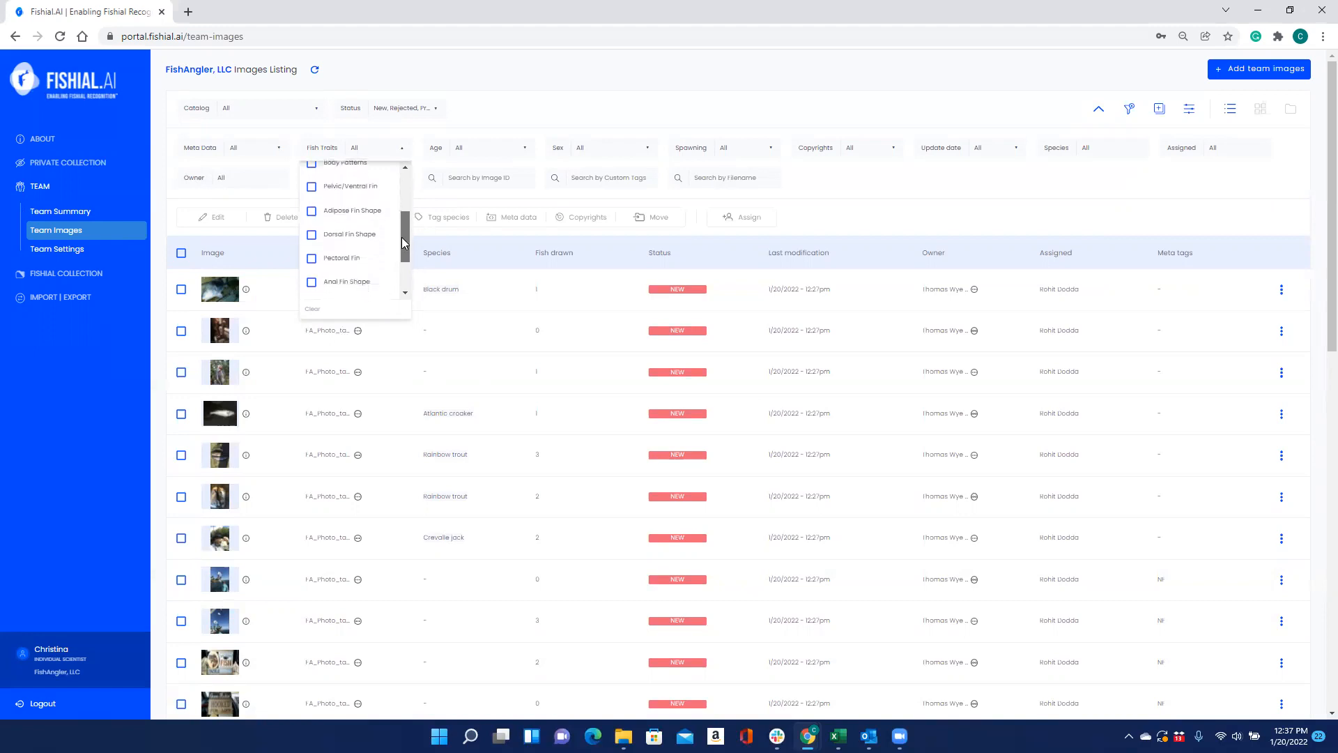
scroll("down", 3)
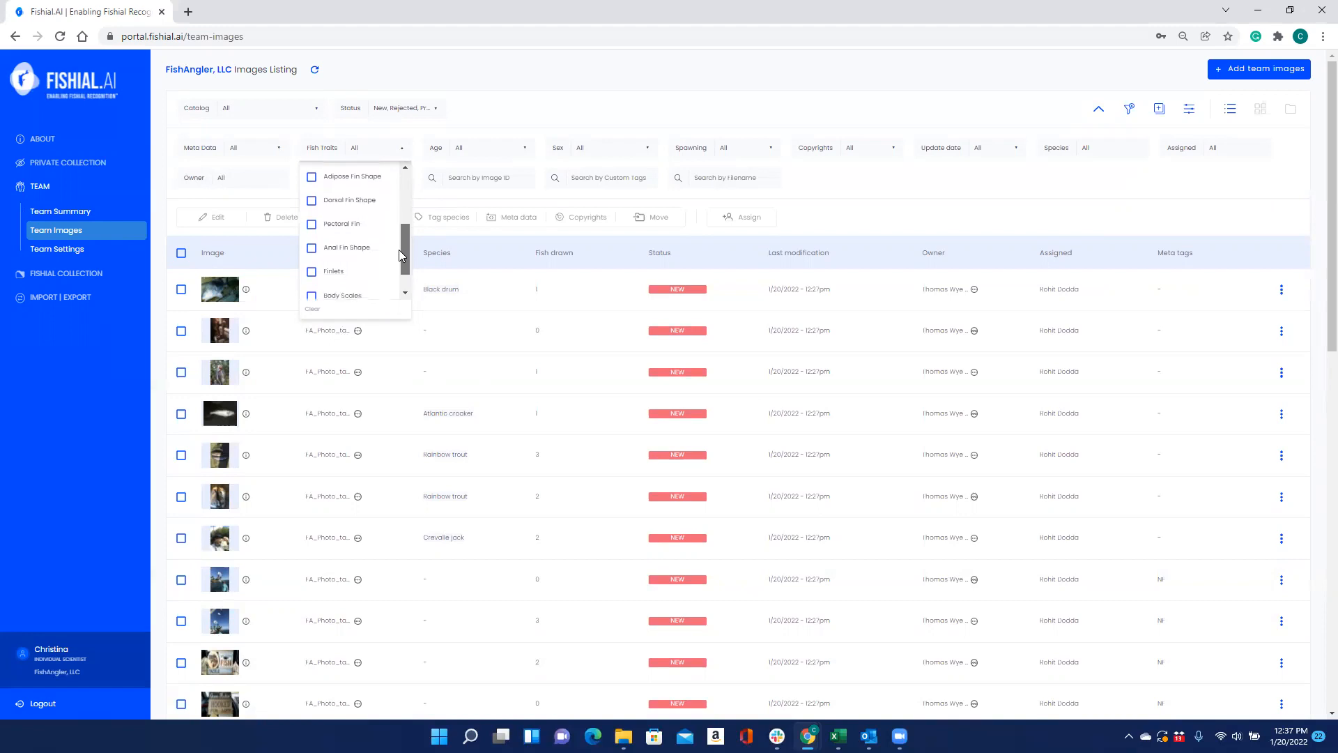
scroll("down", 3)
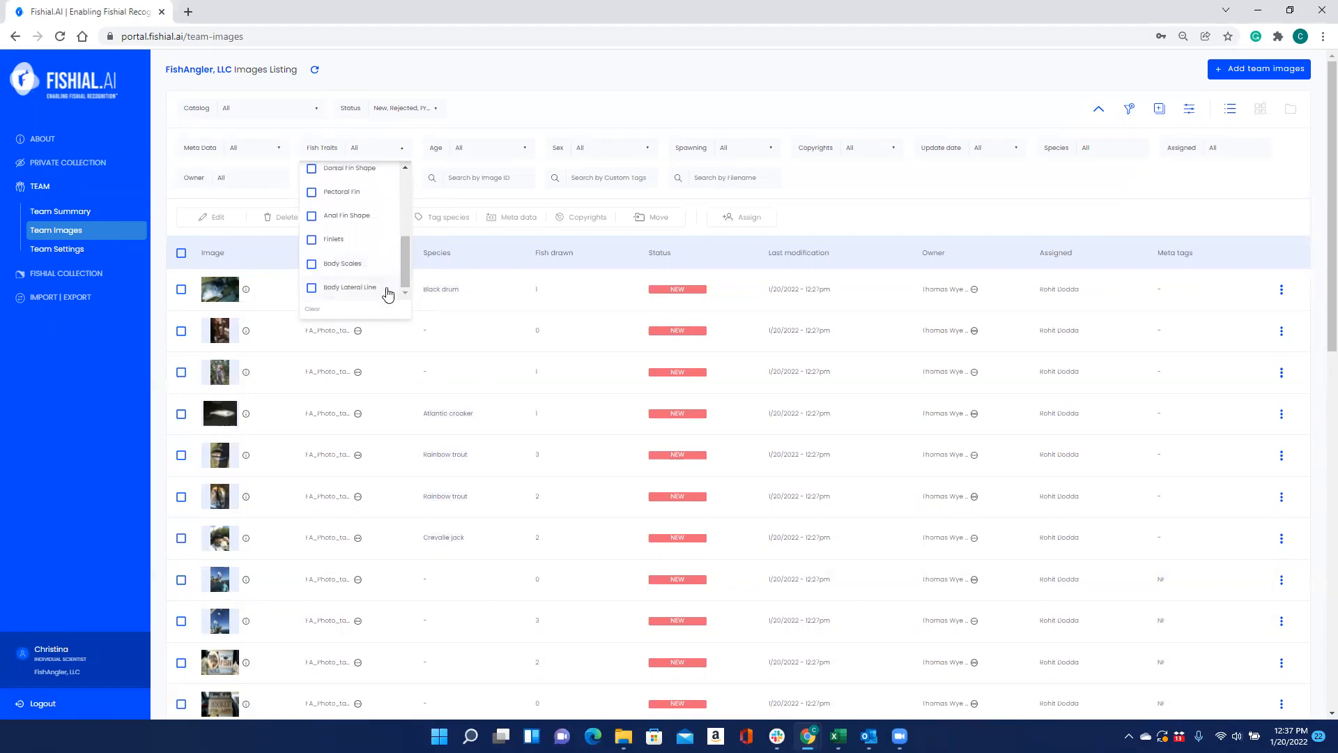
left_click(537, 125)
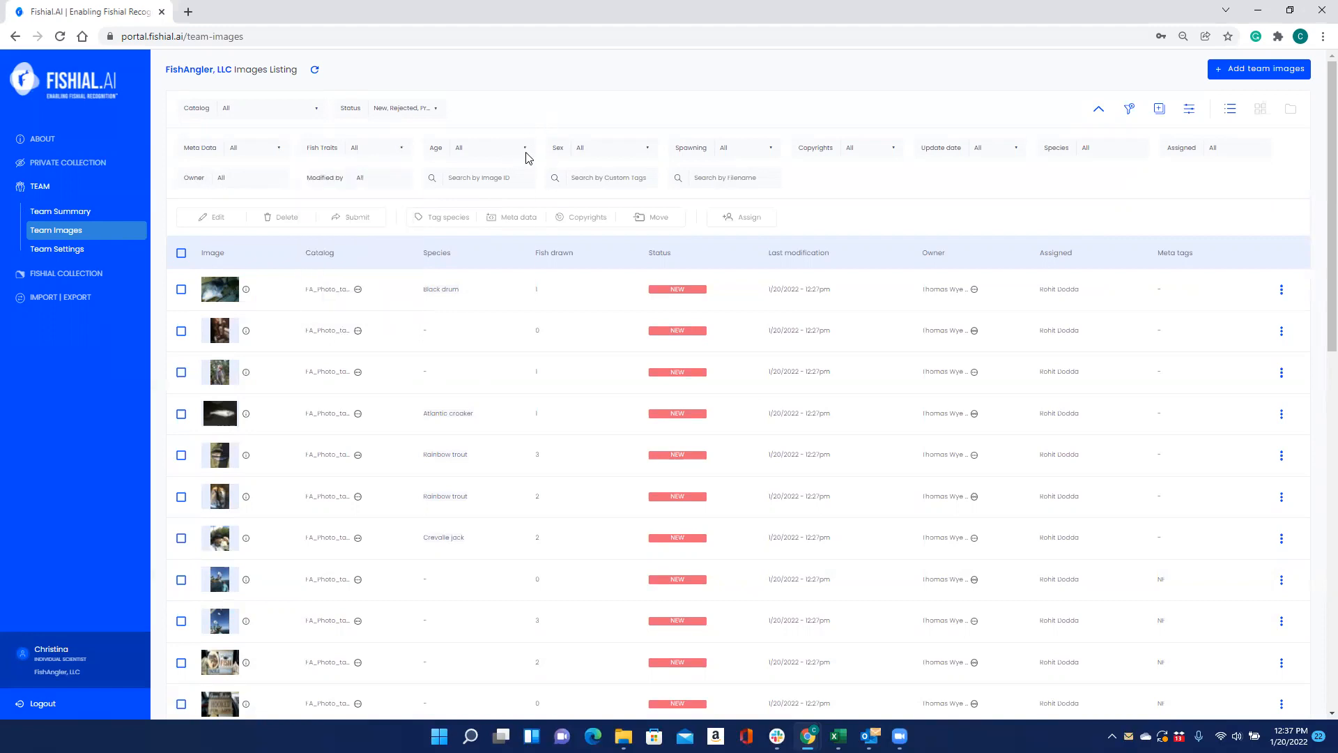
left_click(491, 147)
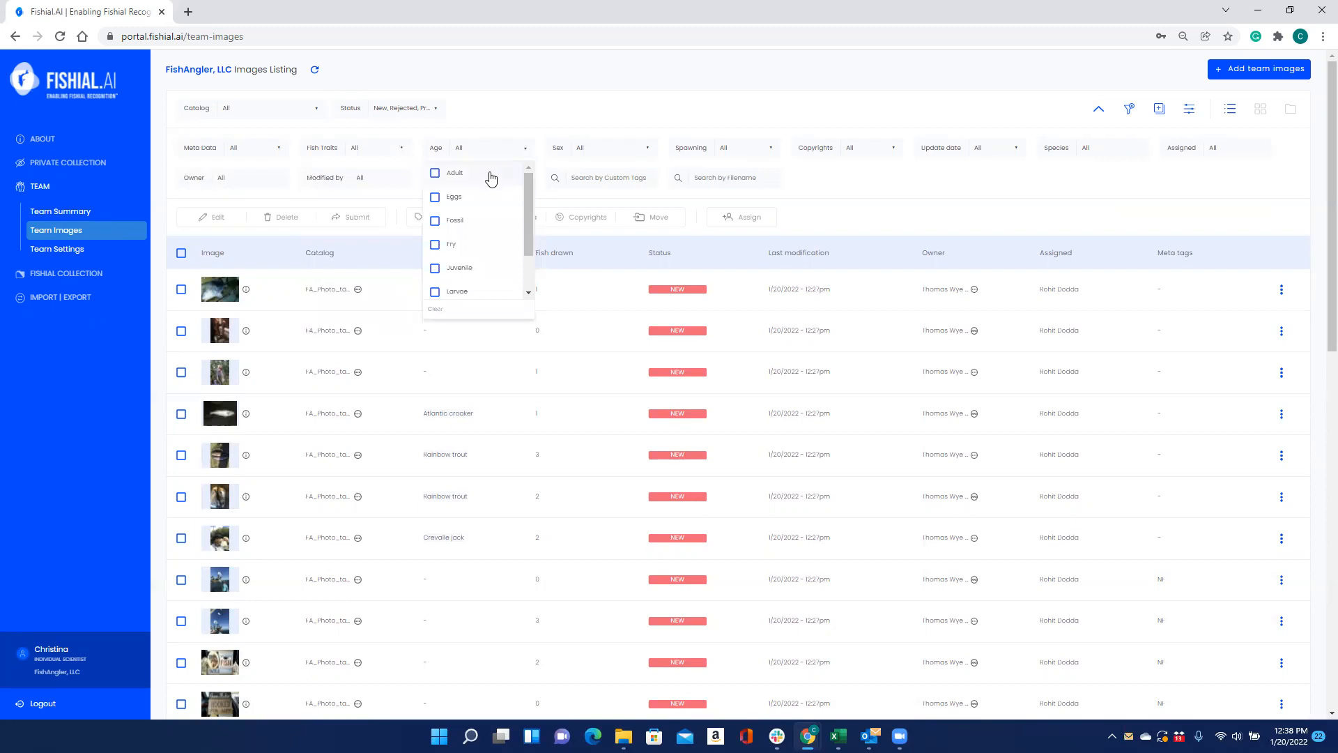
mouse_move(487, 202)
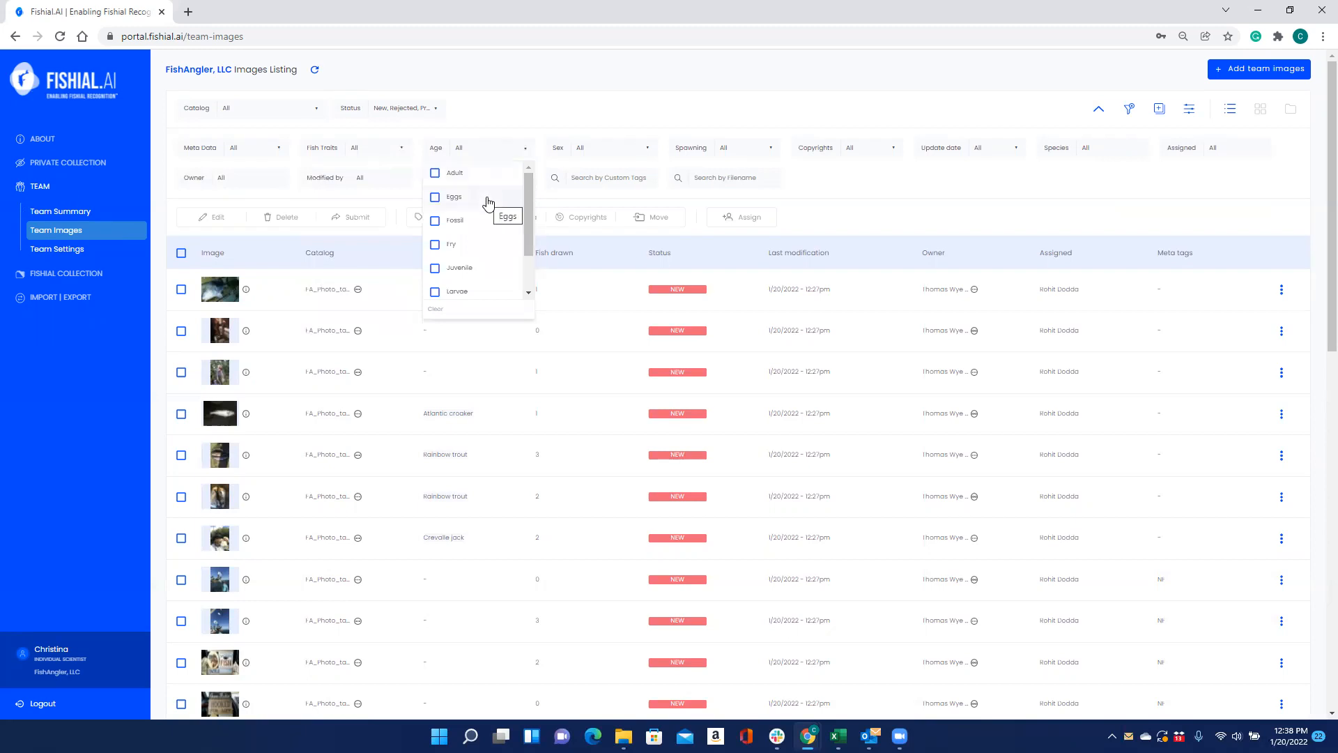
mouse_move(480, 239)
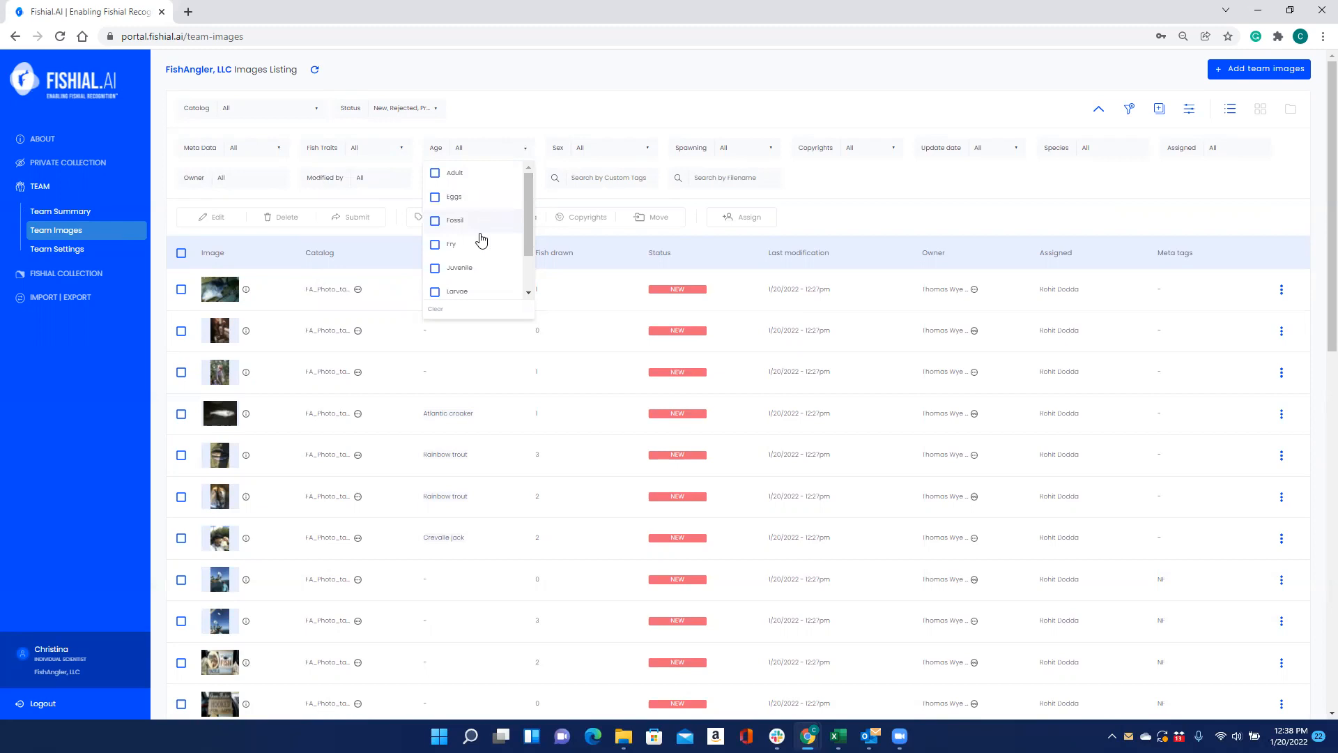
mouse_move(483, 294)
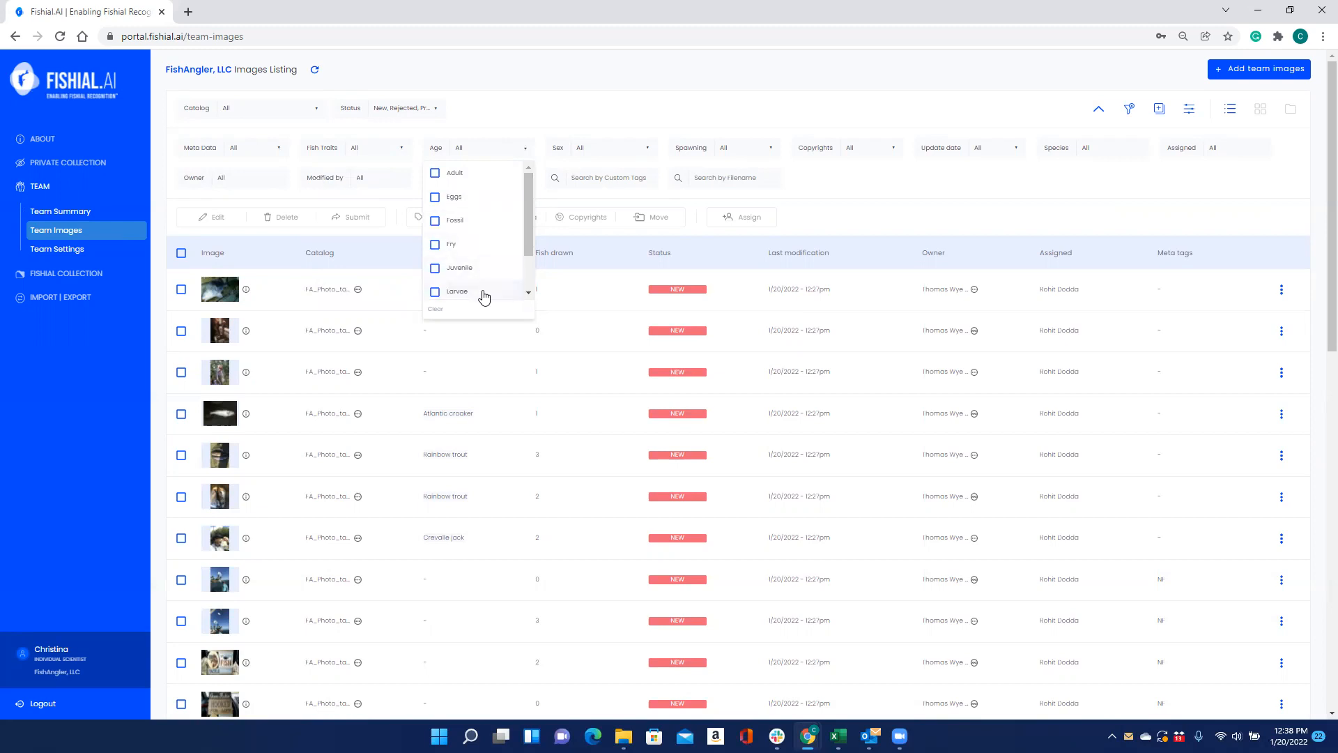
mouse_move(457, 291)
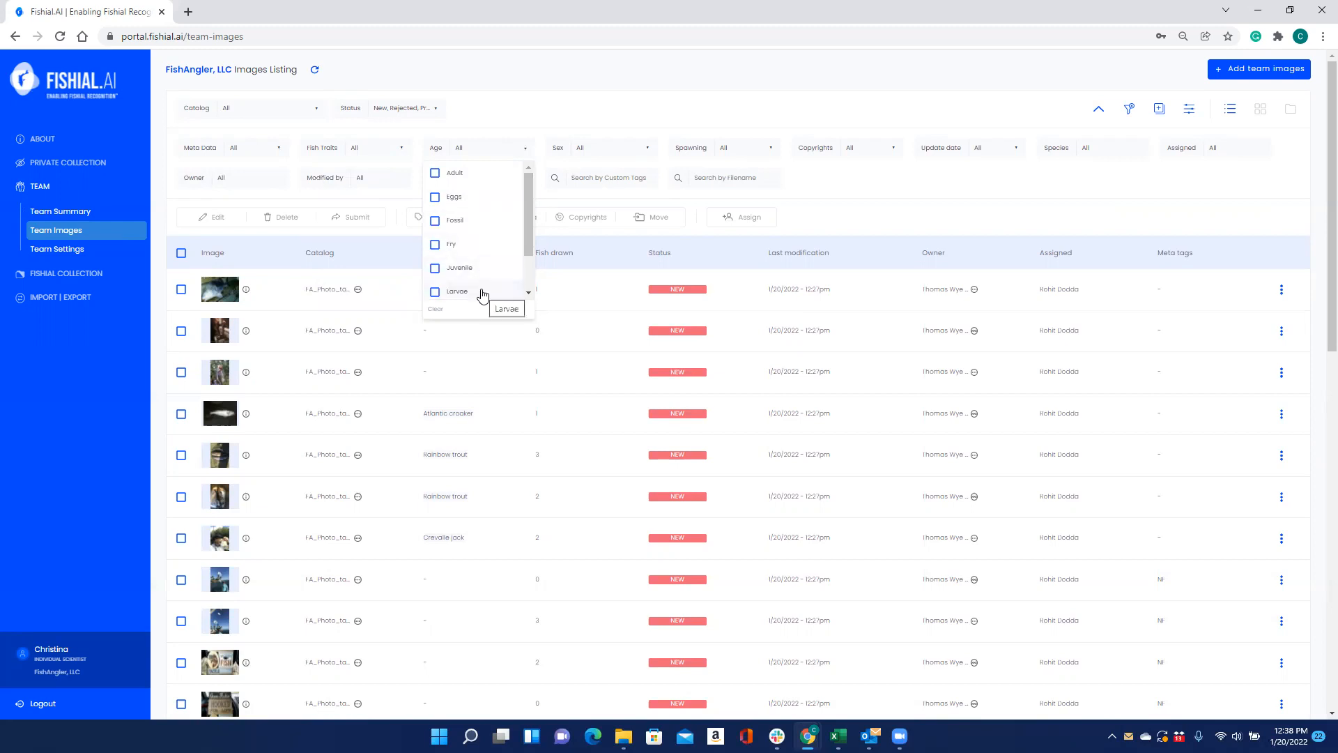
left_click(572, 105)
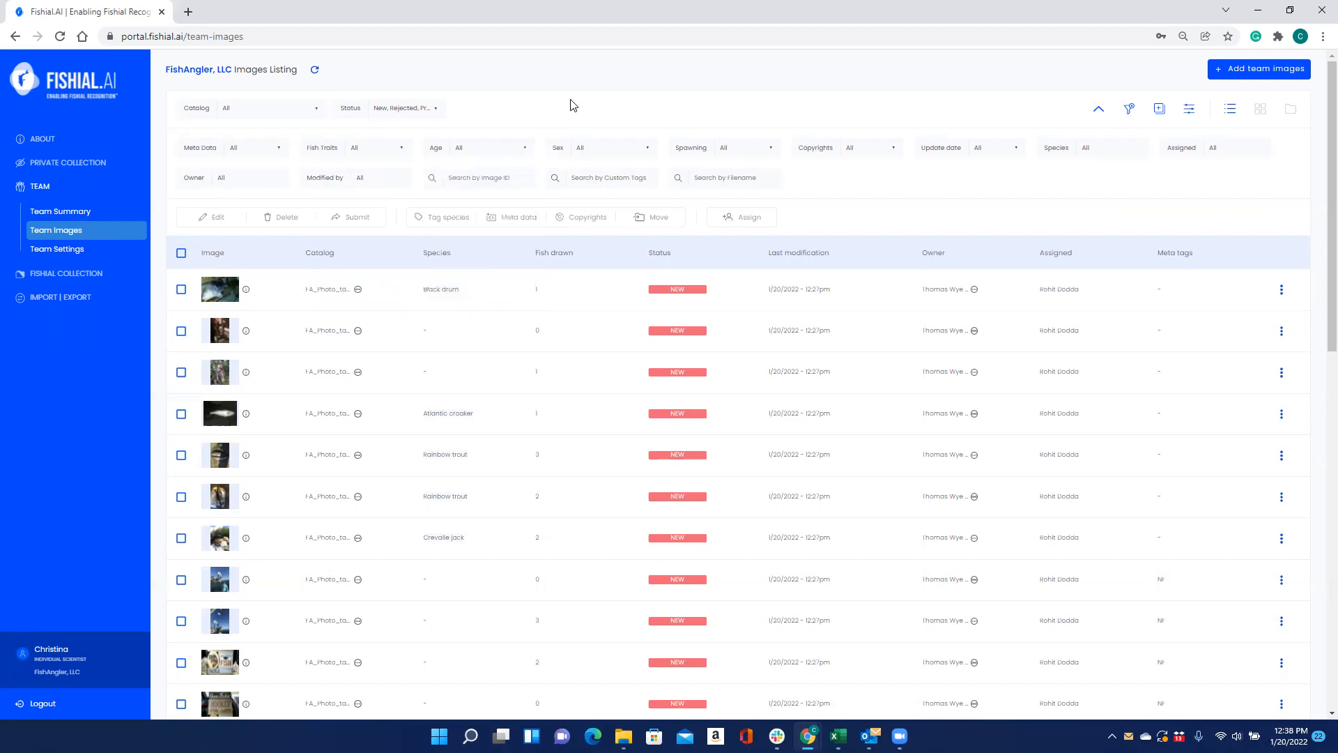
left_click(611, 147)
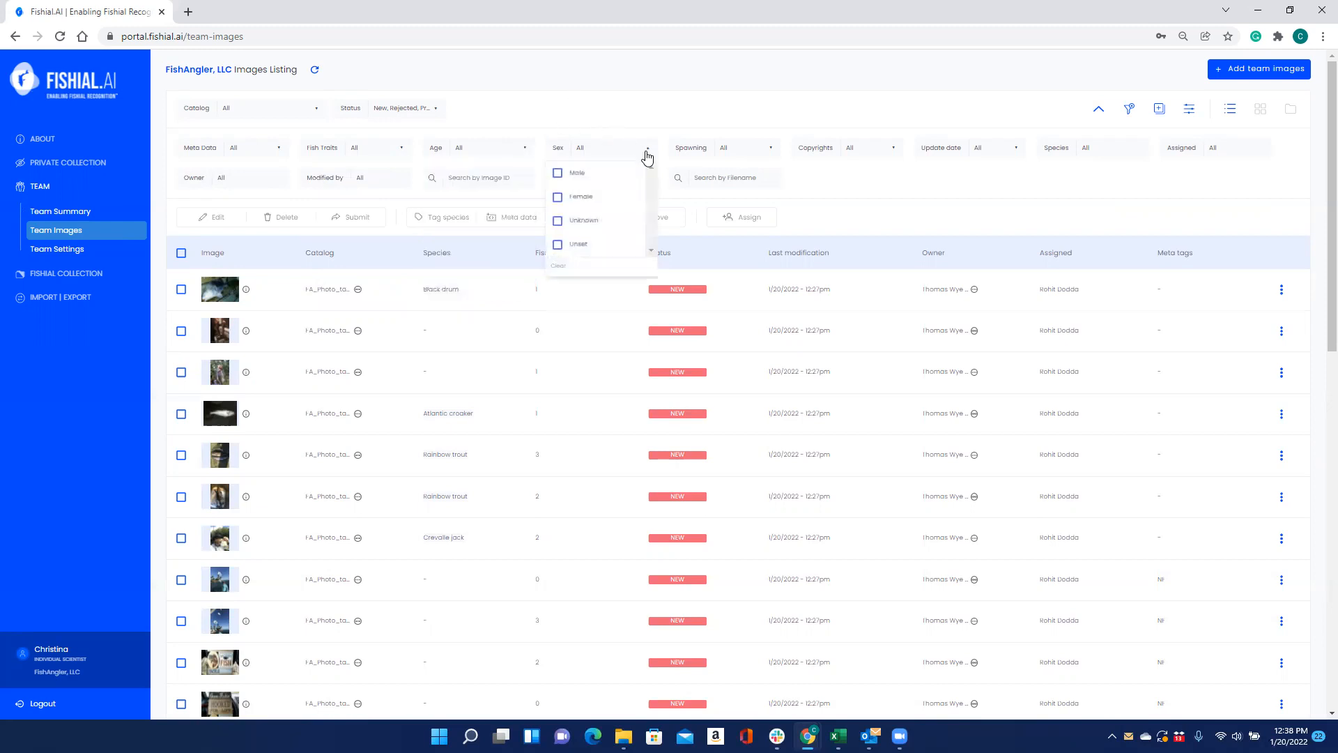
mouse_move(626, 174)
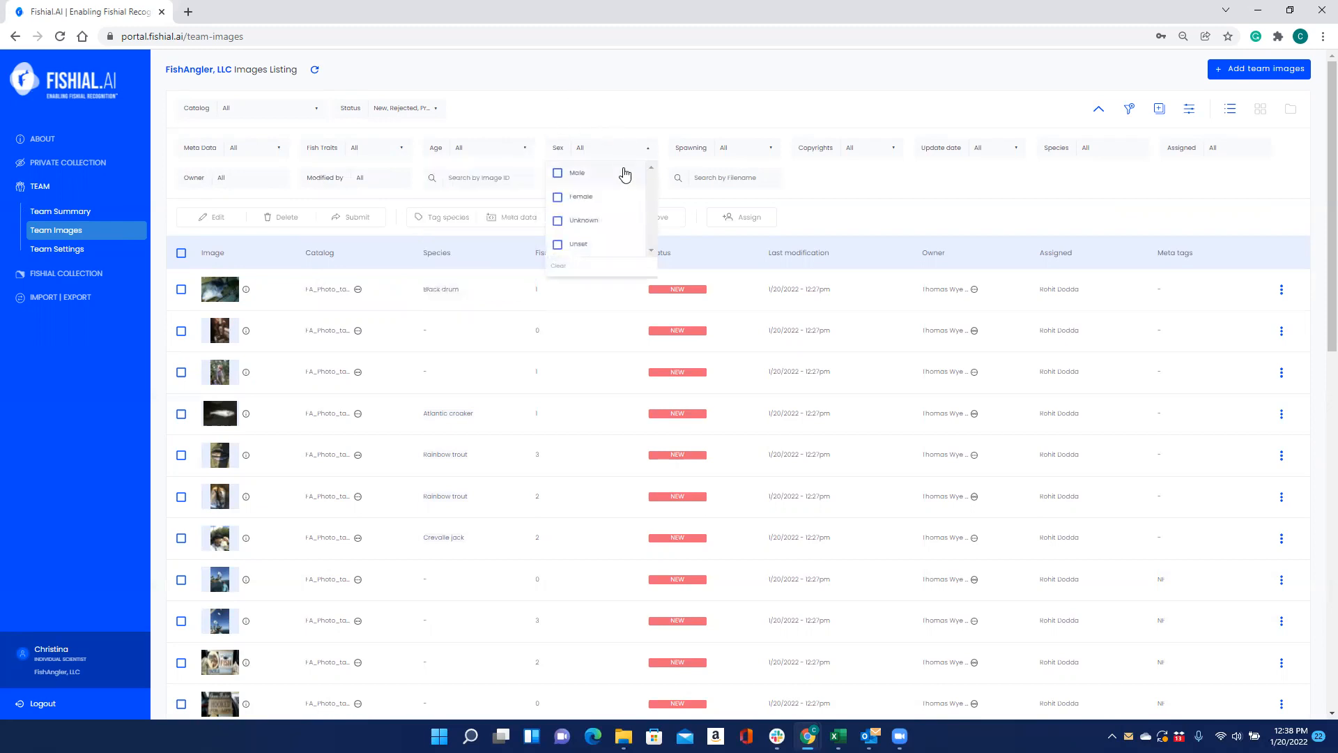
mouse_move(619, 228)
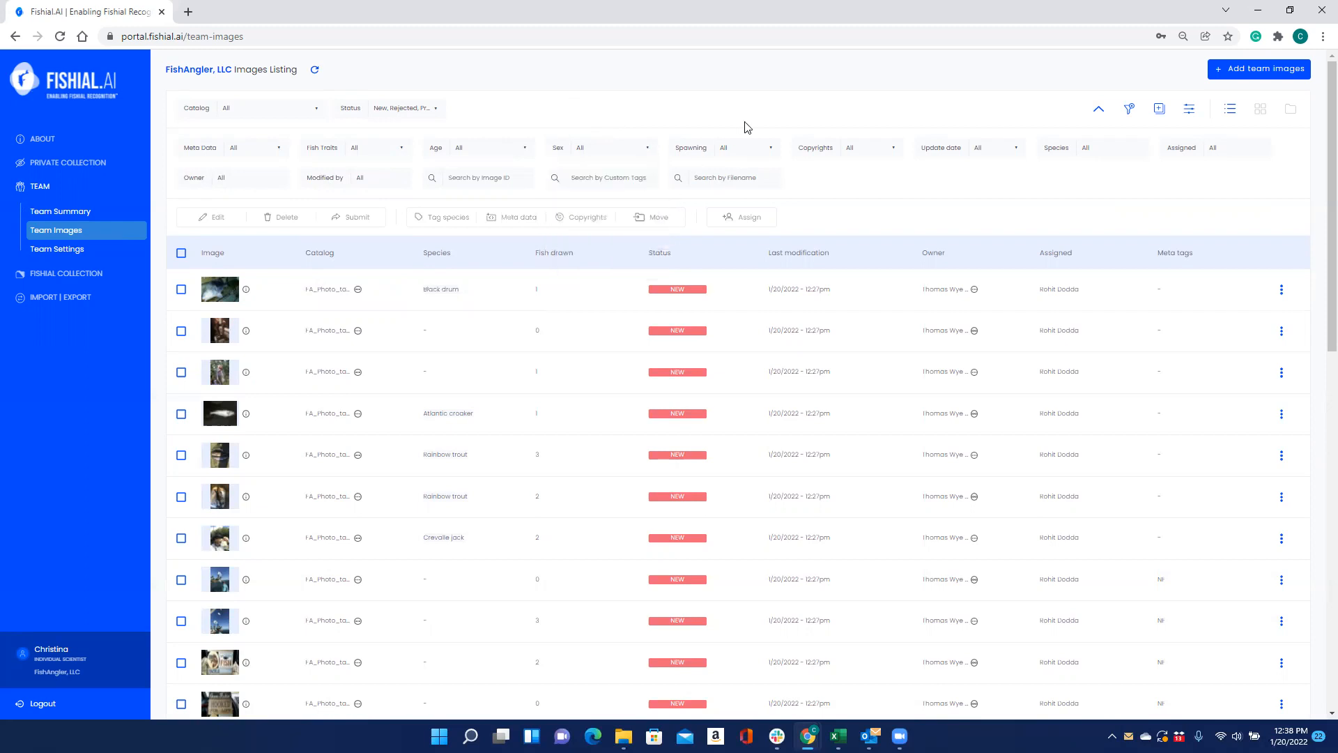
left_click(768, 147)
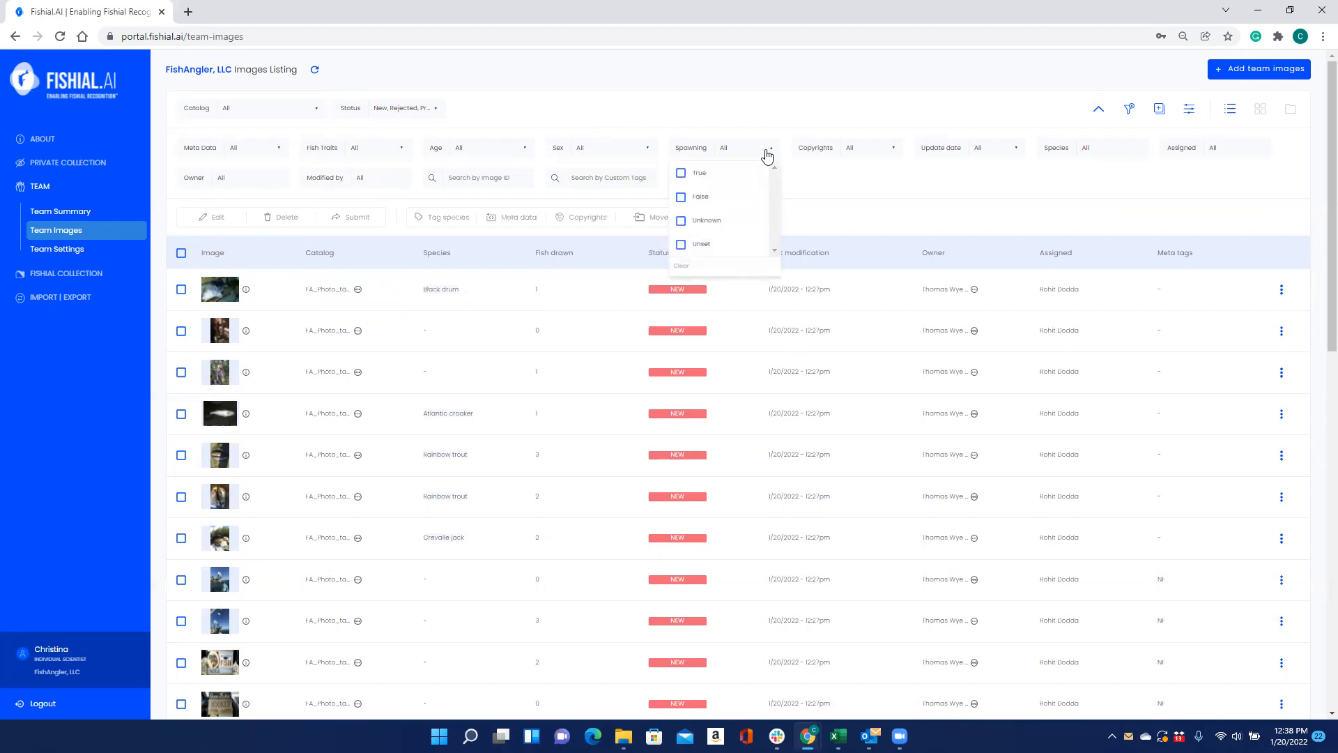
mouse_move(724, 173)
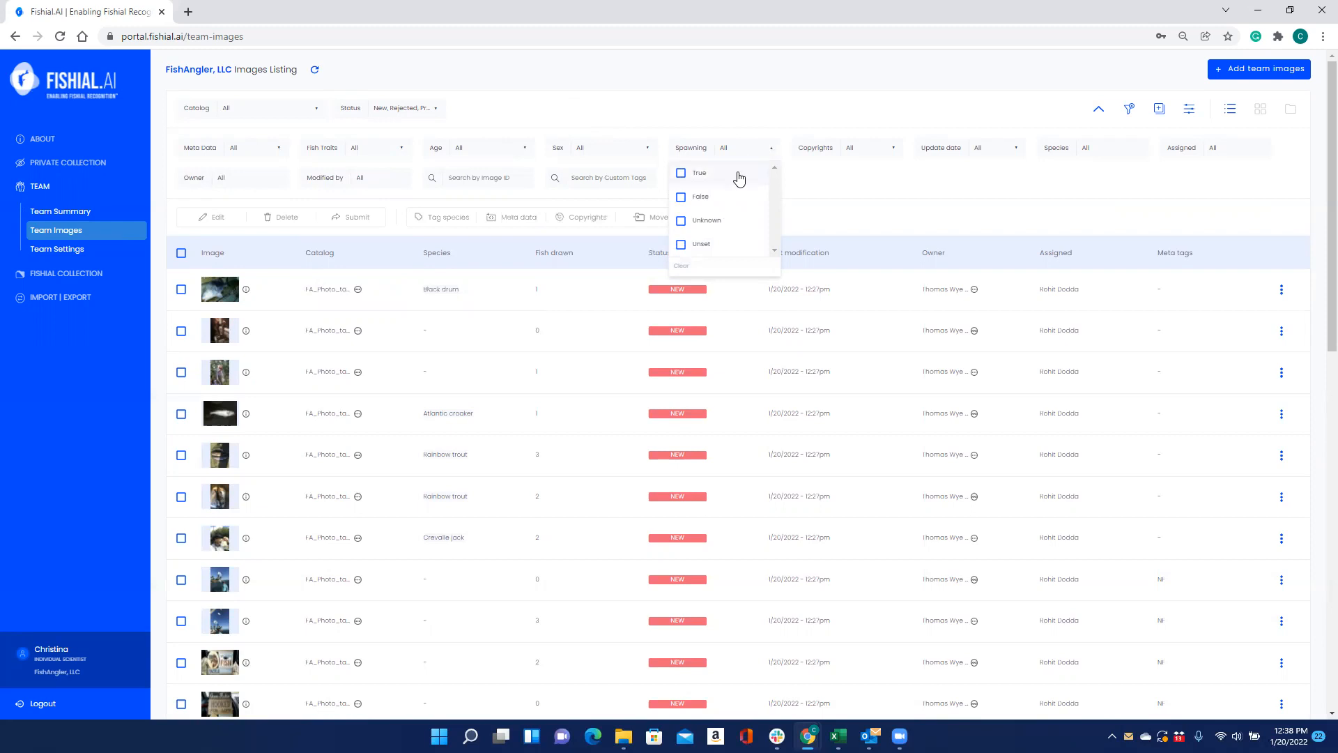
mouse_move(741, 205)
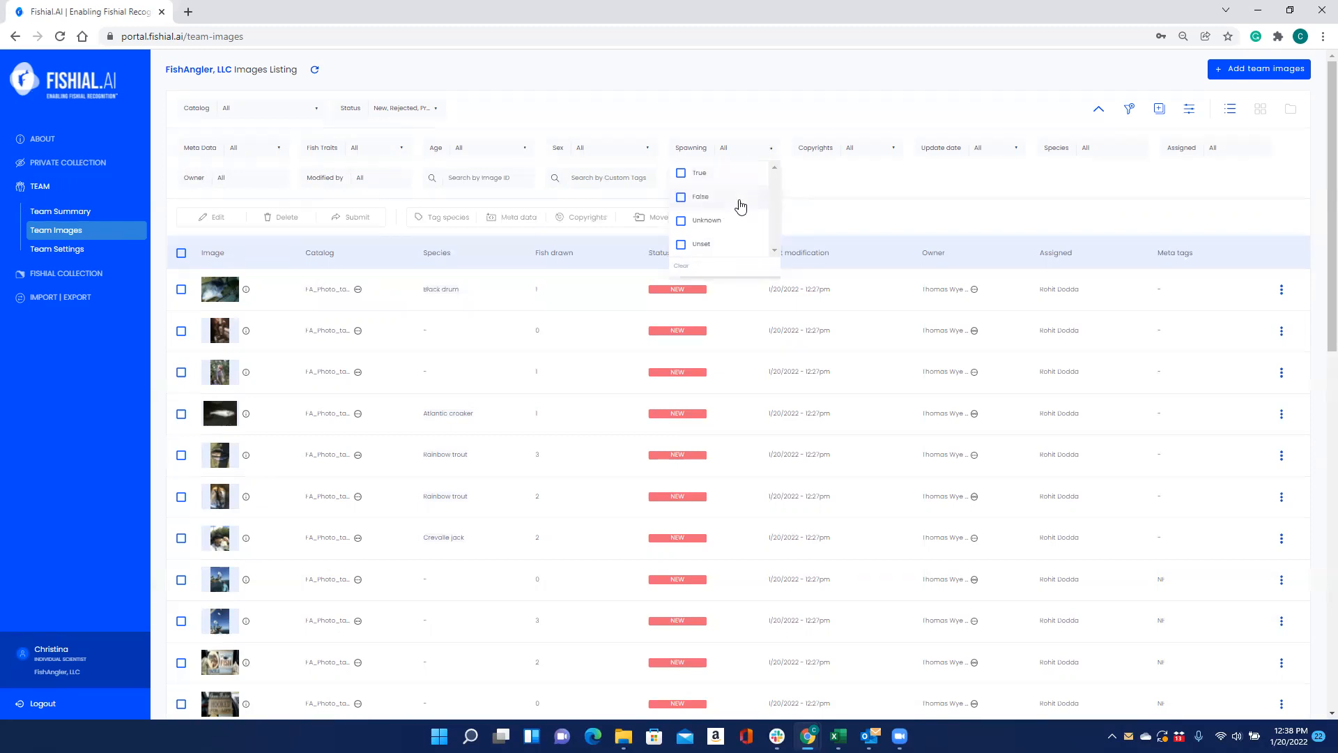
mouse_move(701, 197)
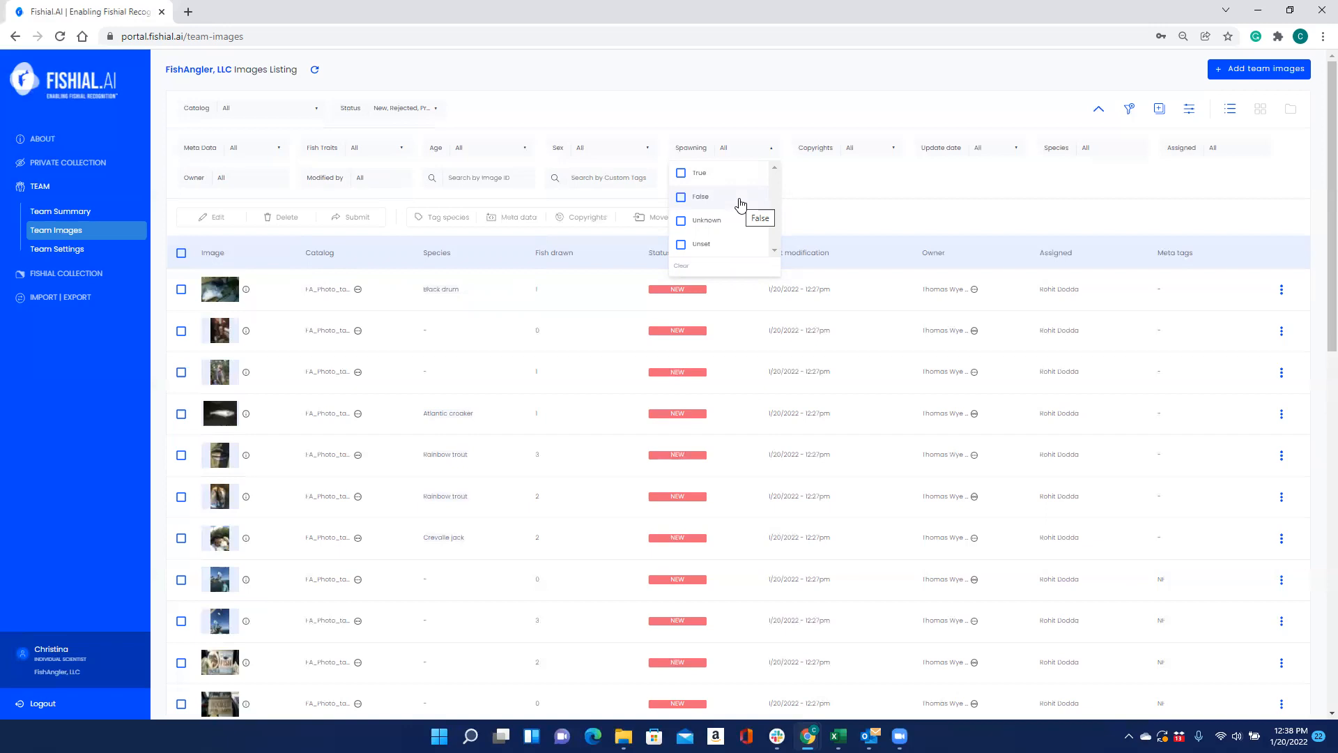
mouse_move(707, 220)
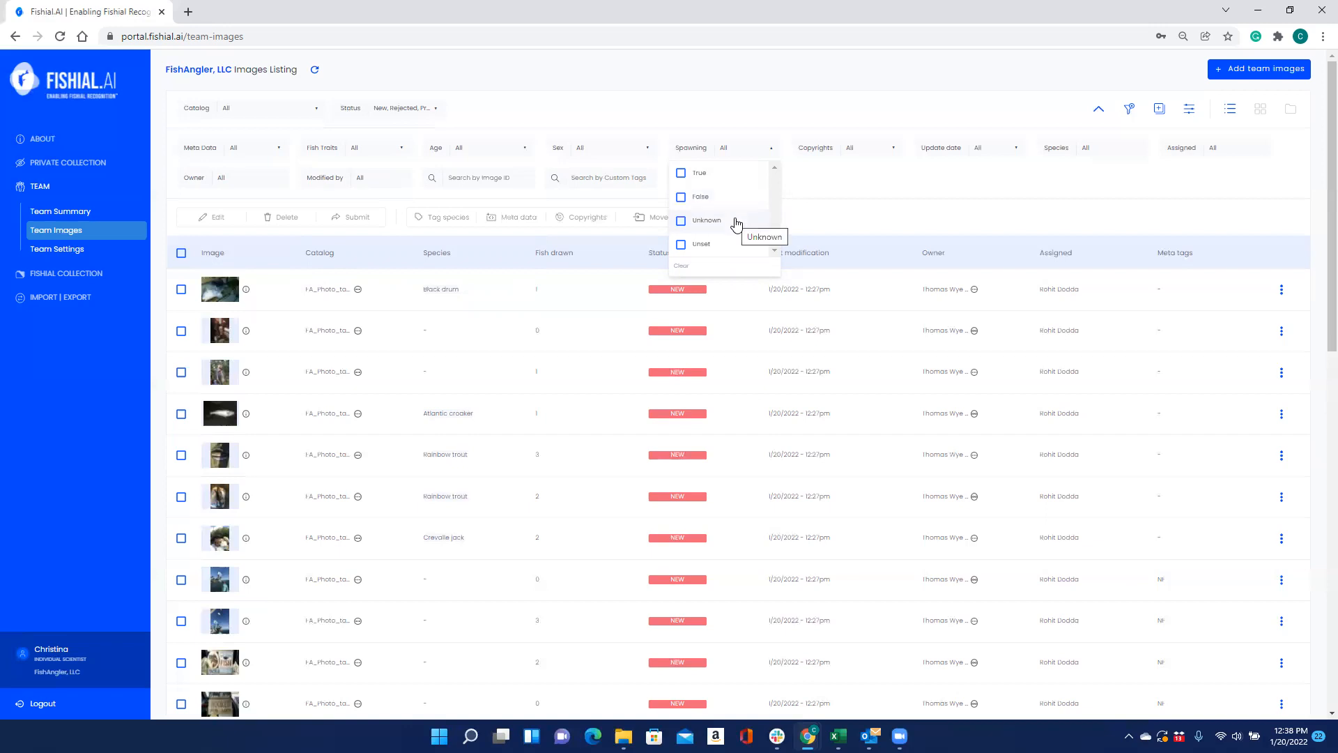
mouse_move(730, 244)
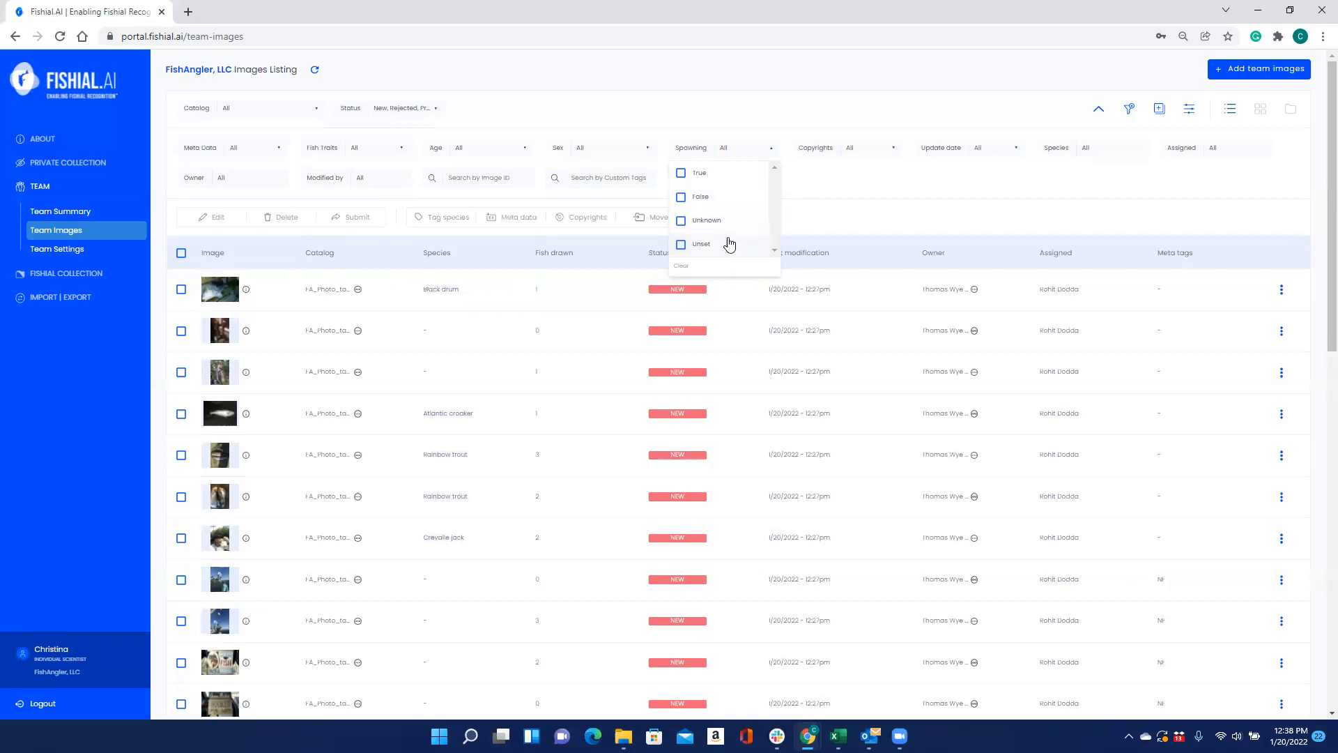
mouse_move(702, 244)
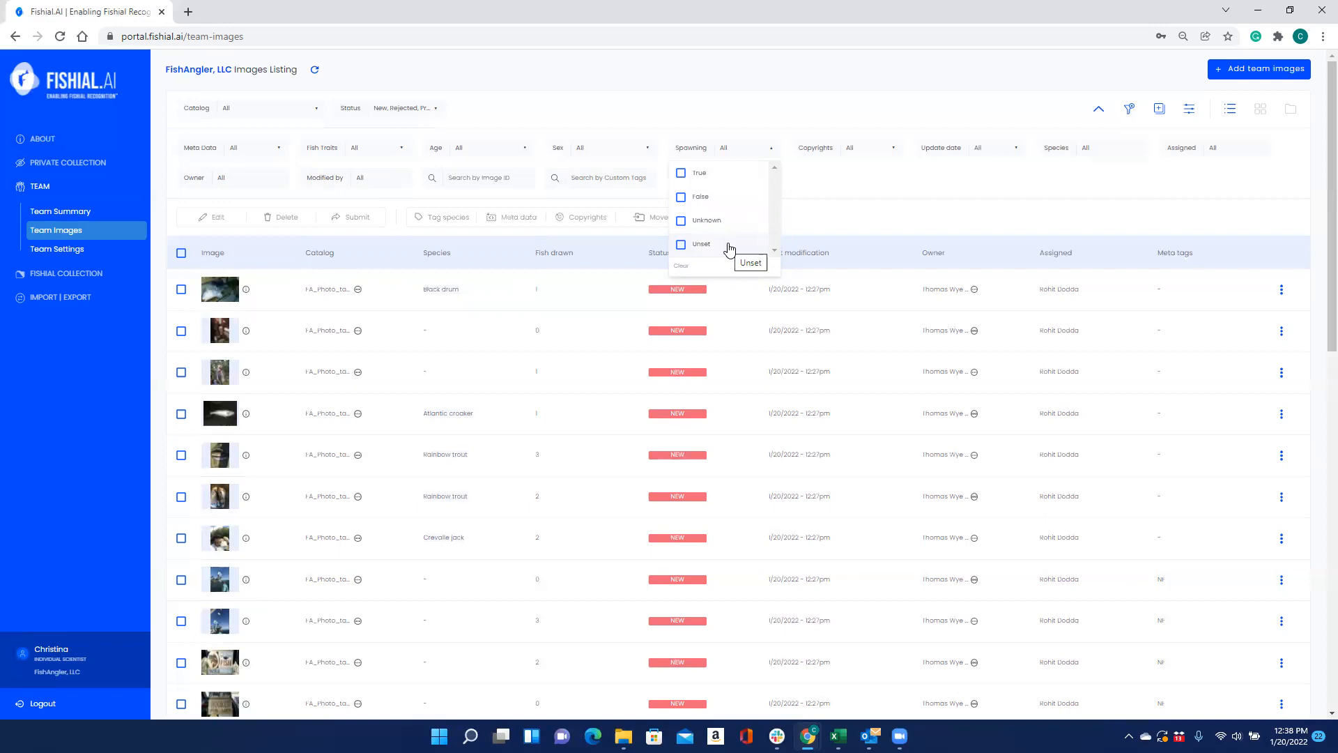
mouse_move(830, 185)
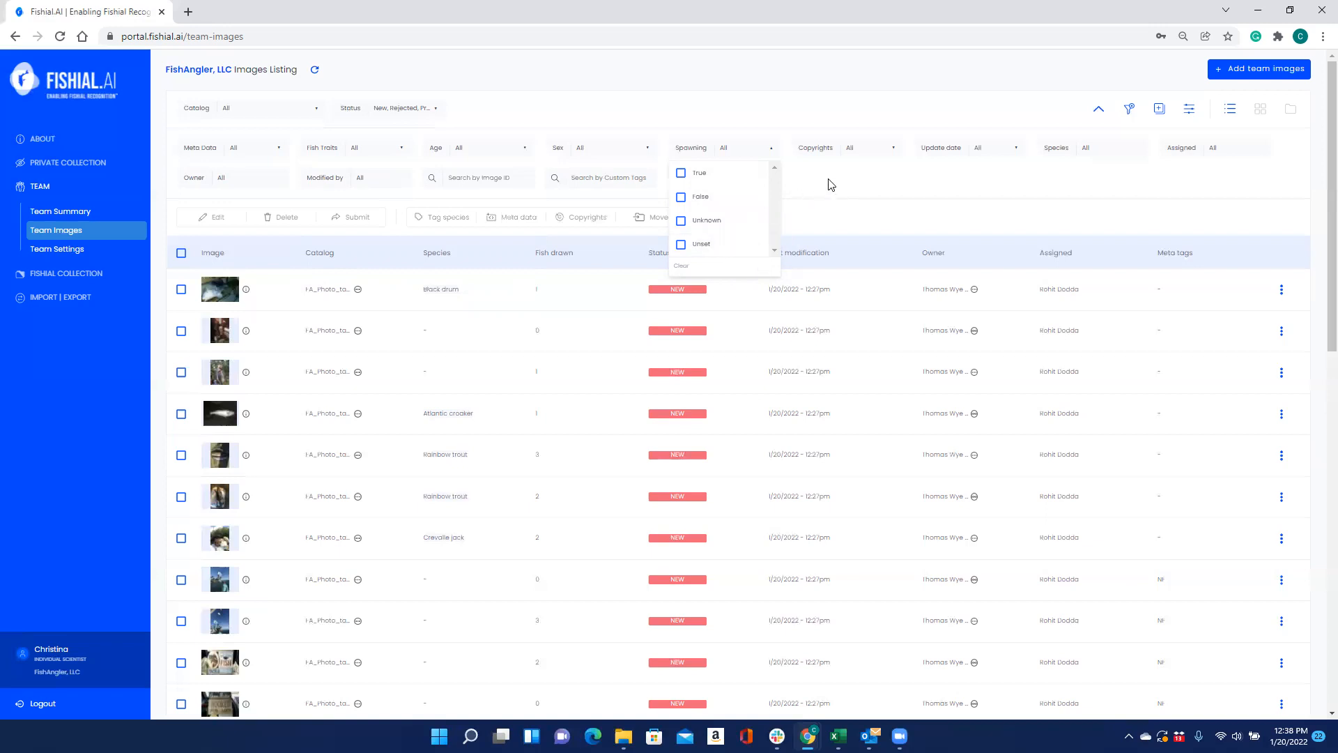
Close the Spawning list and browse Update date options from Custom range to Last year.
left_click(894, 147)
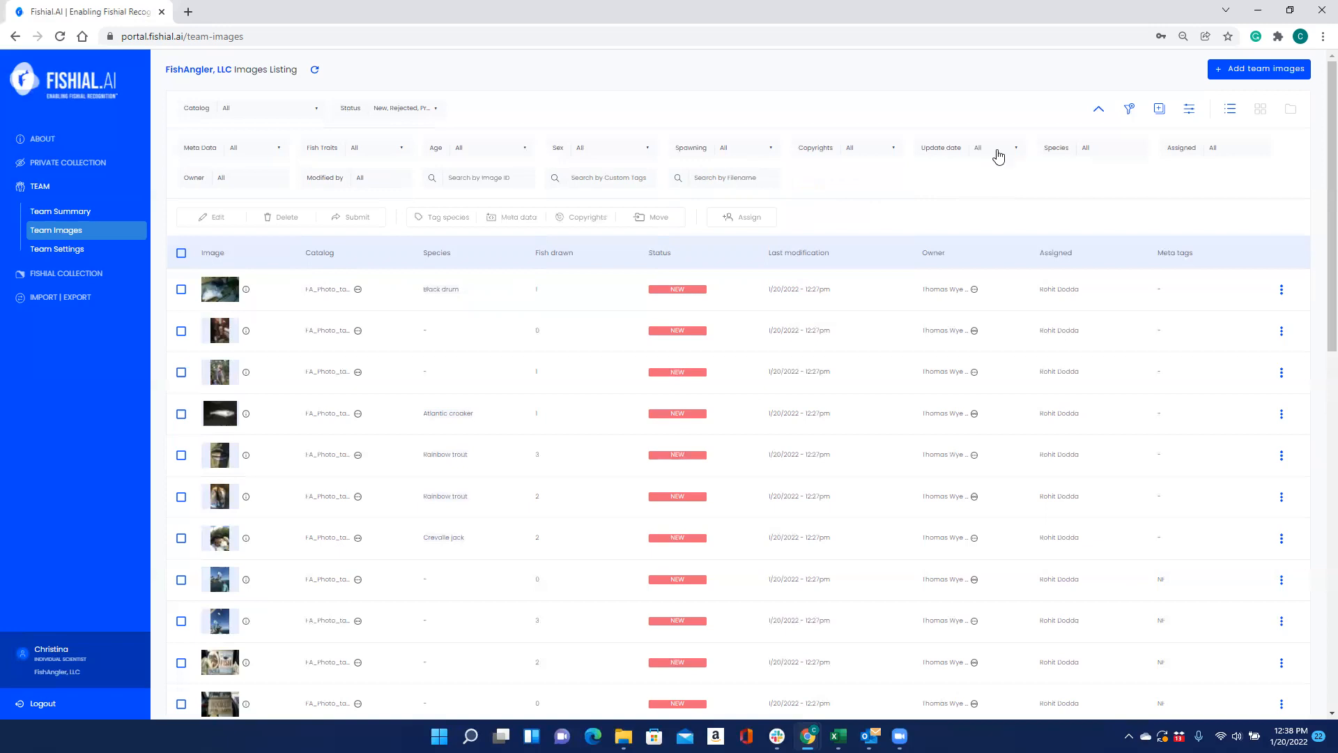
left_click(1000, 148)
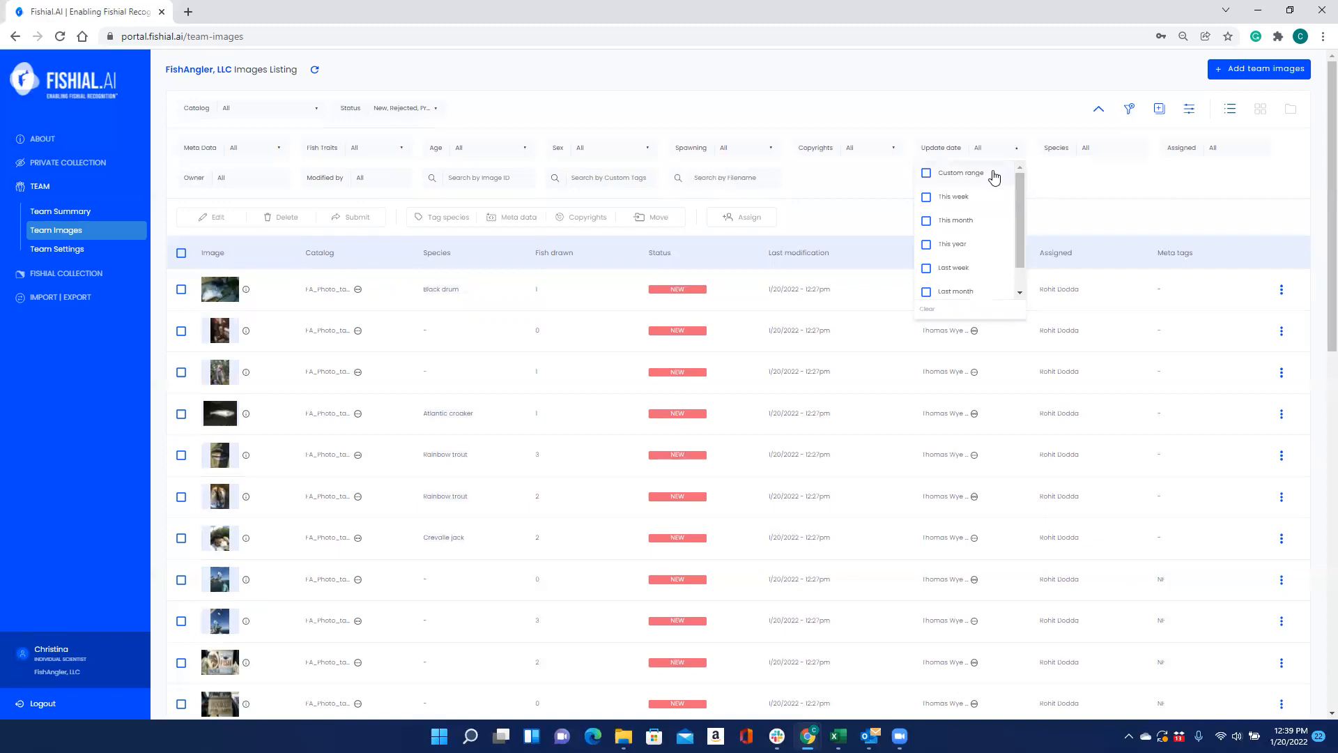
mouse_move(980, 196)
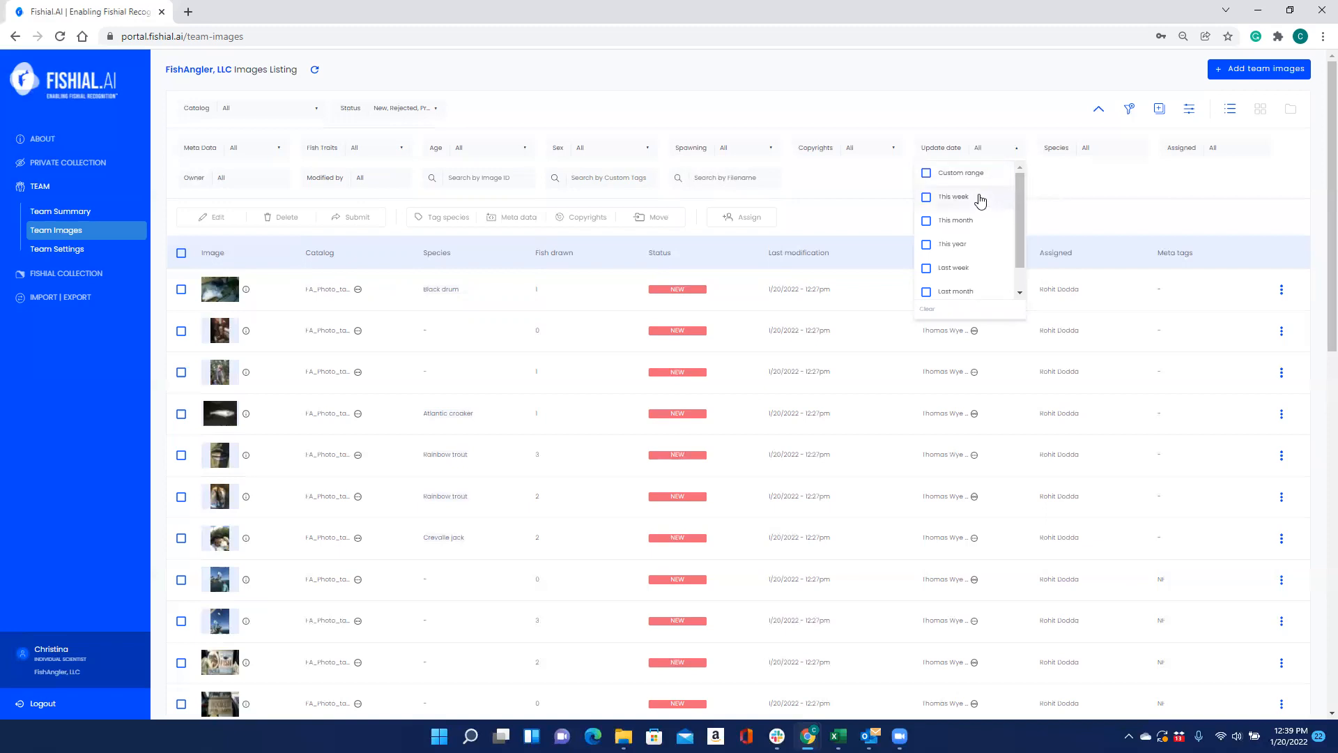
mouse_move(985, 222)
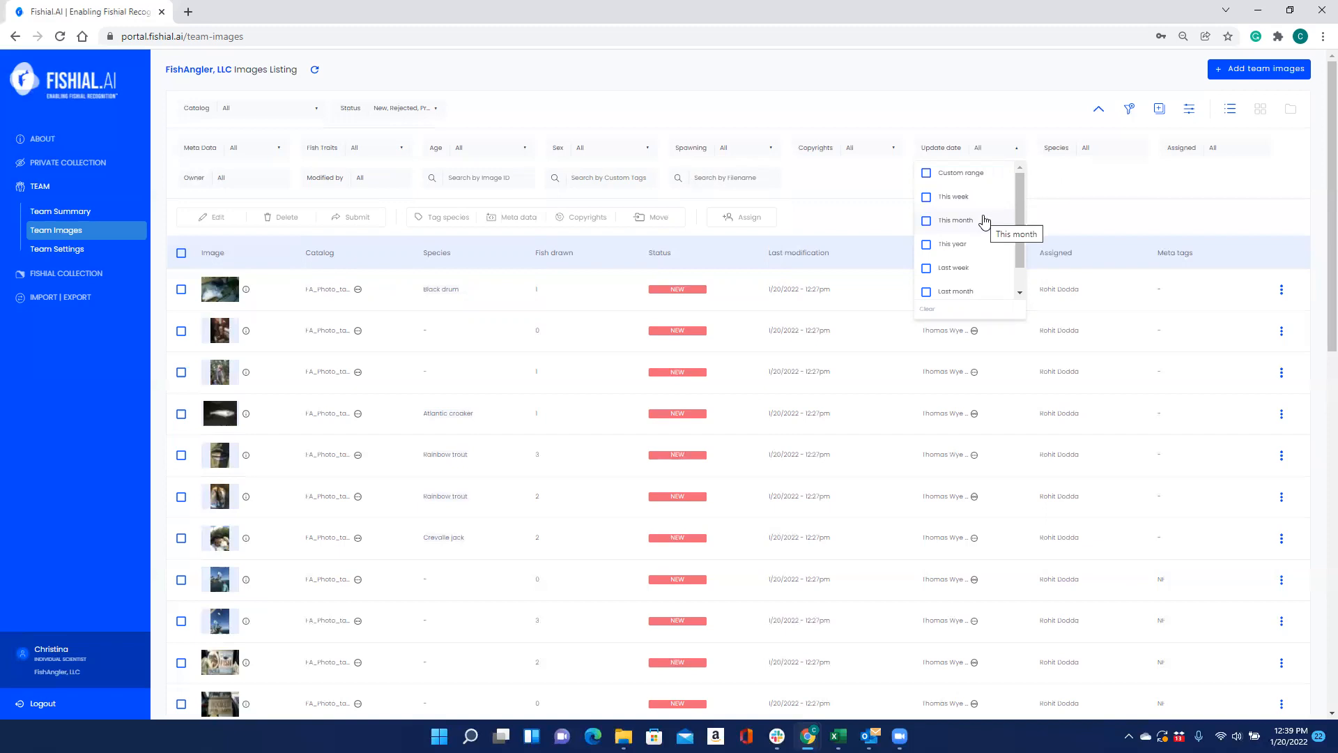
mouse_move(980, 271)
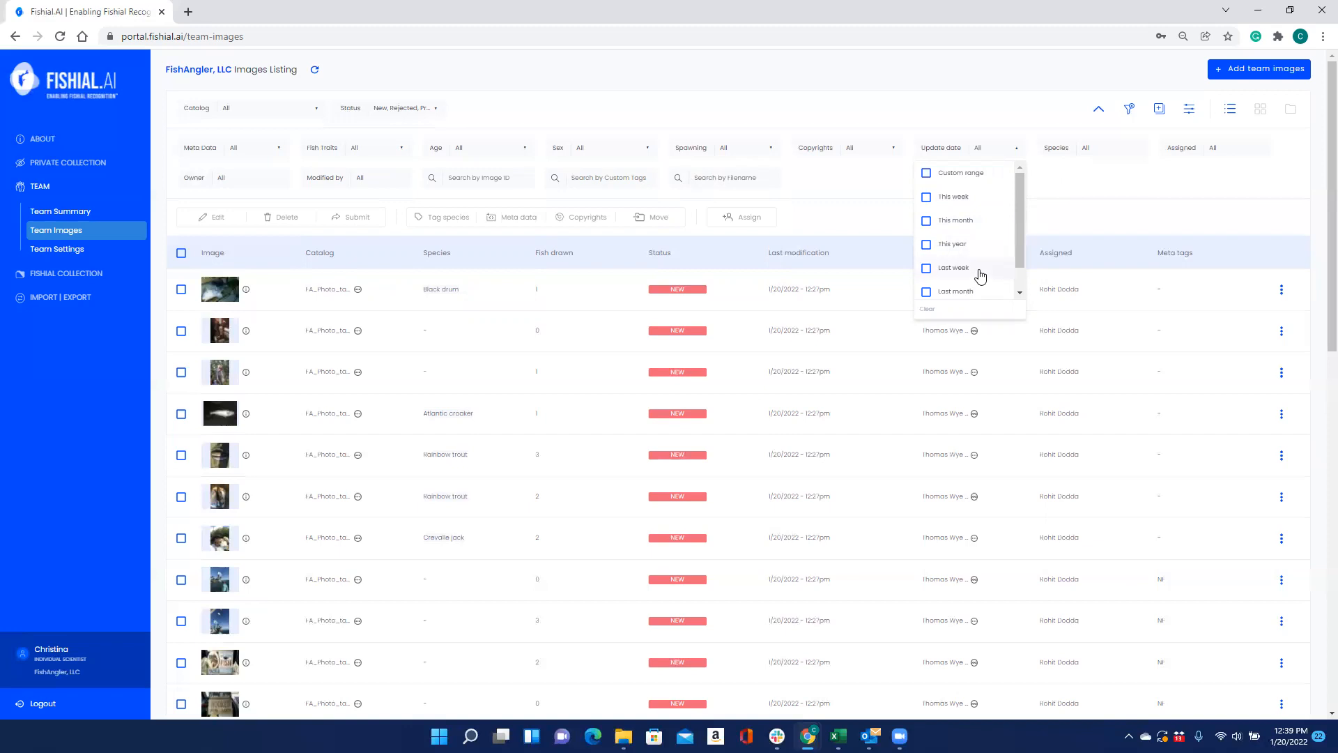
scroll("up", 3)
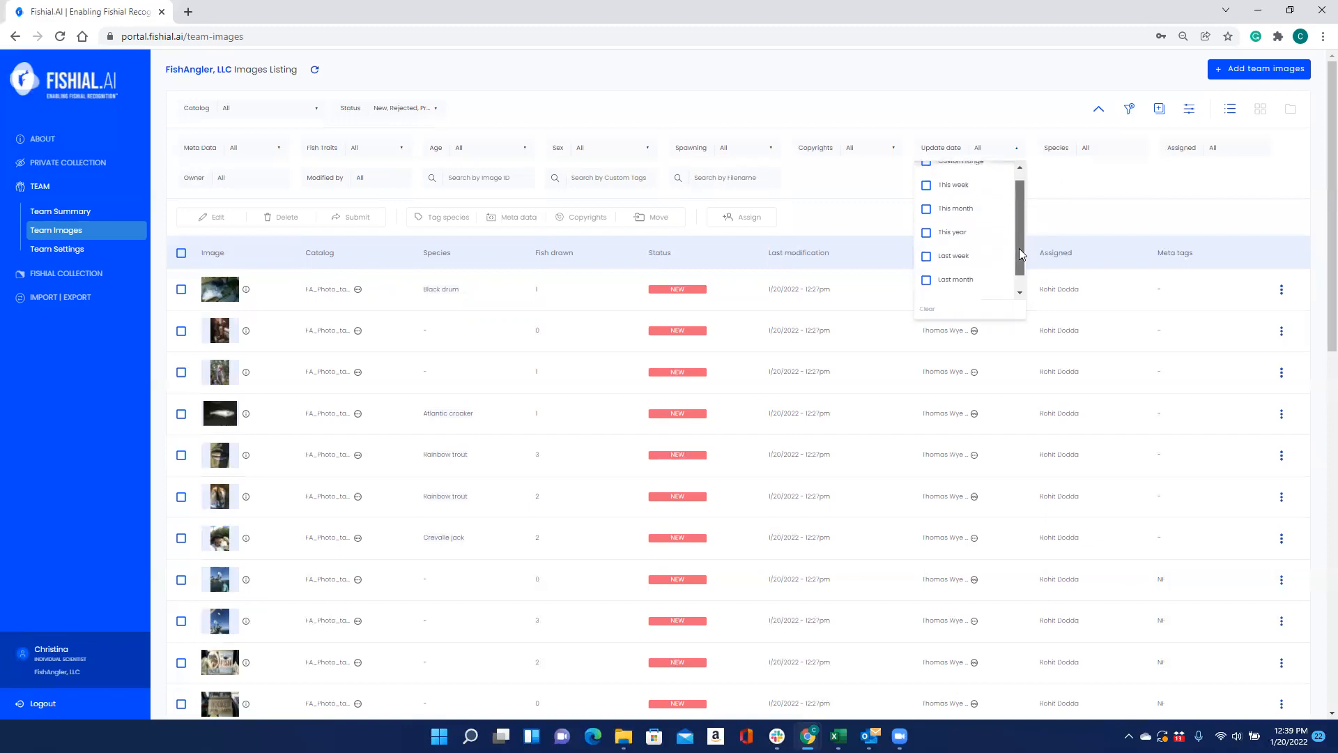
scroll("down", 3)
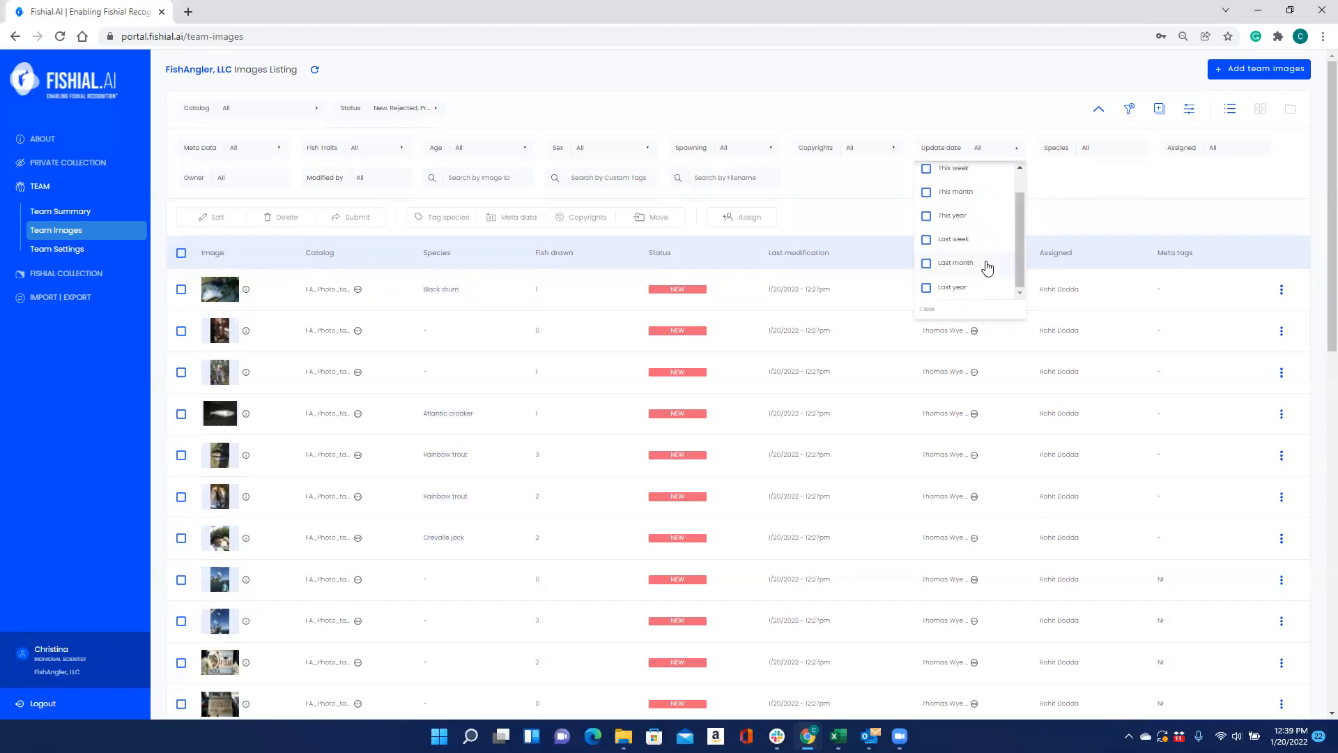
mouse_move(953, 286)
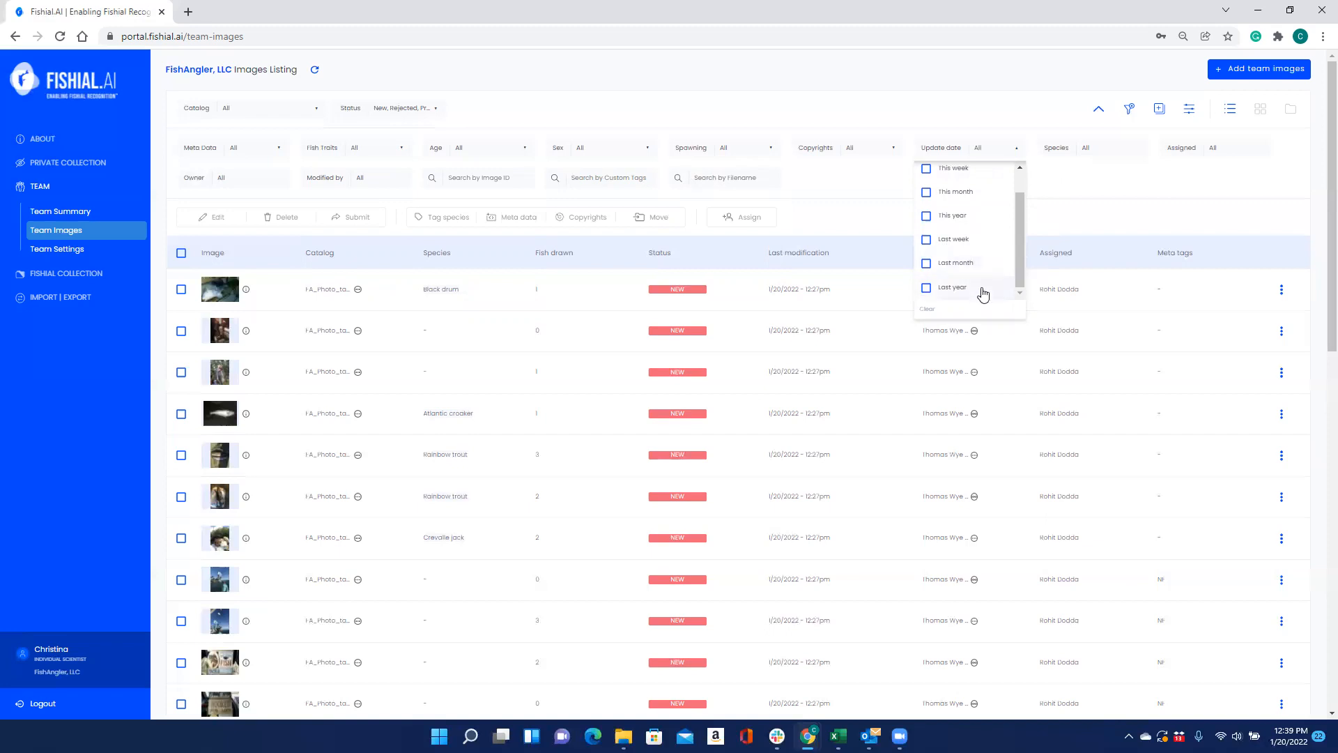
Search the Species picker for 'Cutthroat trout', then dismiss it without selecting any species.
left_click(1112, 151)
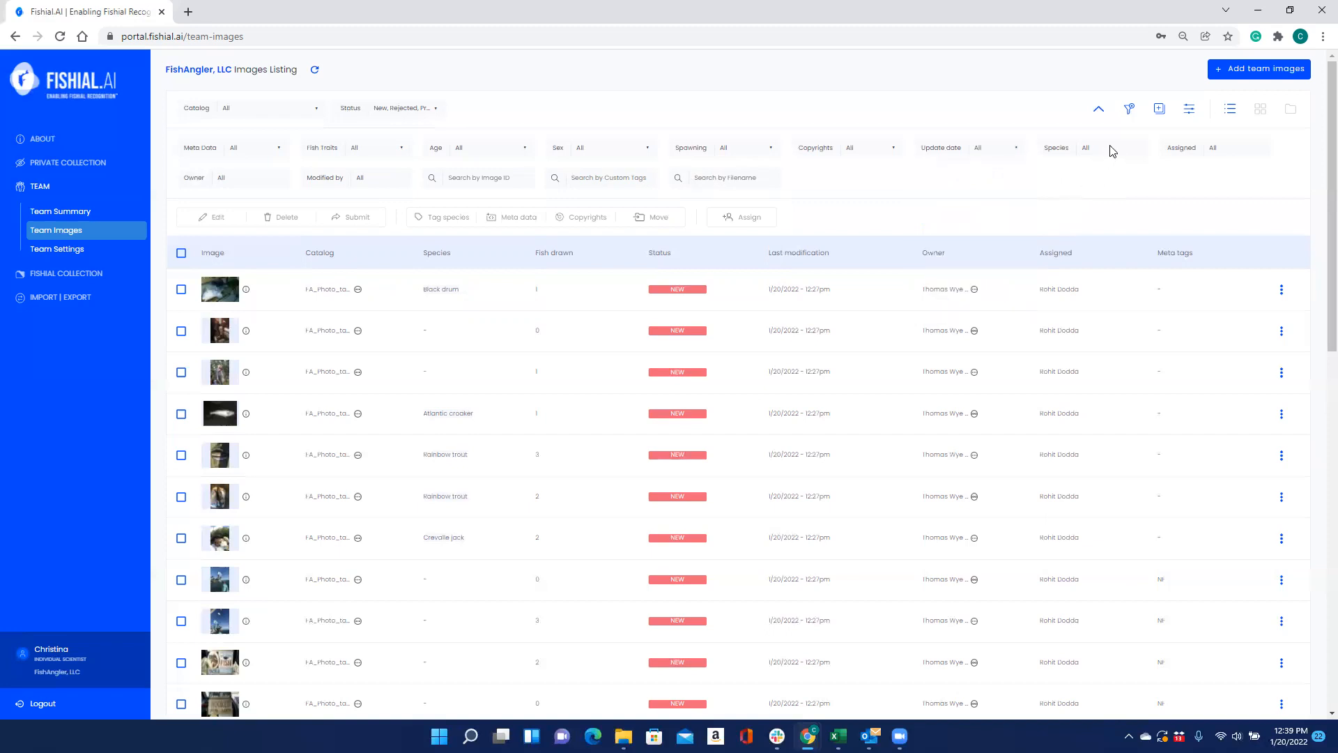
left_click(1110, 147)
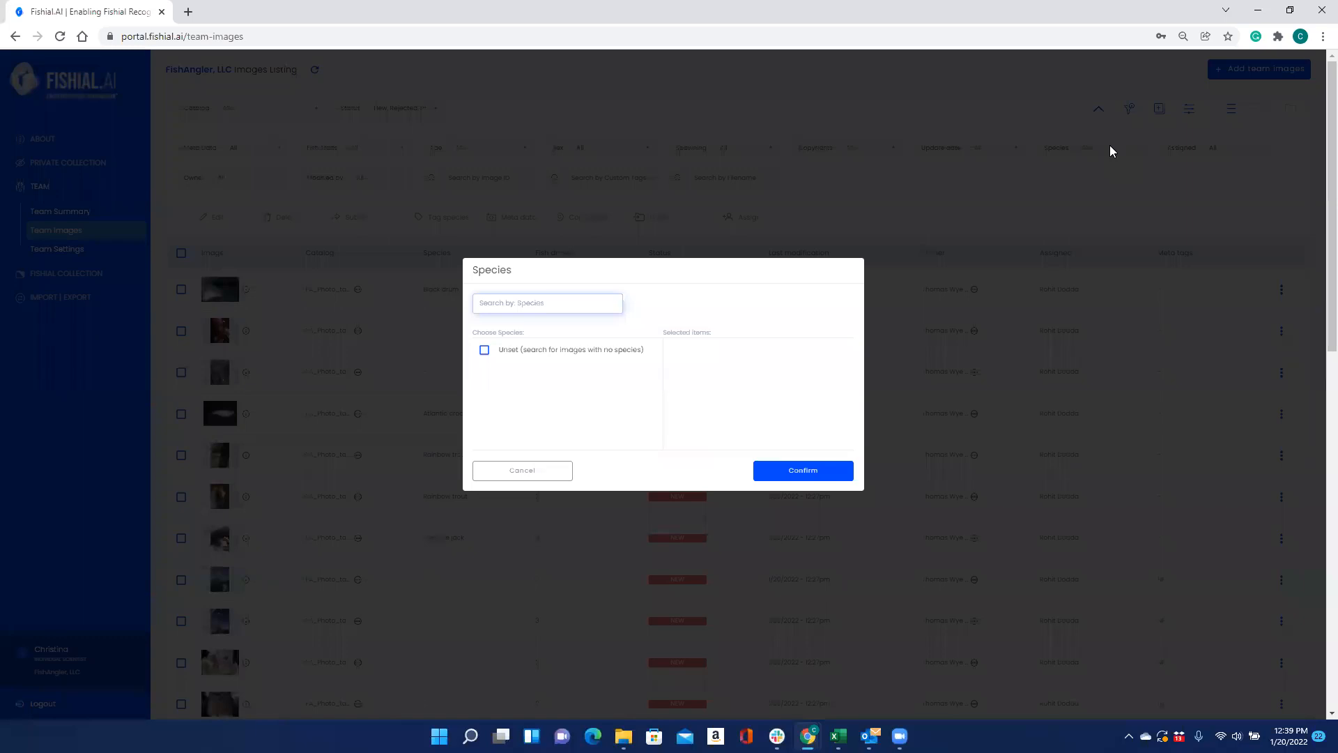
type("Cutthroat")
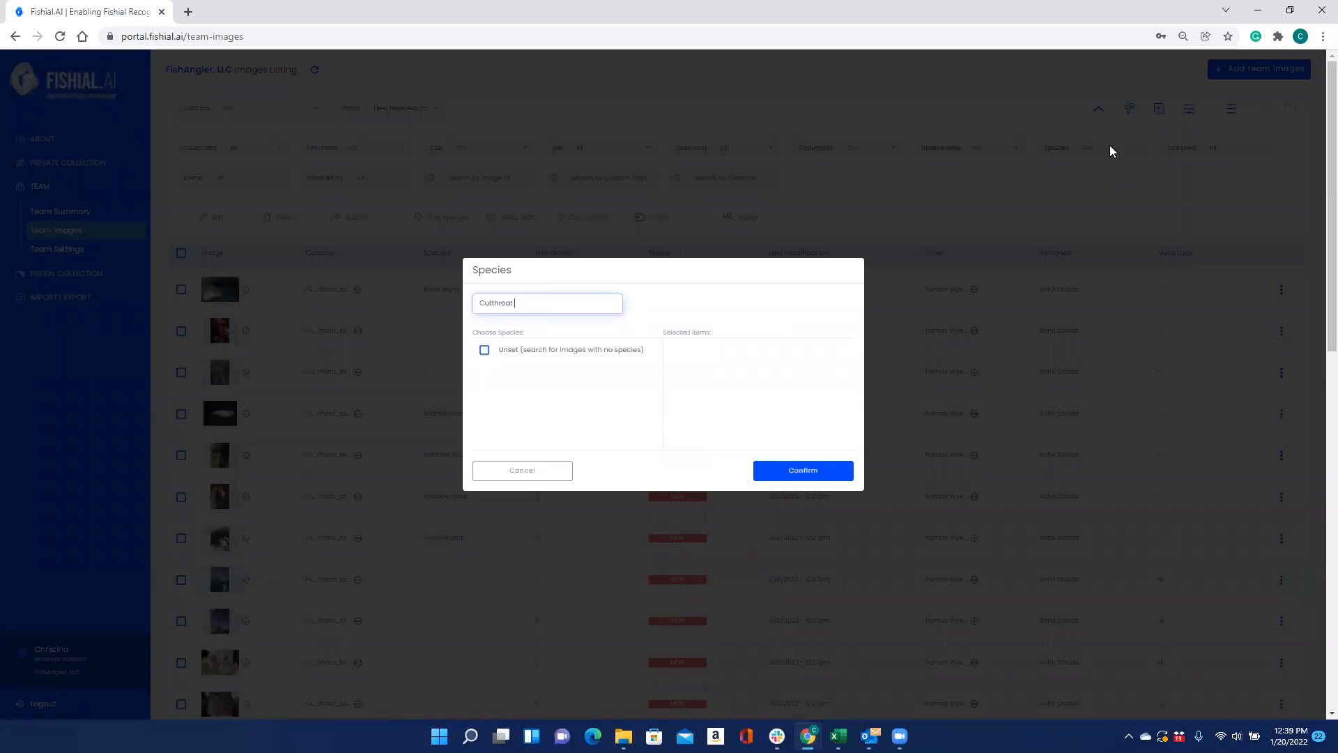
type("trout")
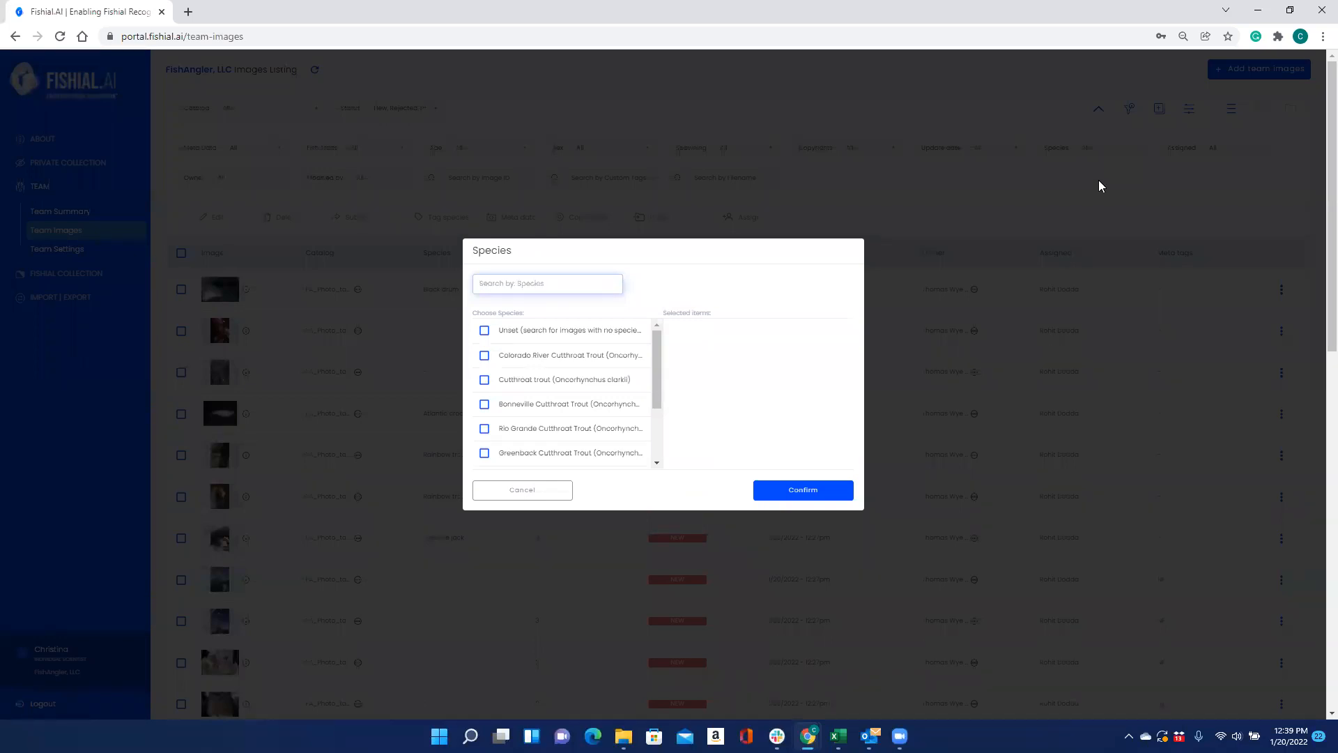
mouse_move(540, 471)
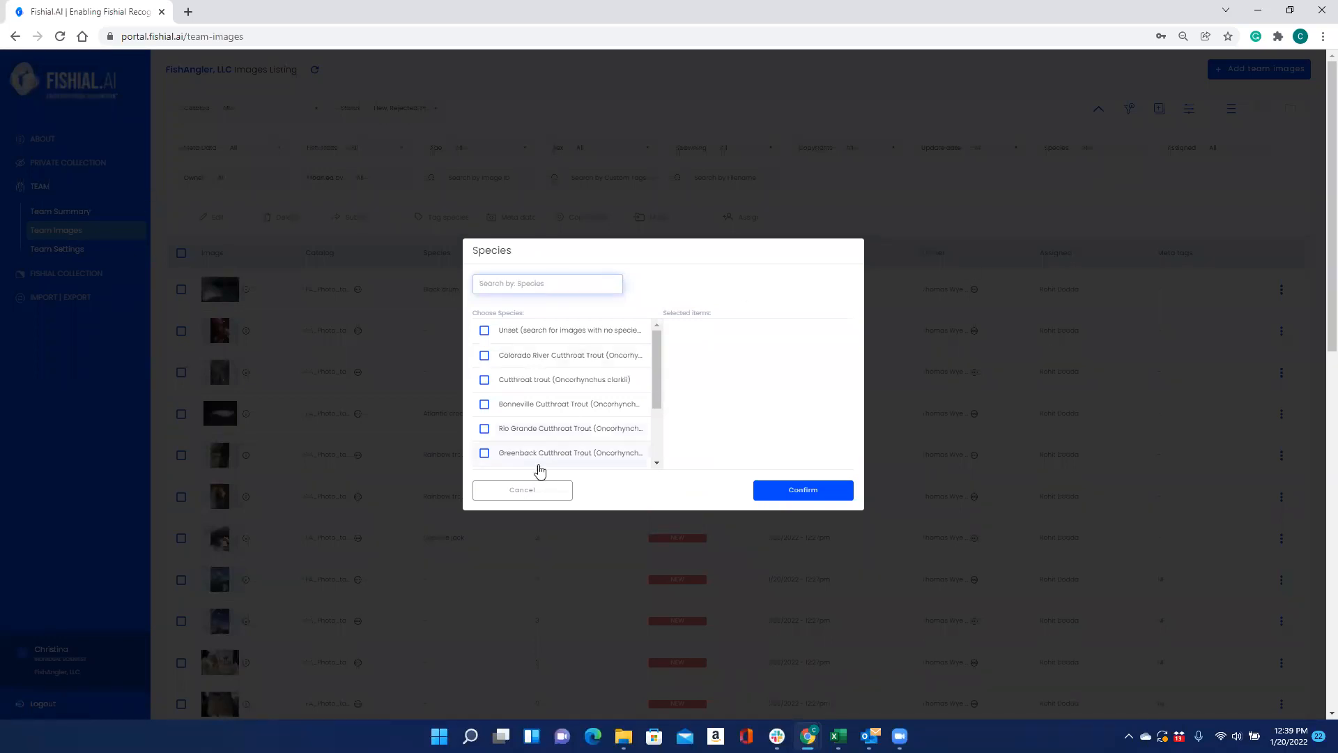
left_click(521, 489)
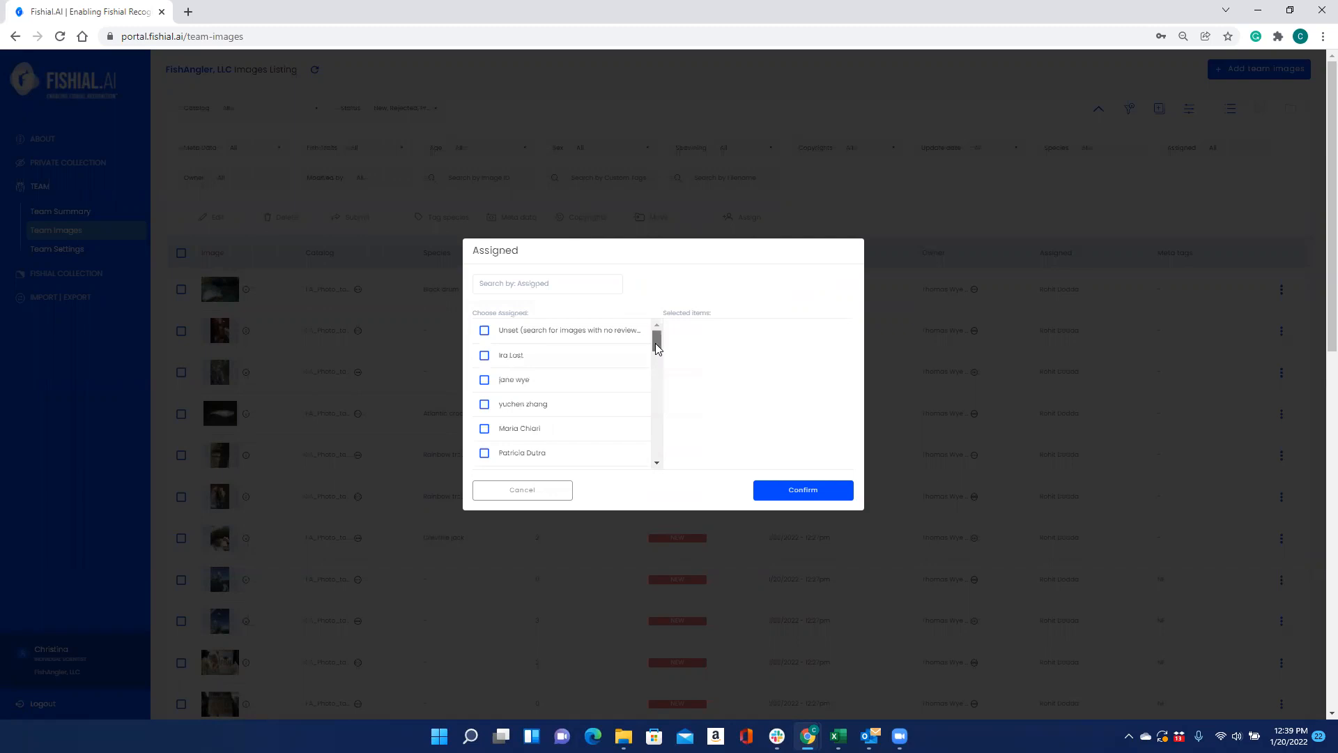
scroll("down", 3)
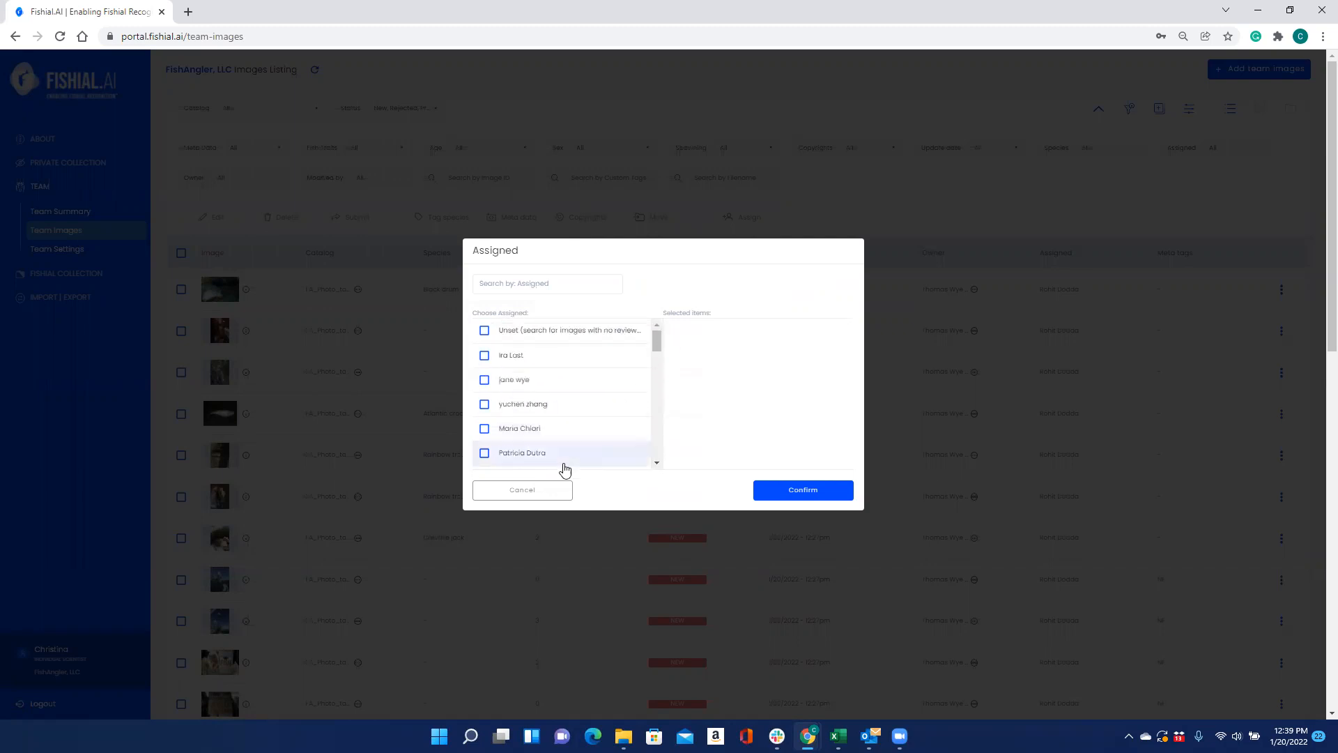
left_click(521, 490)
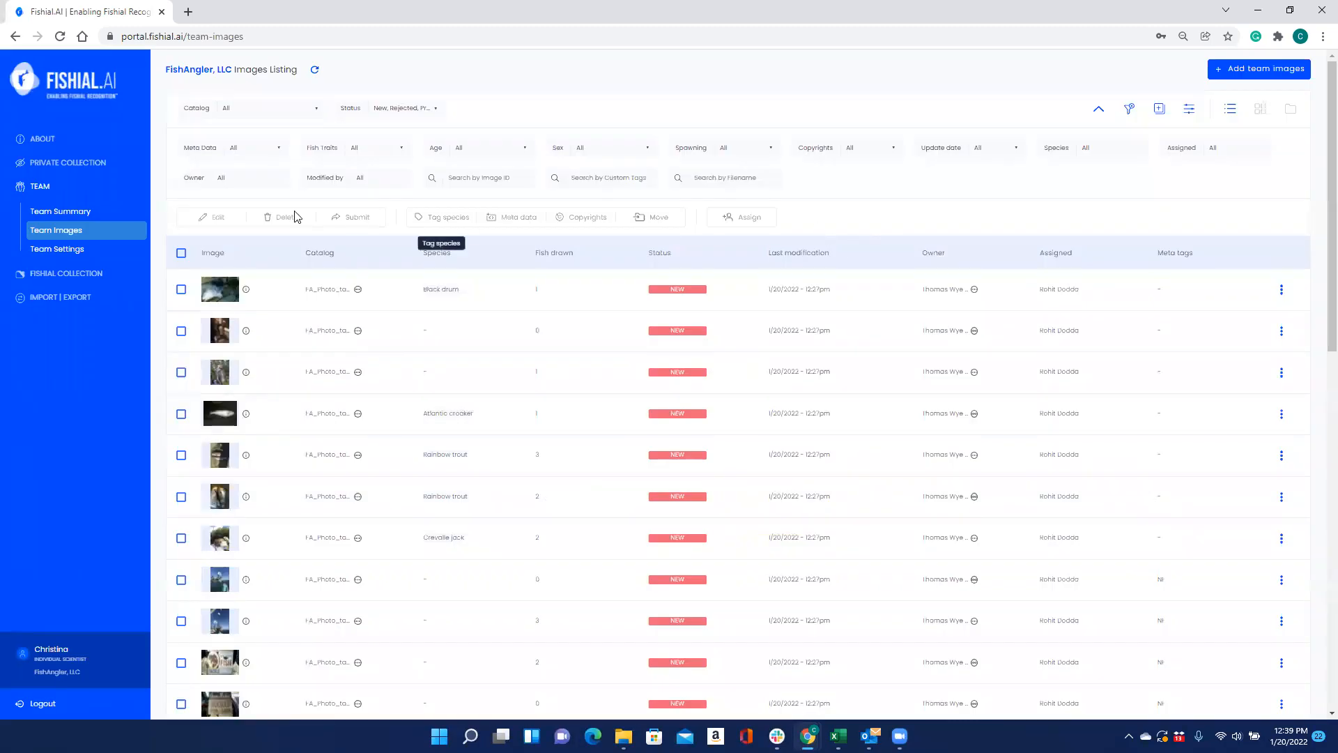
left_click(447, 216)
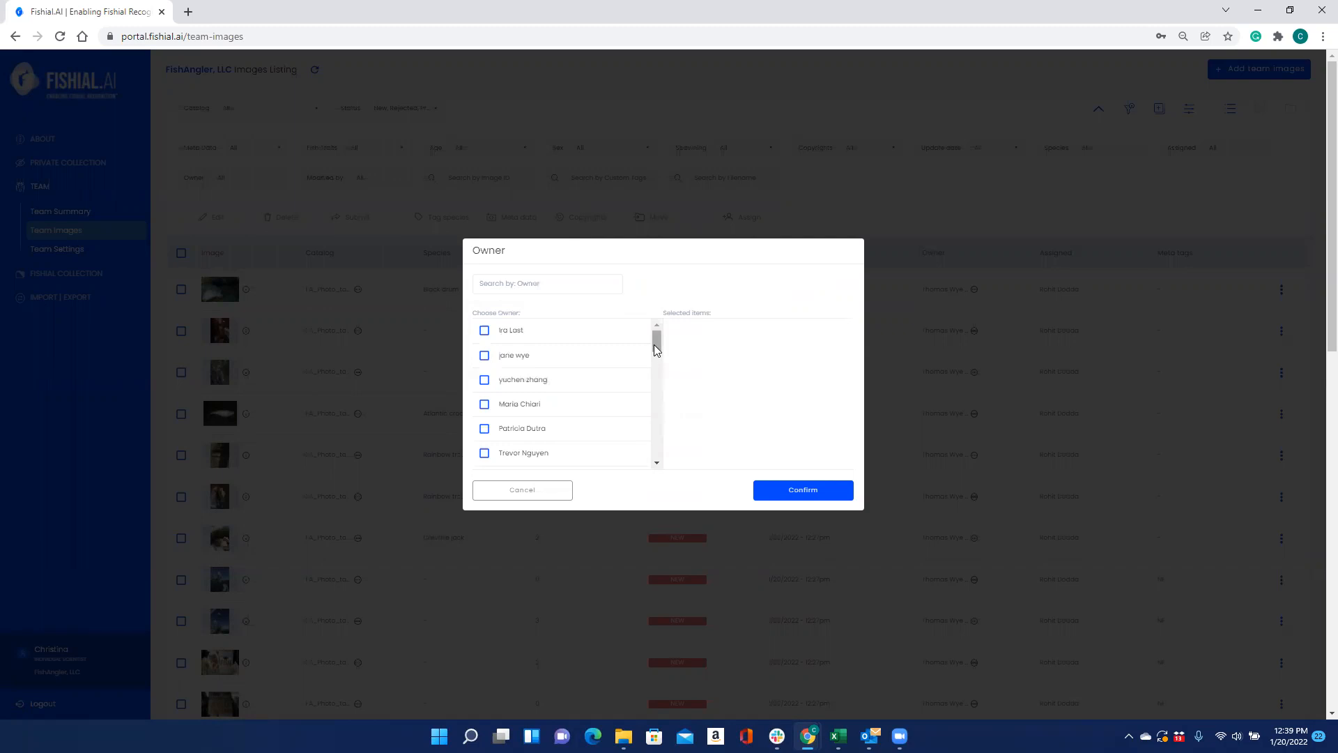
scroll("down", 3)
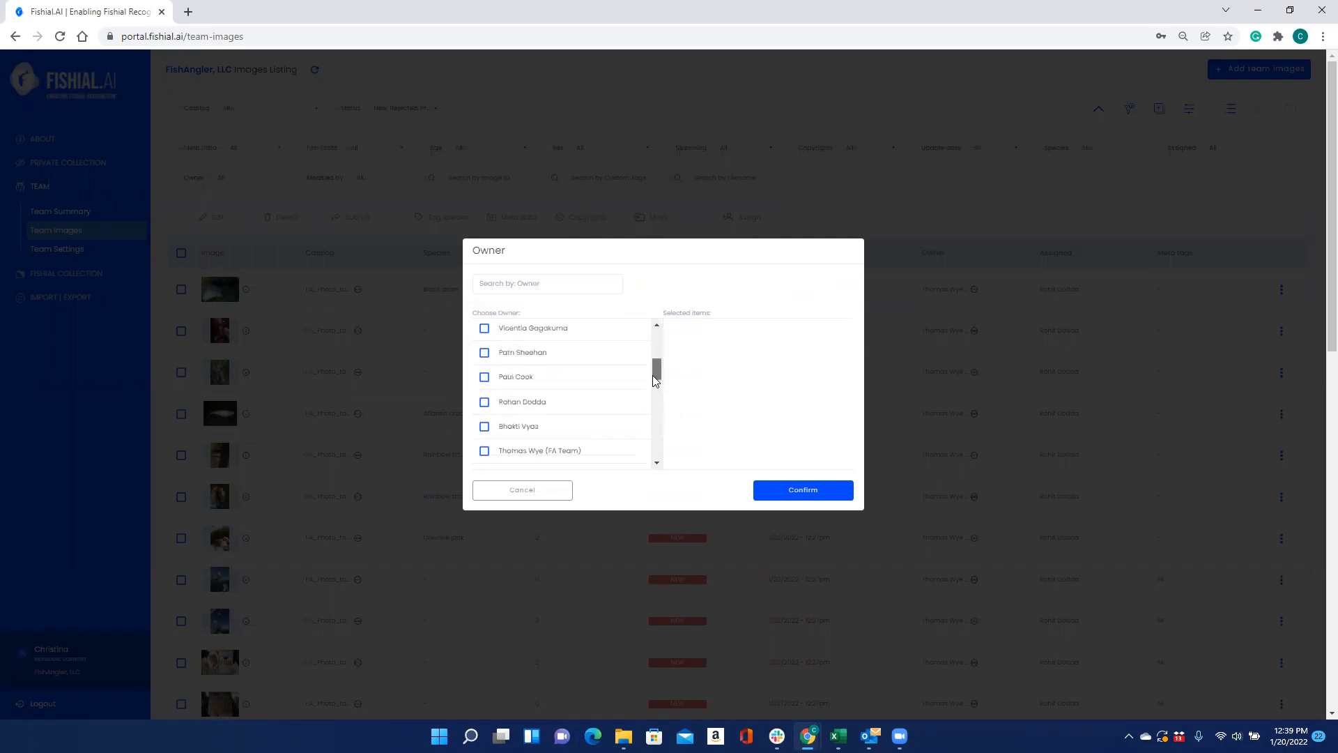
scroll("down", 3)
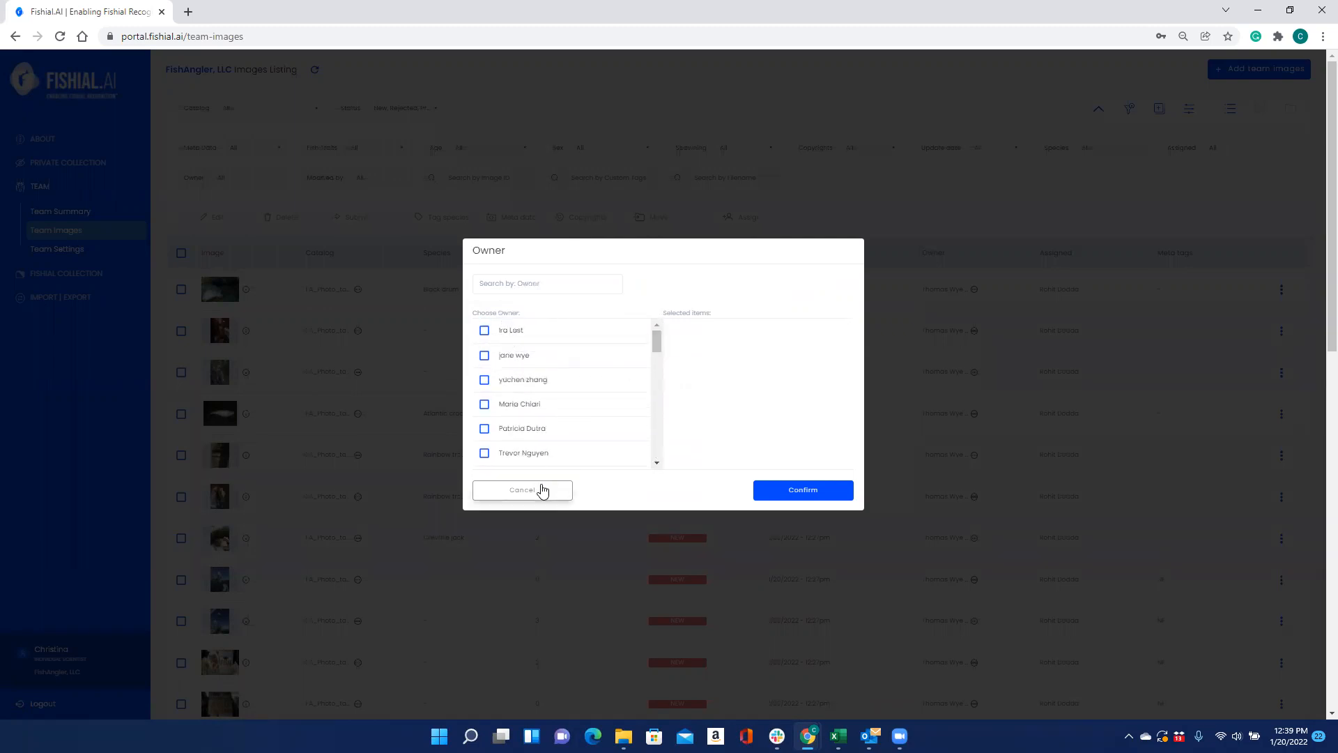
left_click(522, 490)
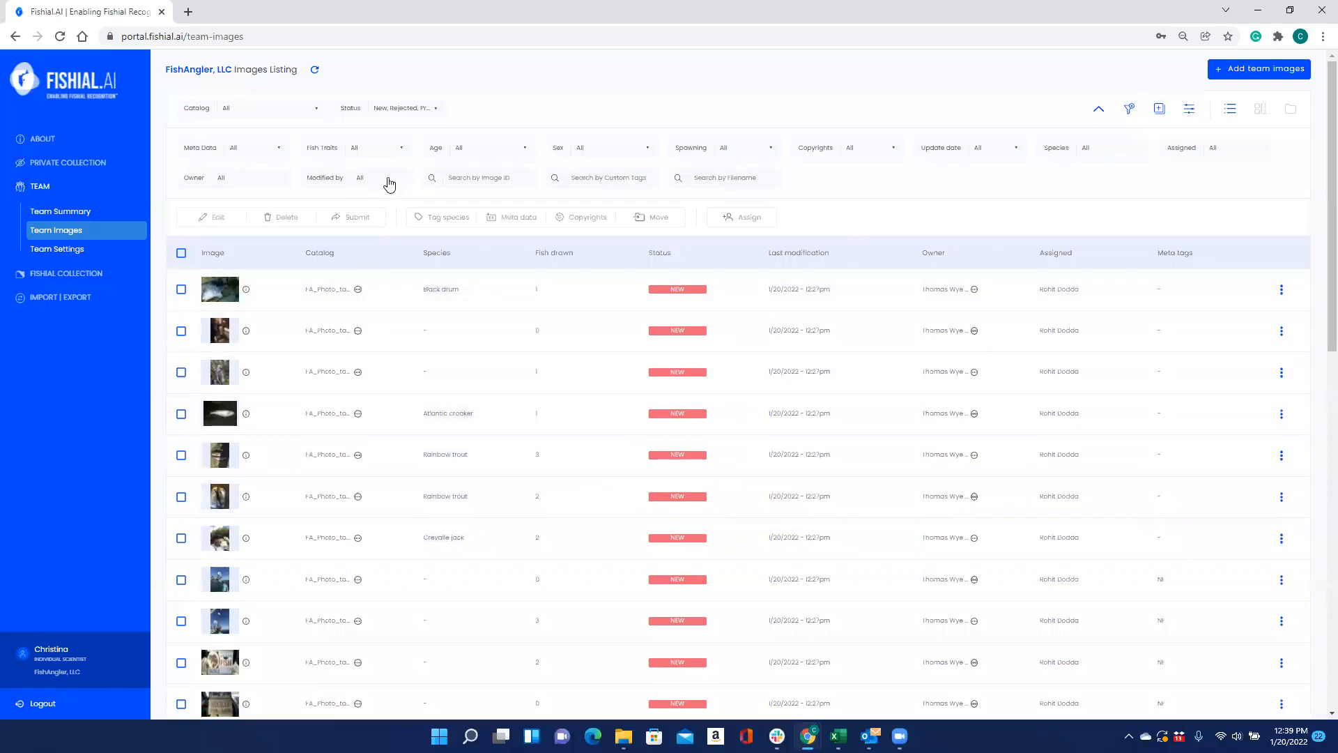
left_click(358, 178)
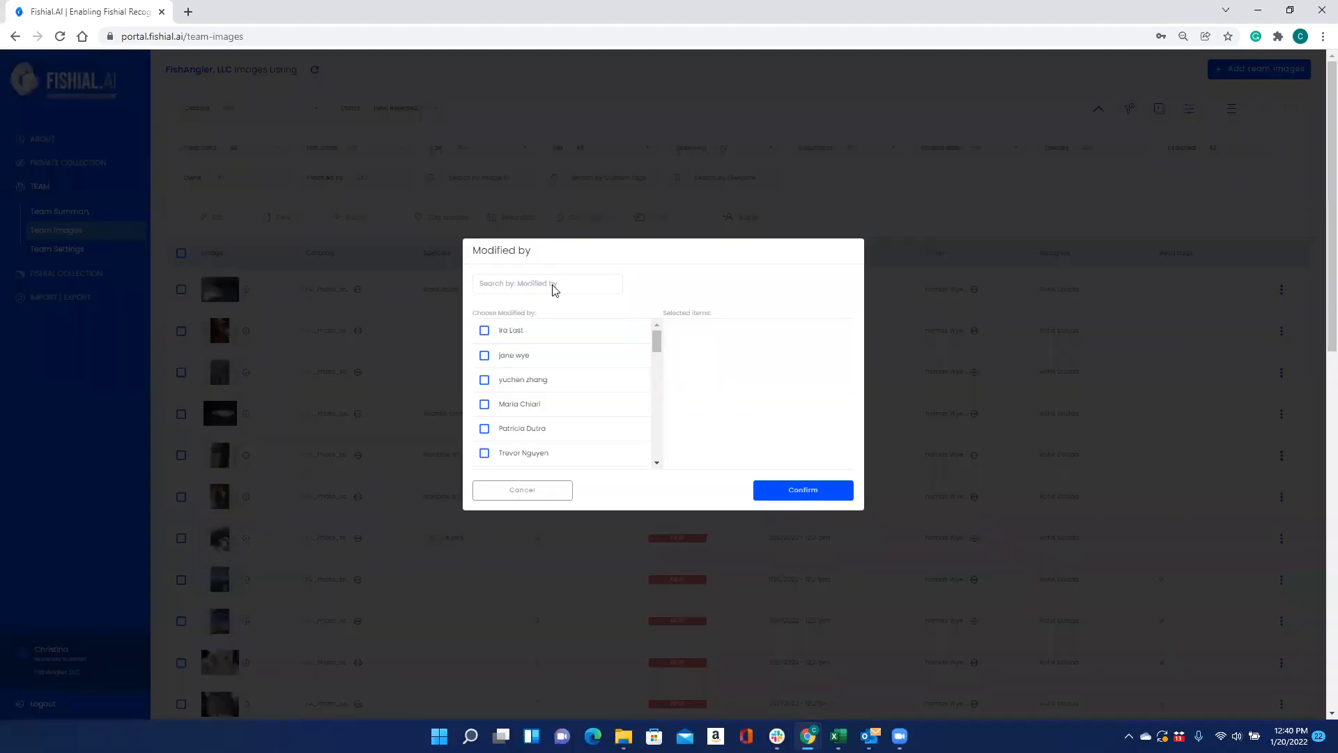
mouse_move(560, 360)
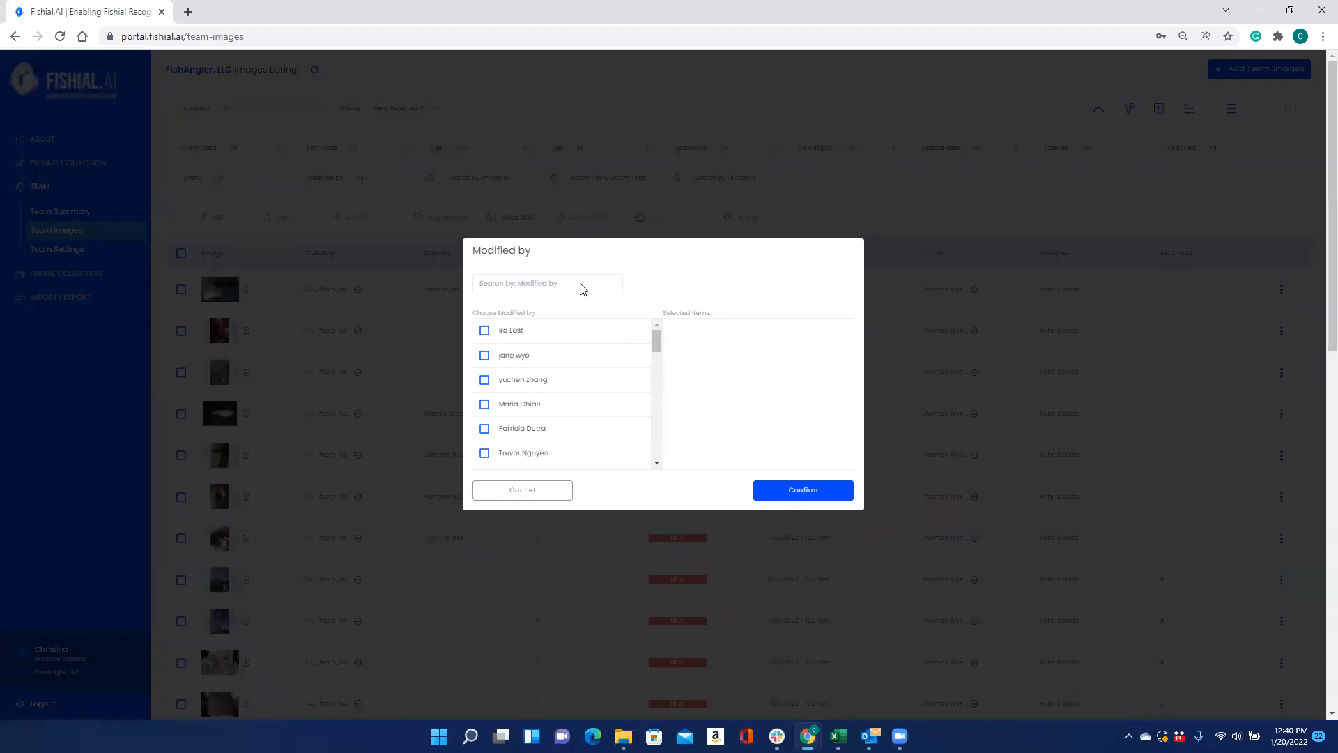
scroll("down", 3)
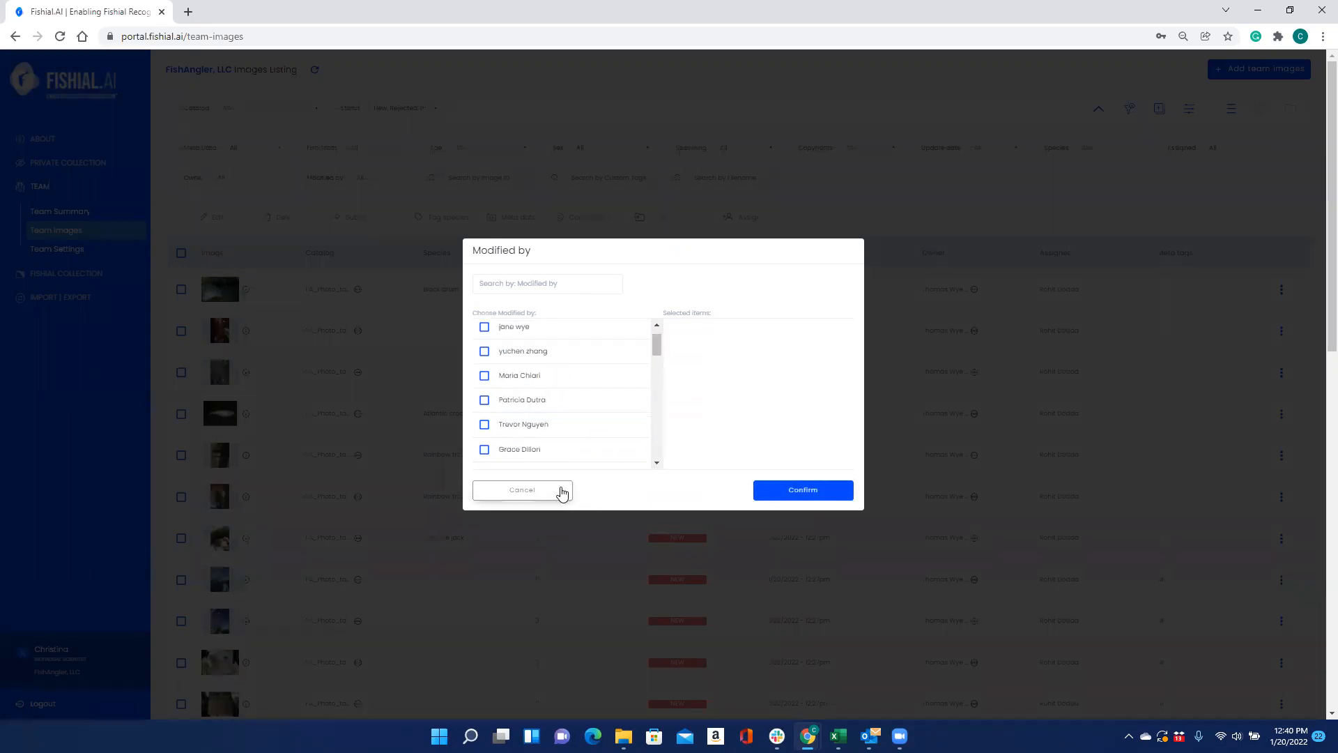
left_click(521, 489)
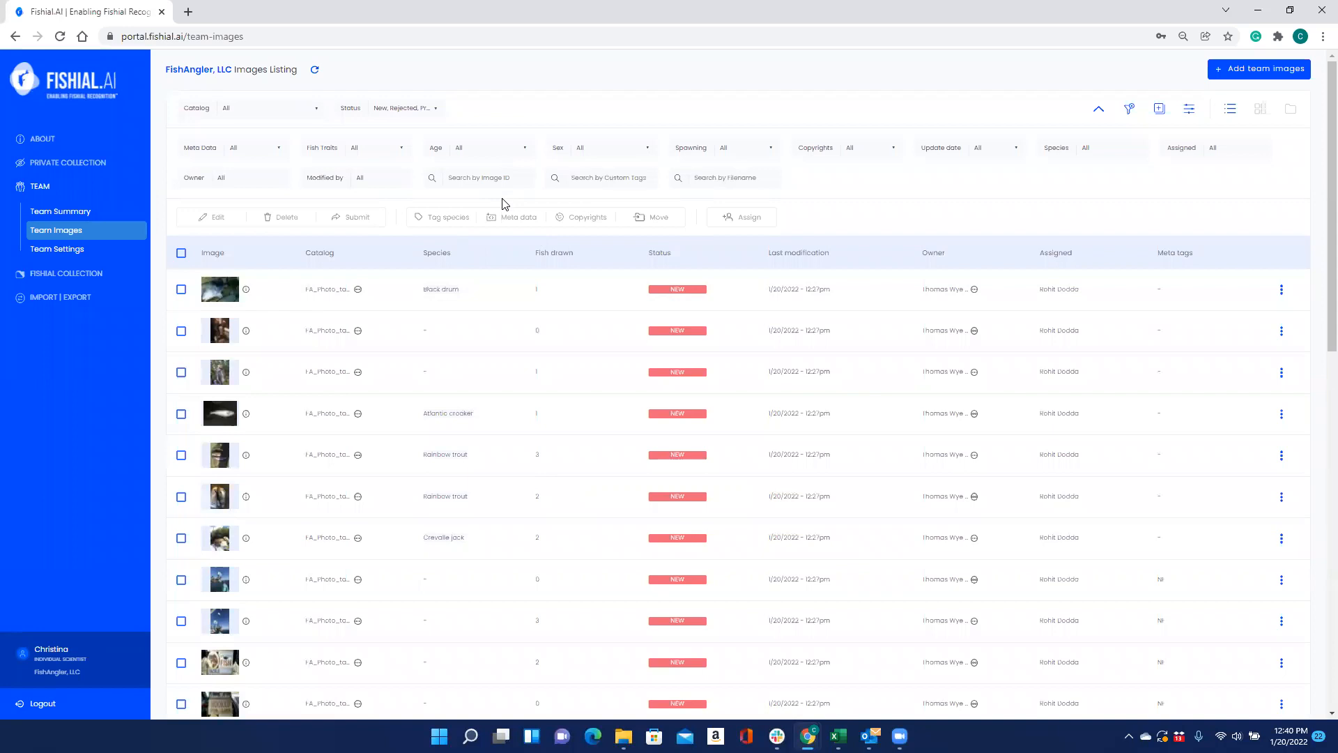
left_click(483, 177)
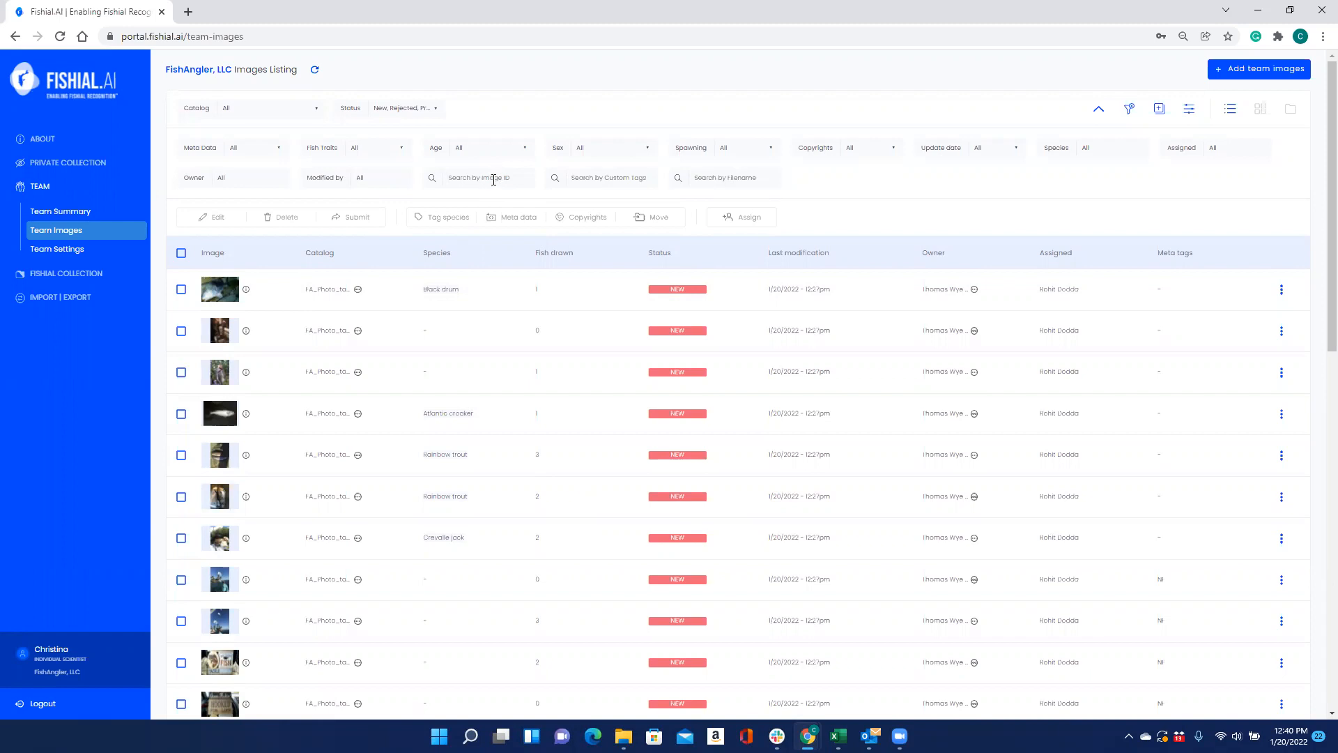
mouse_move(514, 179)
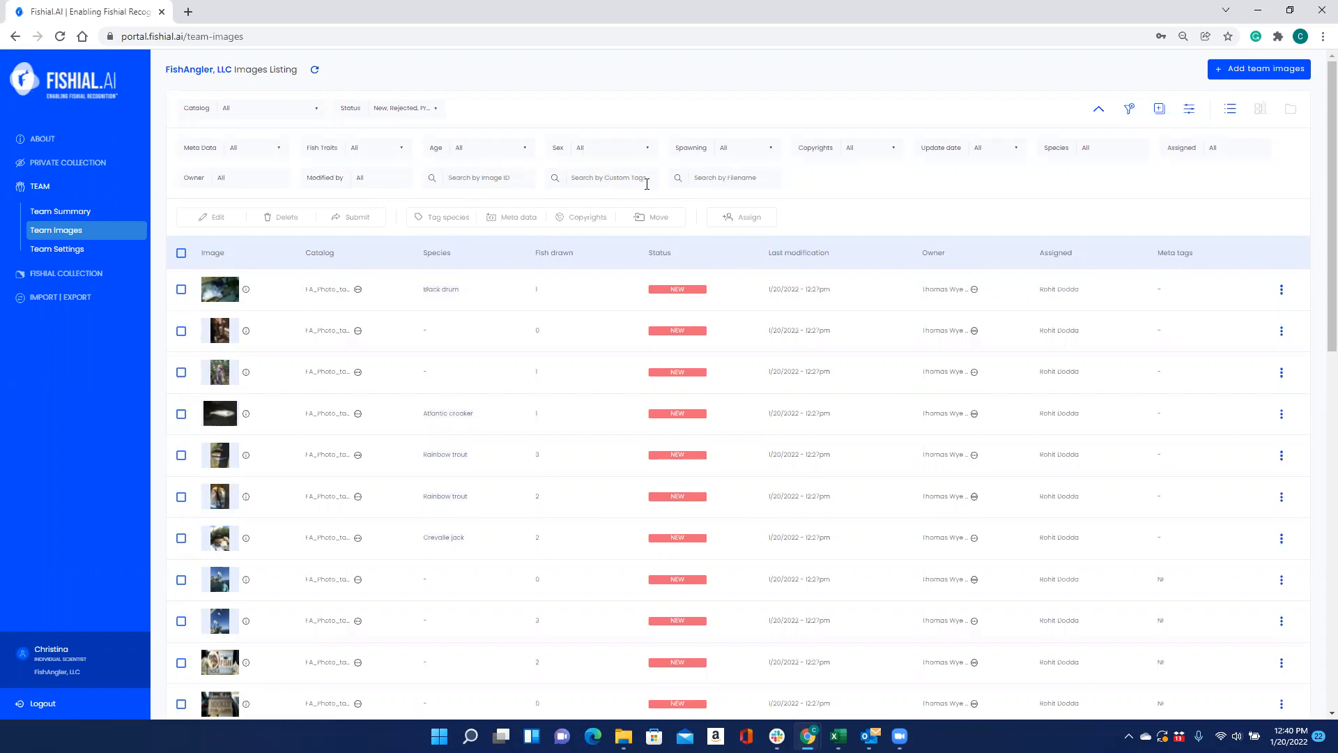
left_click(483, 178)
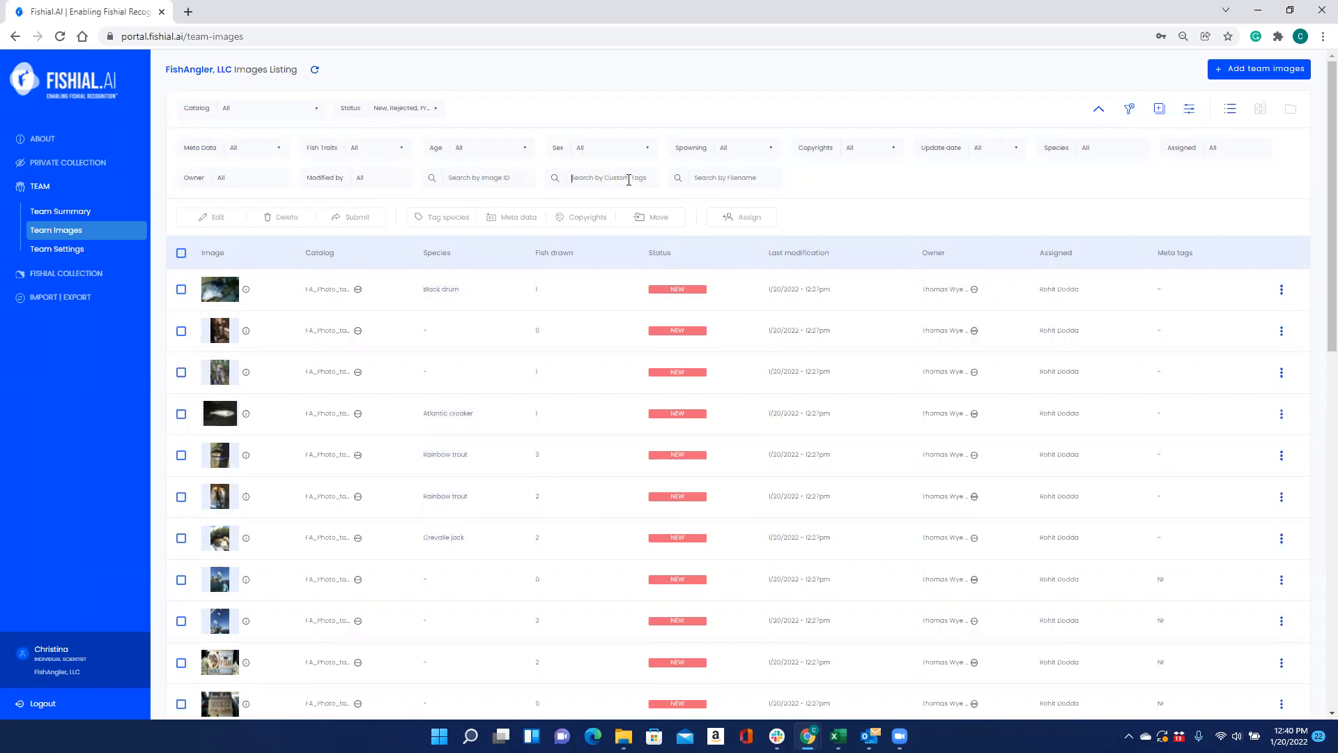
mouse_move(817, 187)
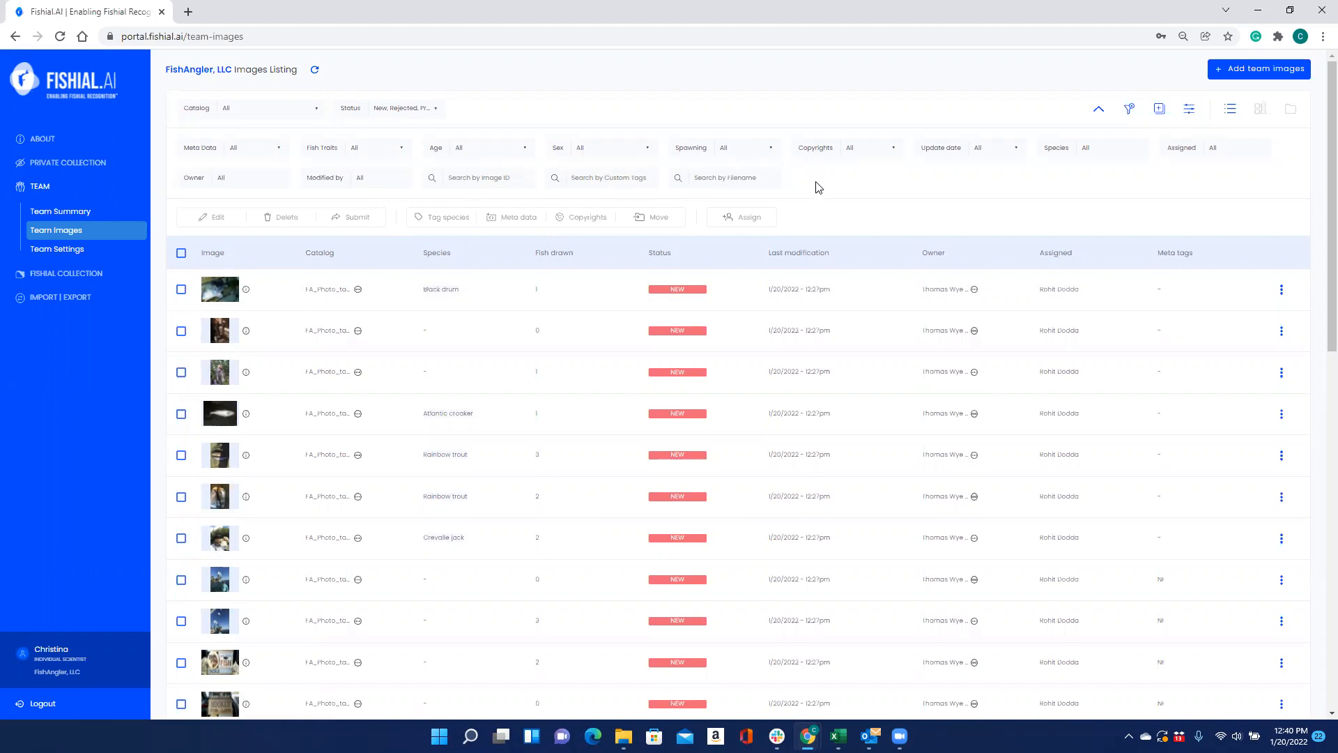
mouse_move(736, 177)
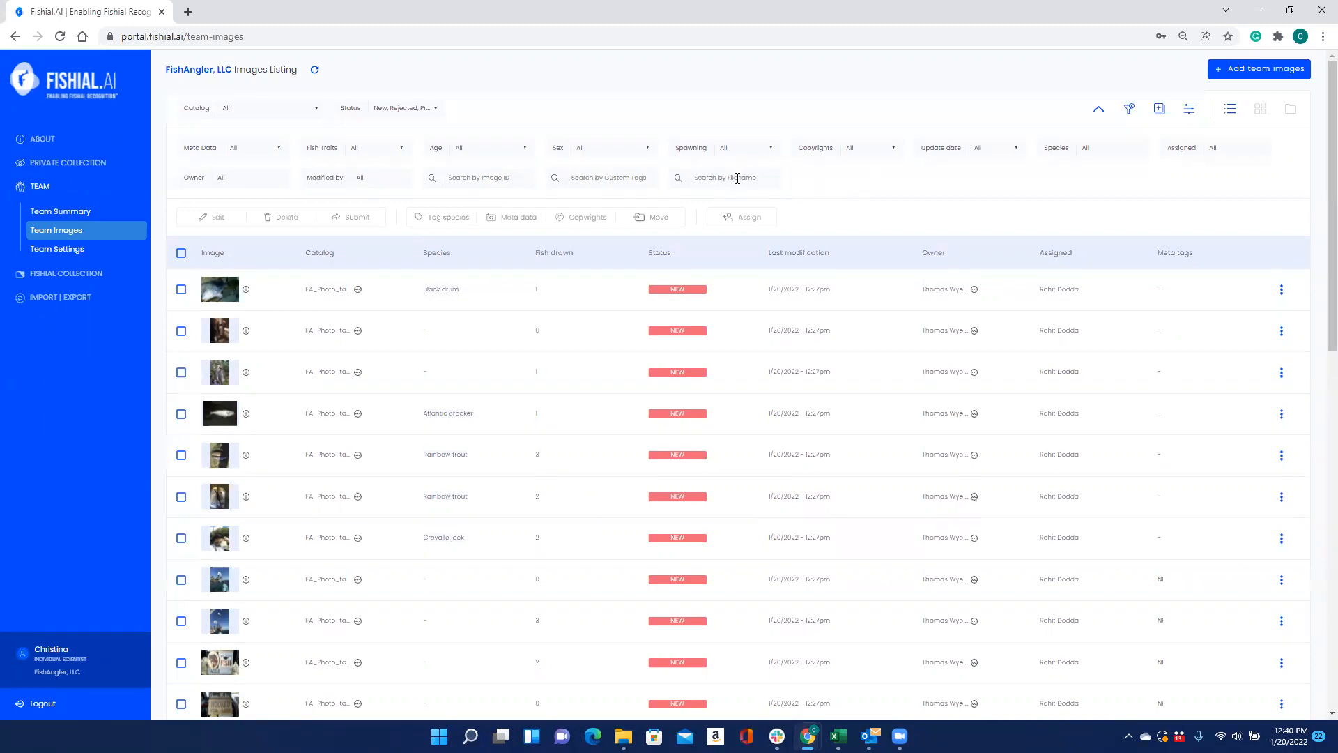